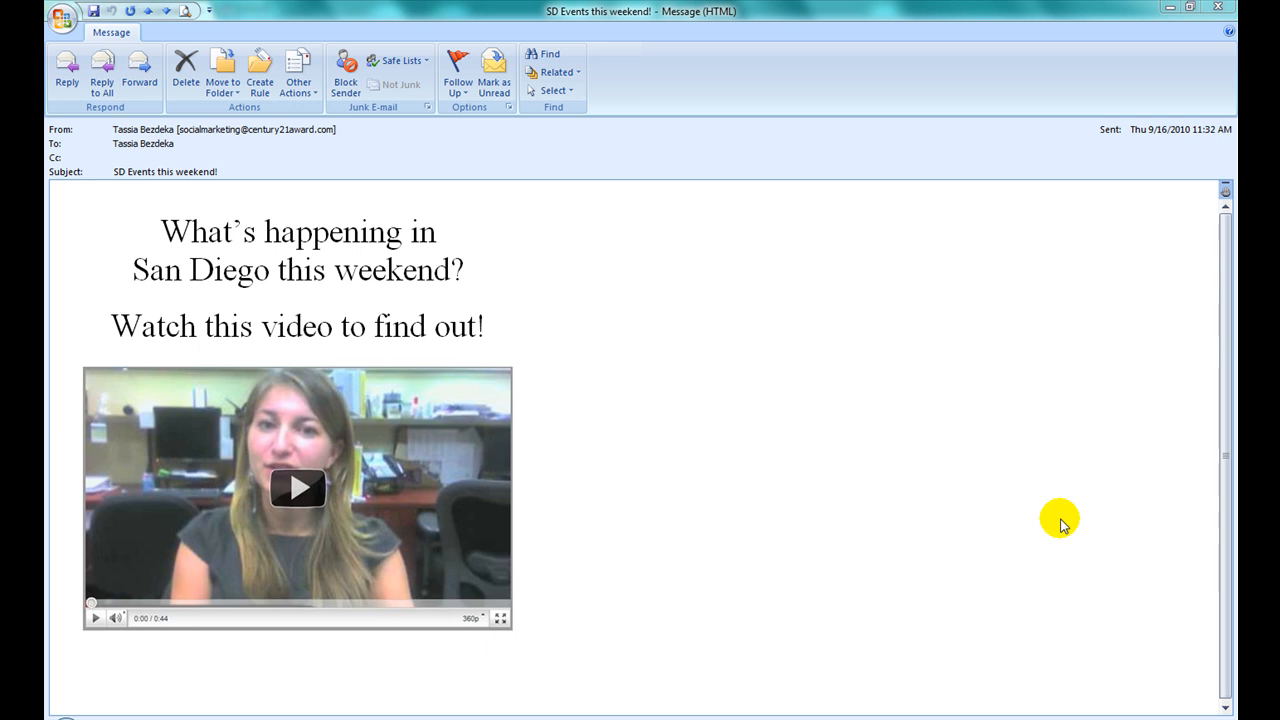
{"action": "mouse_move", "coordinate": [336, 510]}
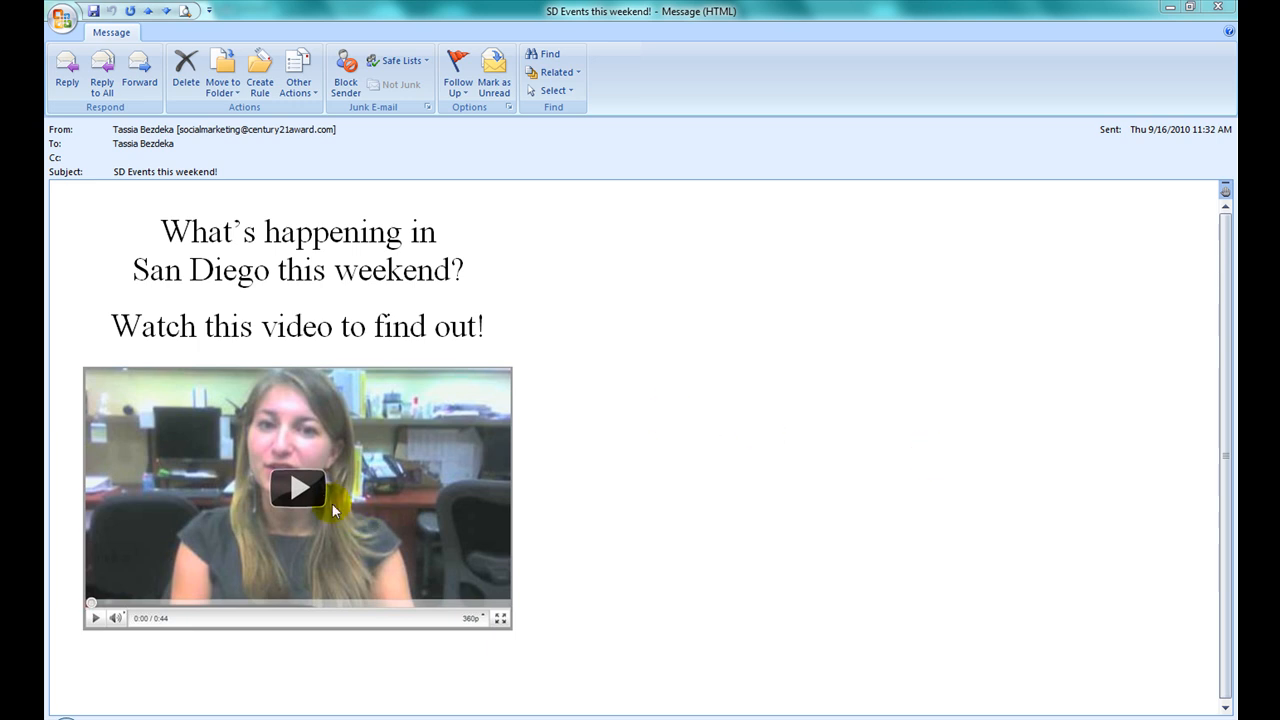
{"action": "mouse_move", "coordinate": [302, 490]}
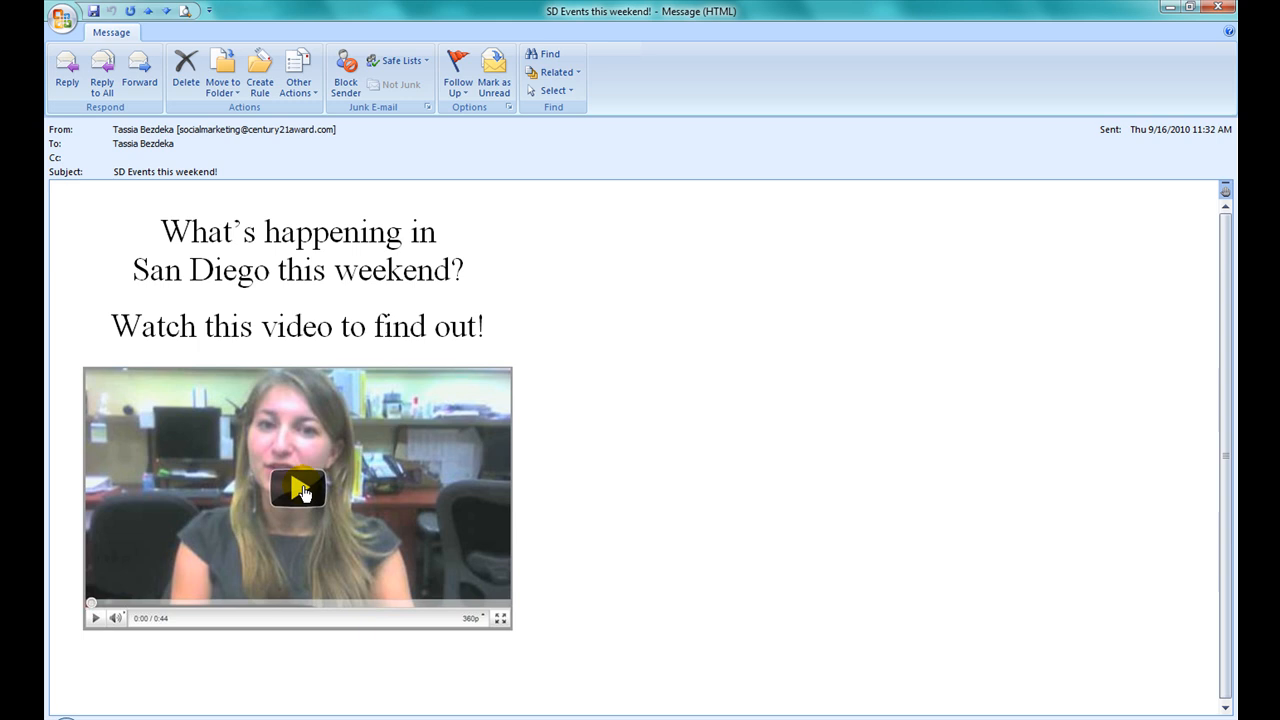
- Bring up the YouTube channel page and scroll to the video player to capture it
{"action": "left_click", "coordinate": [296, 490]}
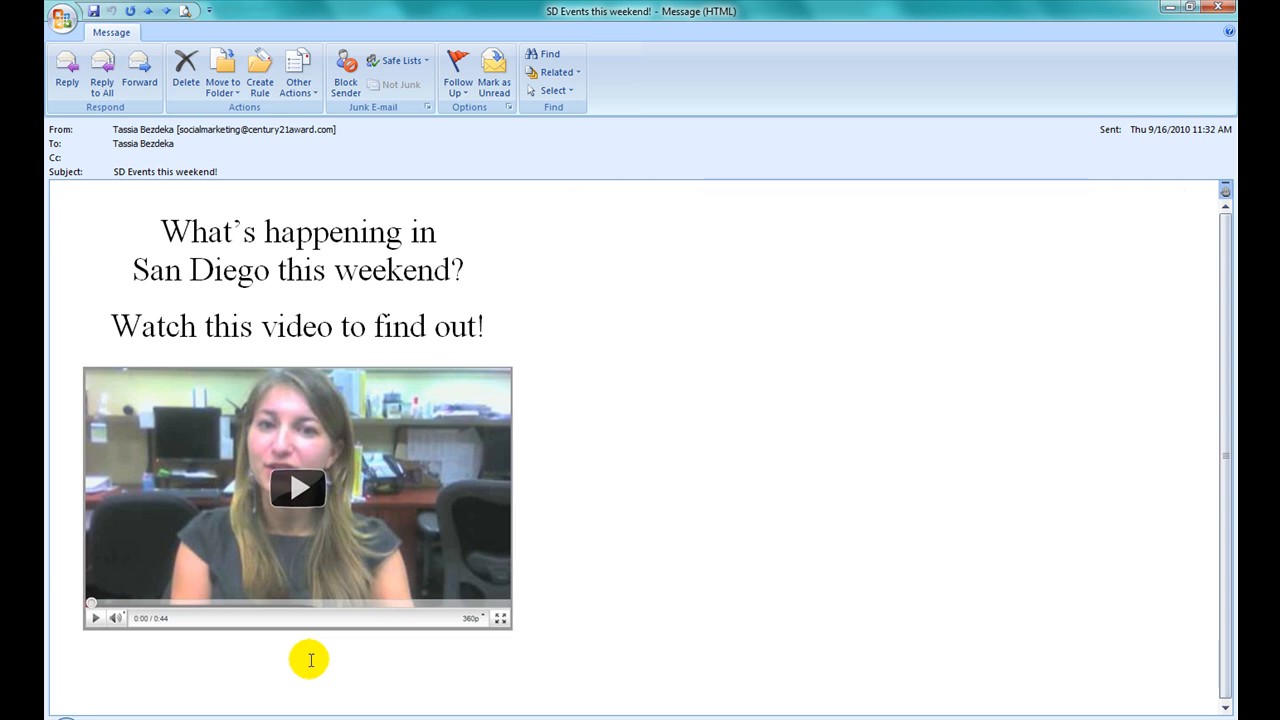
{"action": "left_click", "coordinate": [296, 488]}
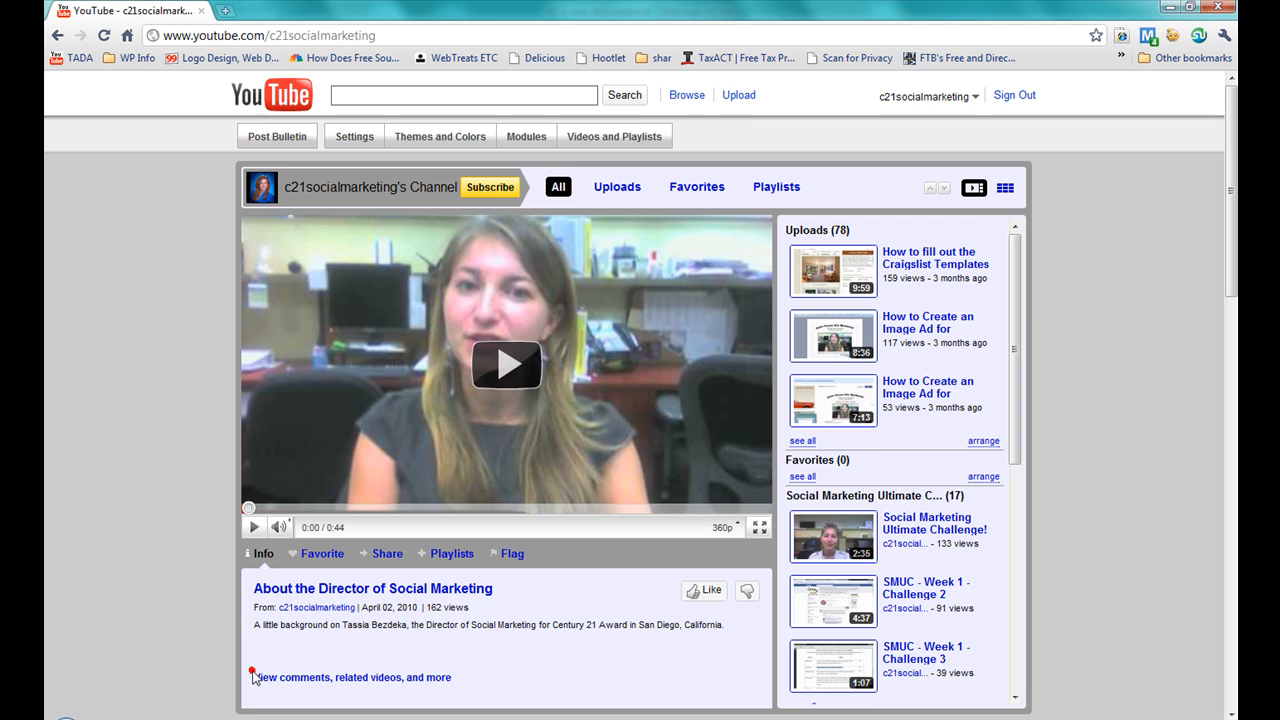
{"action": "mouse_move", "coordinate": [738, 380]}
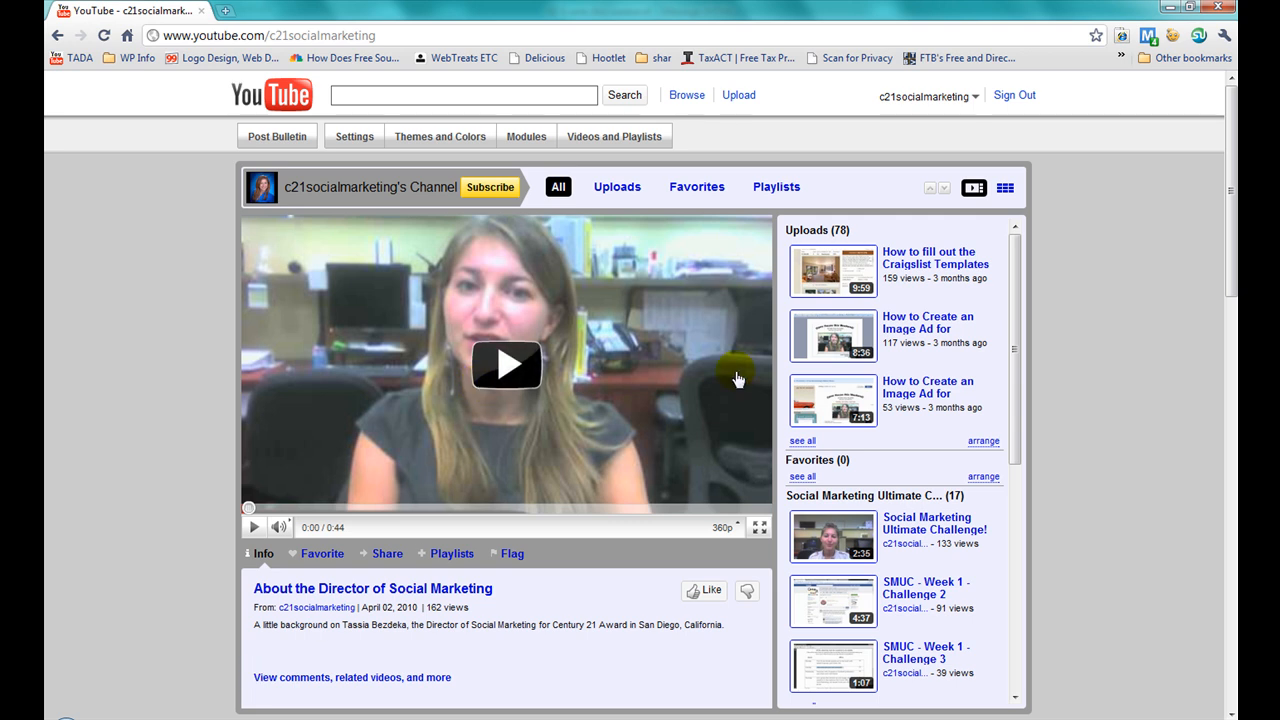
{"action": "scroll", "scroll_direction": "down", "scroll_amount": 3}
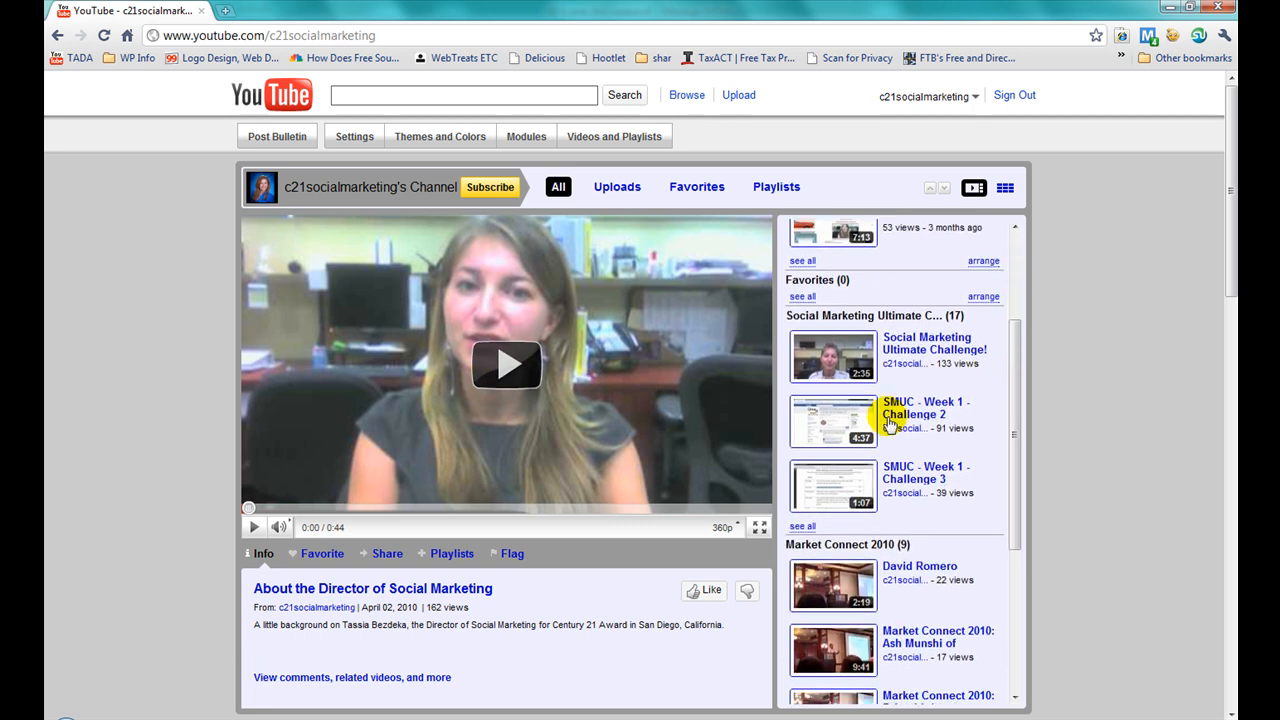
{"action": "mouse_move", "coordinate": [144, 564]}
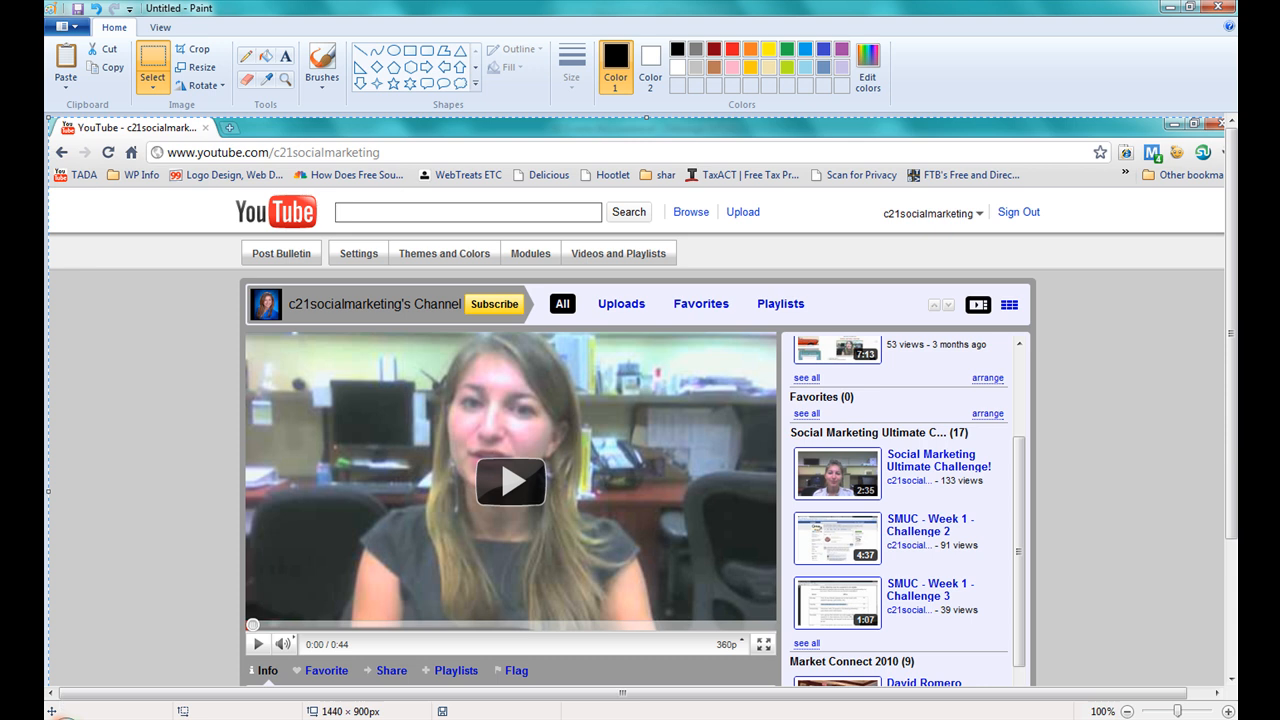
{"action": "mouse_move", "coordinate": [564, 556]}
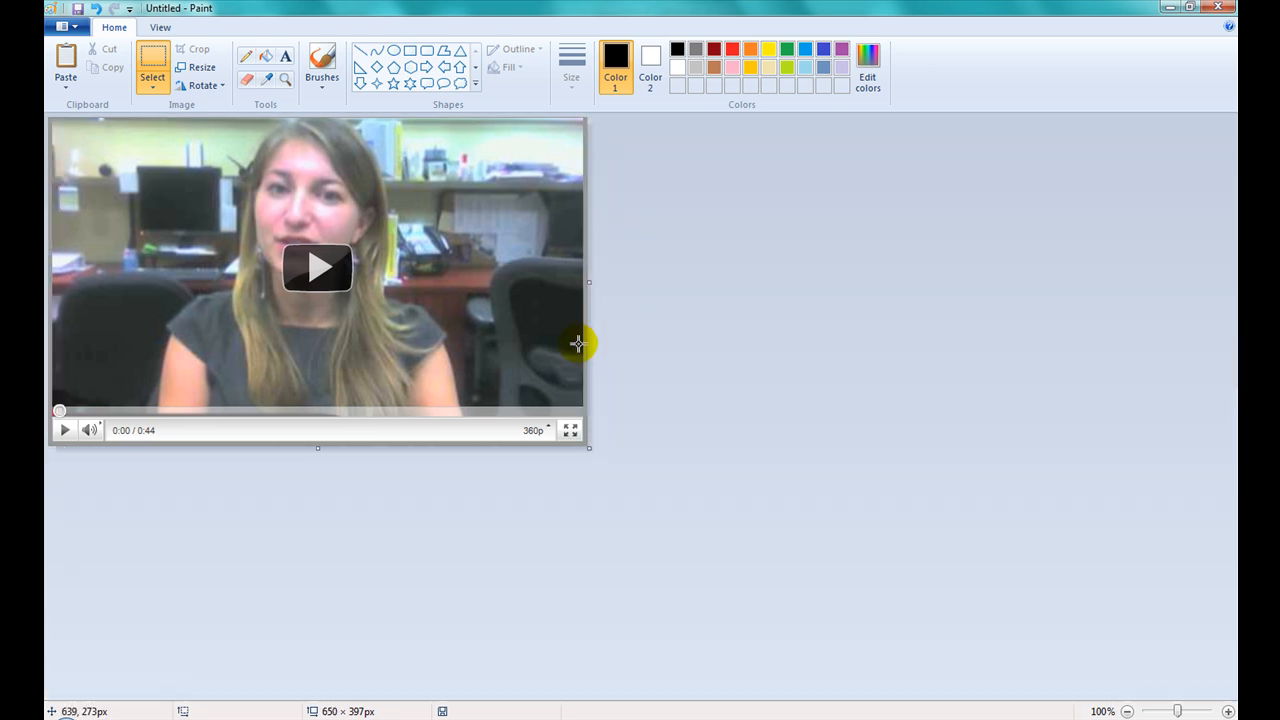
{"action": "mouse_move", "coordinate": [258, 180]}
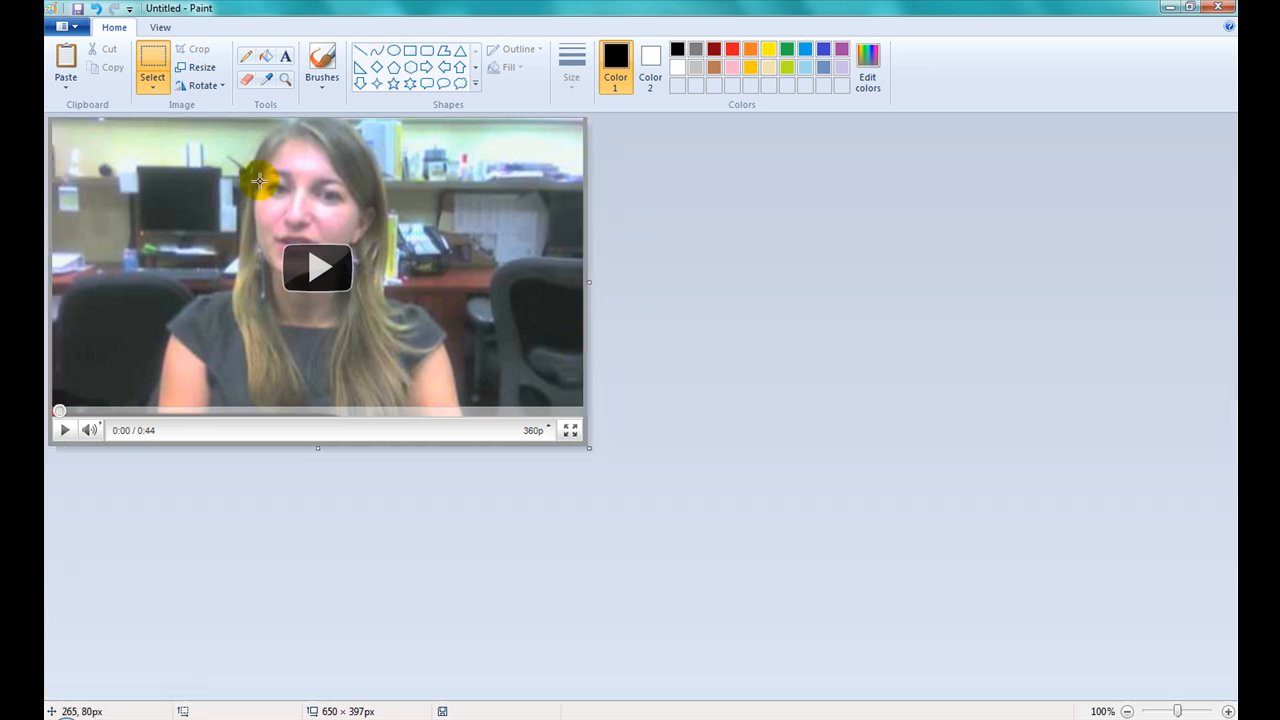
{"action": "mouse_move", "coordinate": [252, 382]}
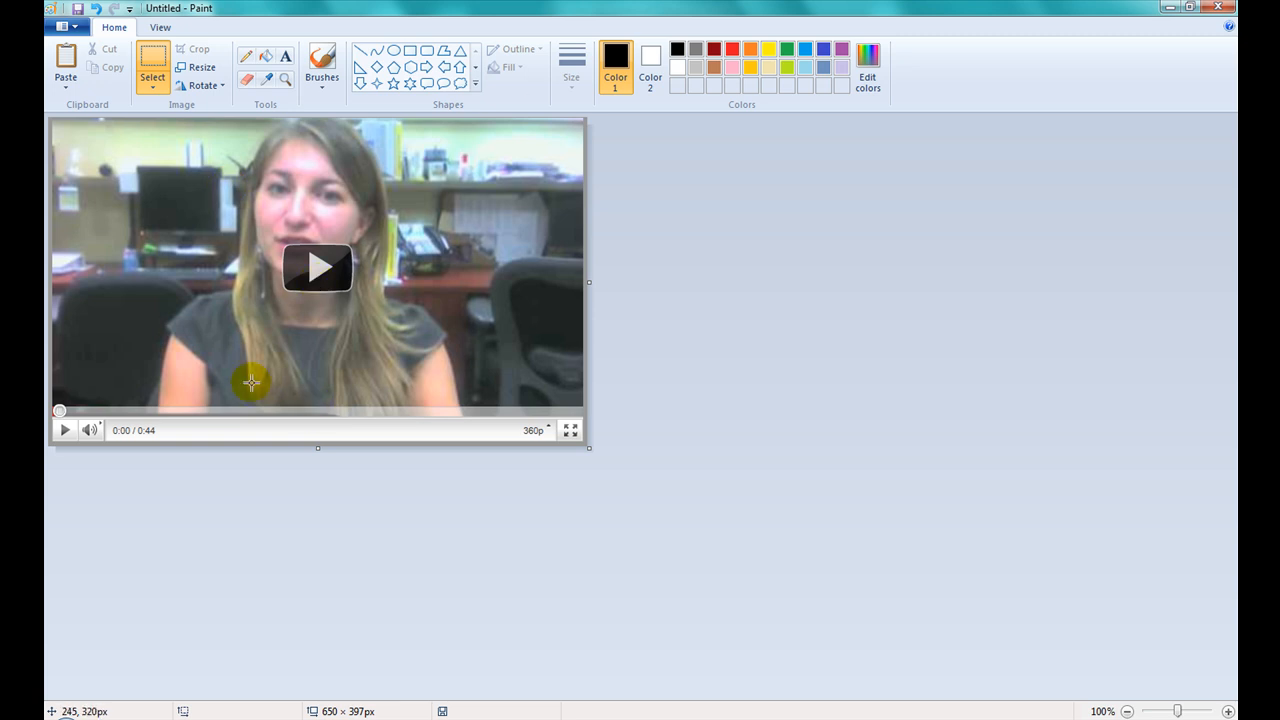
{"action": "mouse_move", "coordinate": [254, 384]}
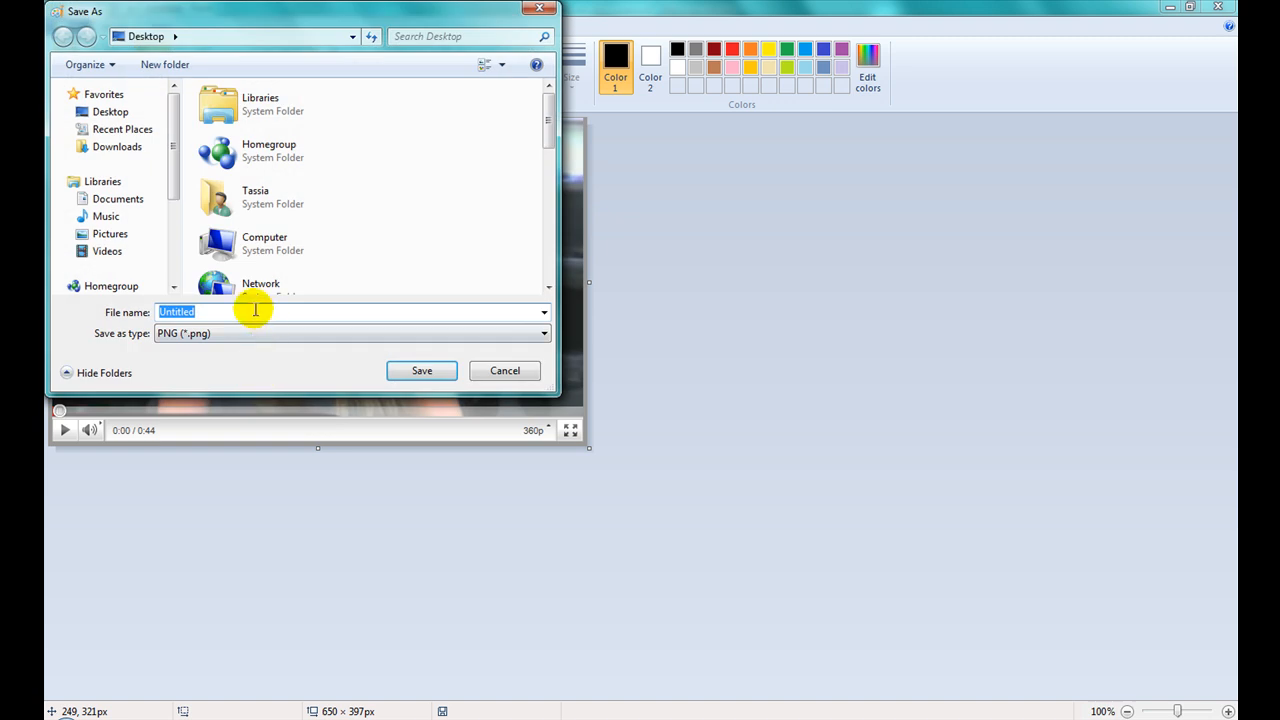
- Save the cropped video image to the Desktop as 'youtubevideo' in PNG format
{"action": "type", "text": "youu"}
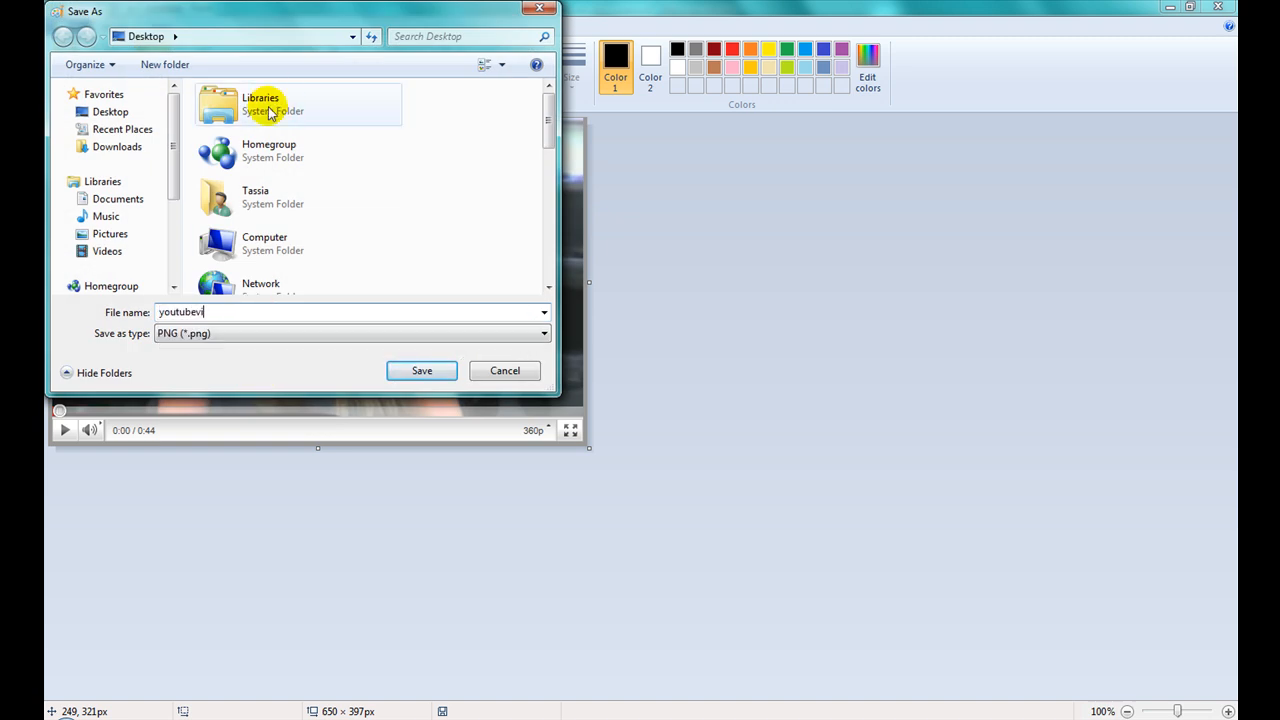
{"action": "type", "text": "ideo"}
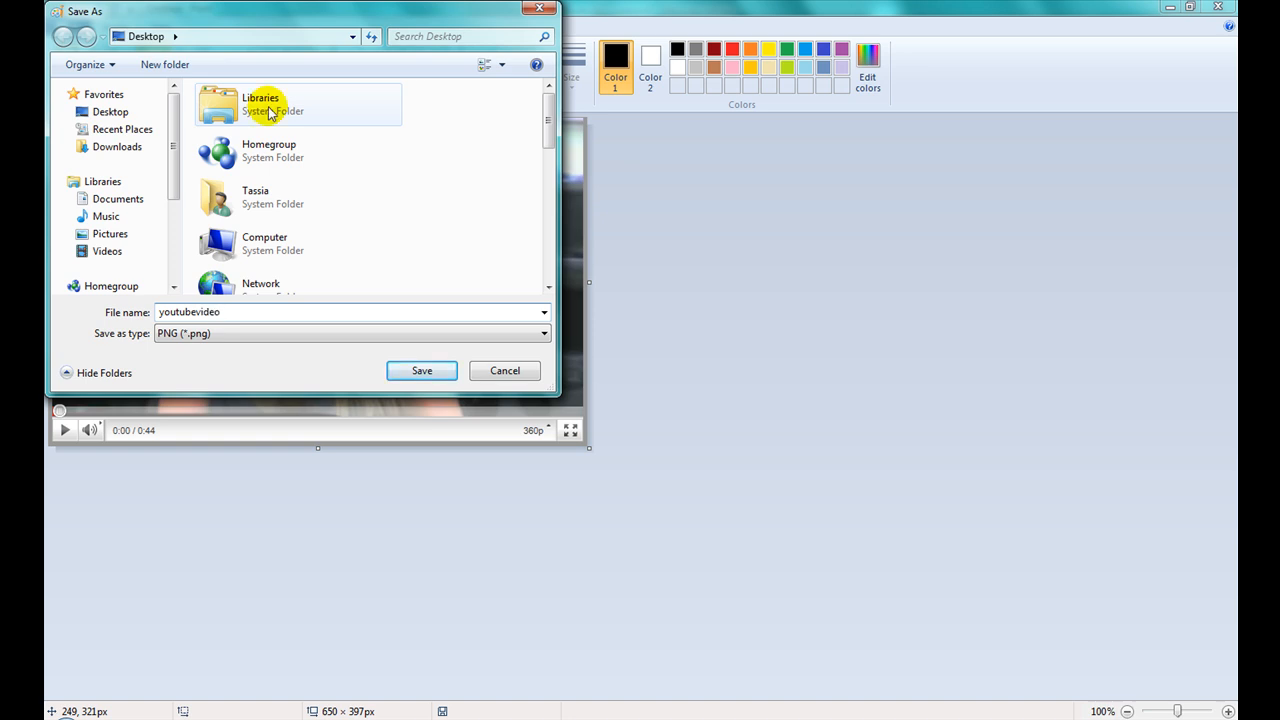
{"action": "mouse_move", "coordinate": [168, 56]}
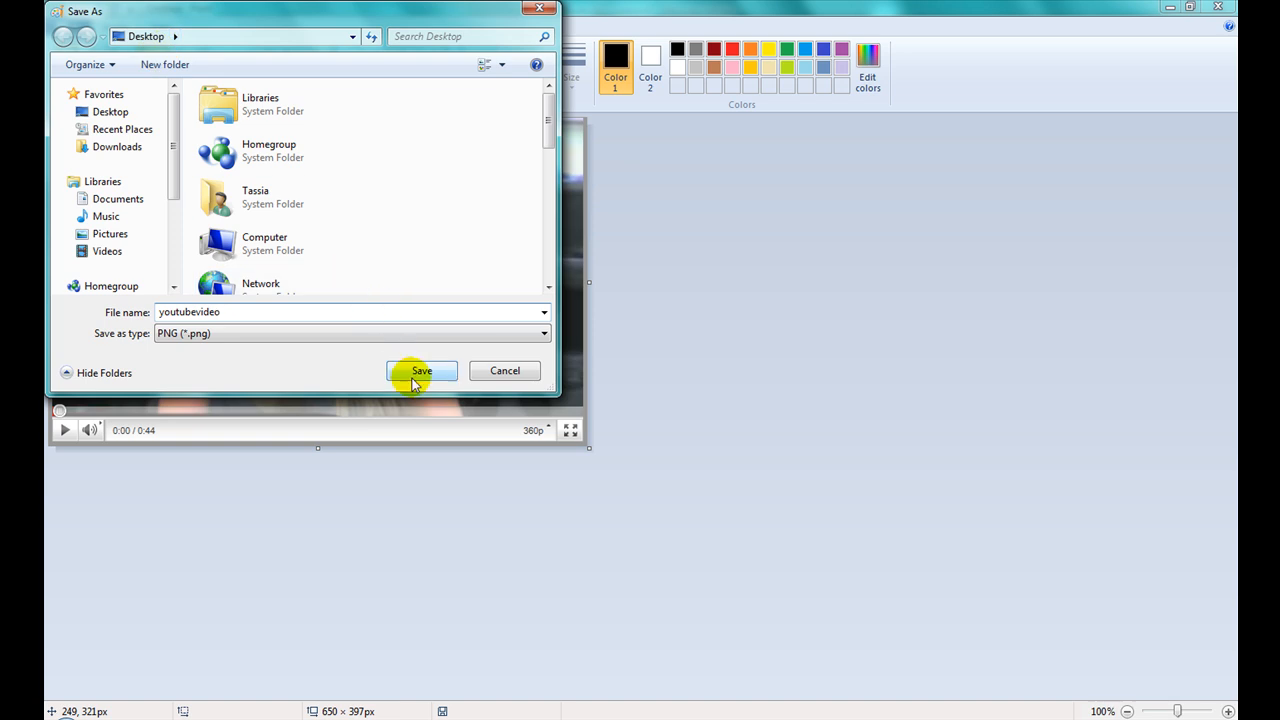
{"action": "left_click", "coordinate": [420, 370]}
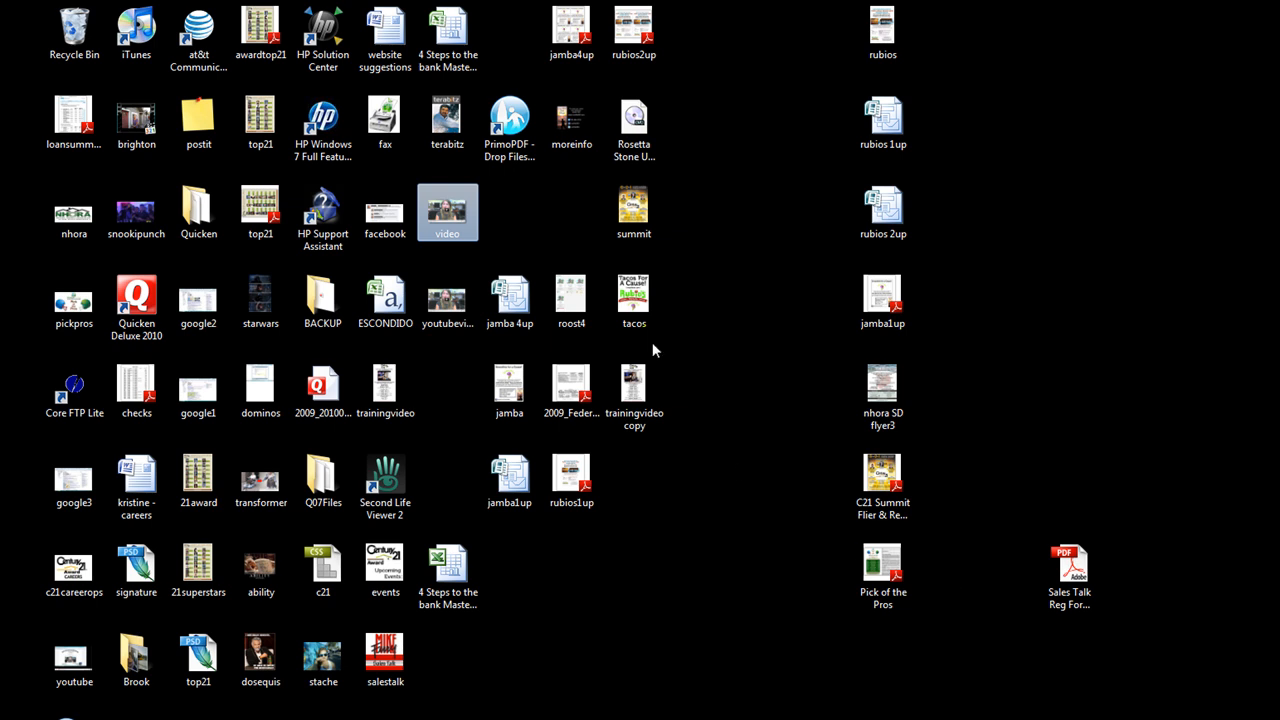
- Open the desktop 'youtubevideo' image in Windows Photo Viewer
{"action": "left_click", "coordinate": [448, 300]}
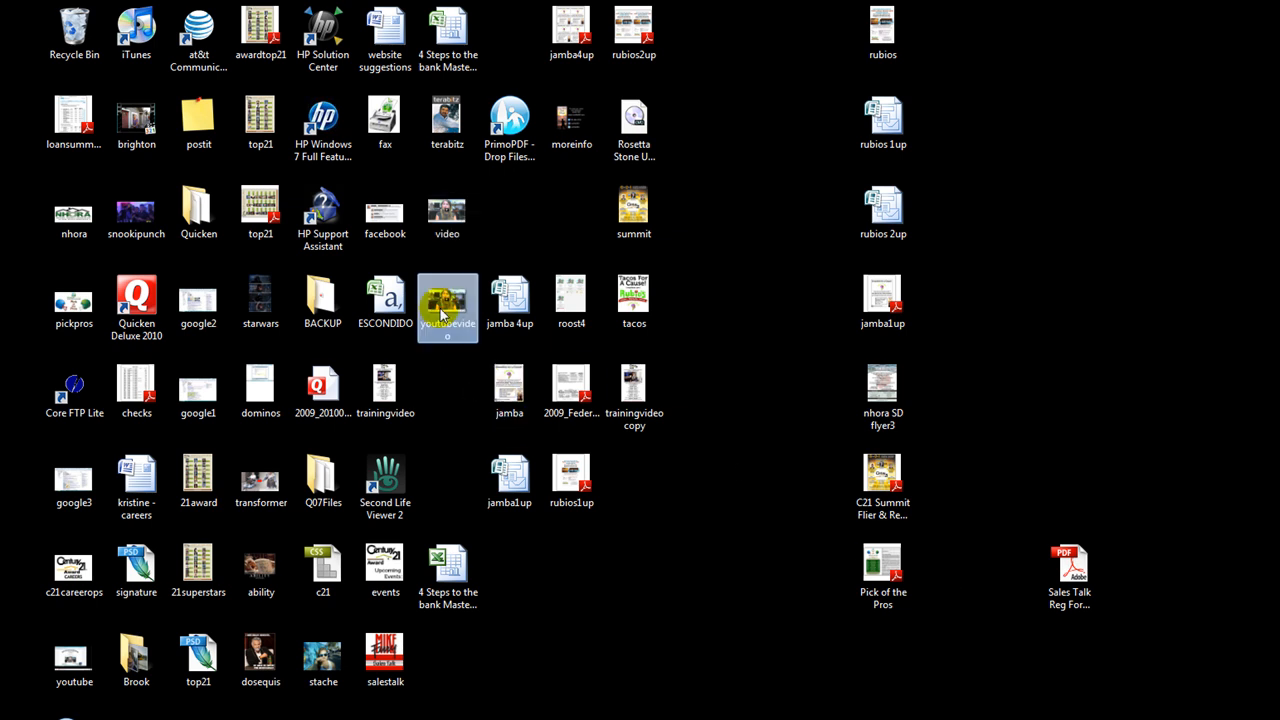
{"action": "double_click", "coordinate": [448, 300]}
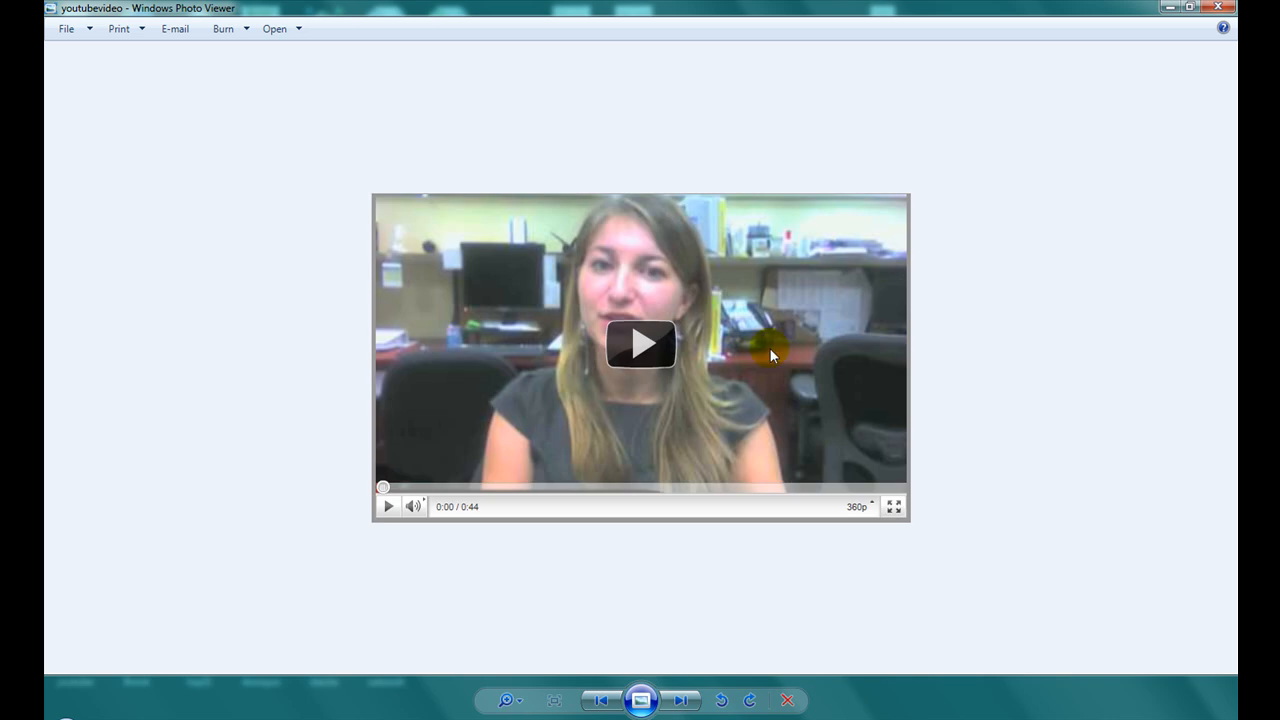
{"action": "mouse_move", "coordinate": [572, 472]}
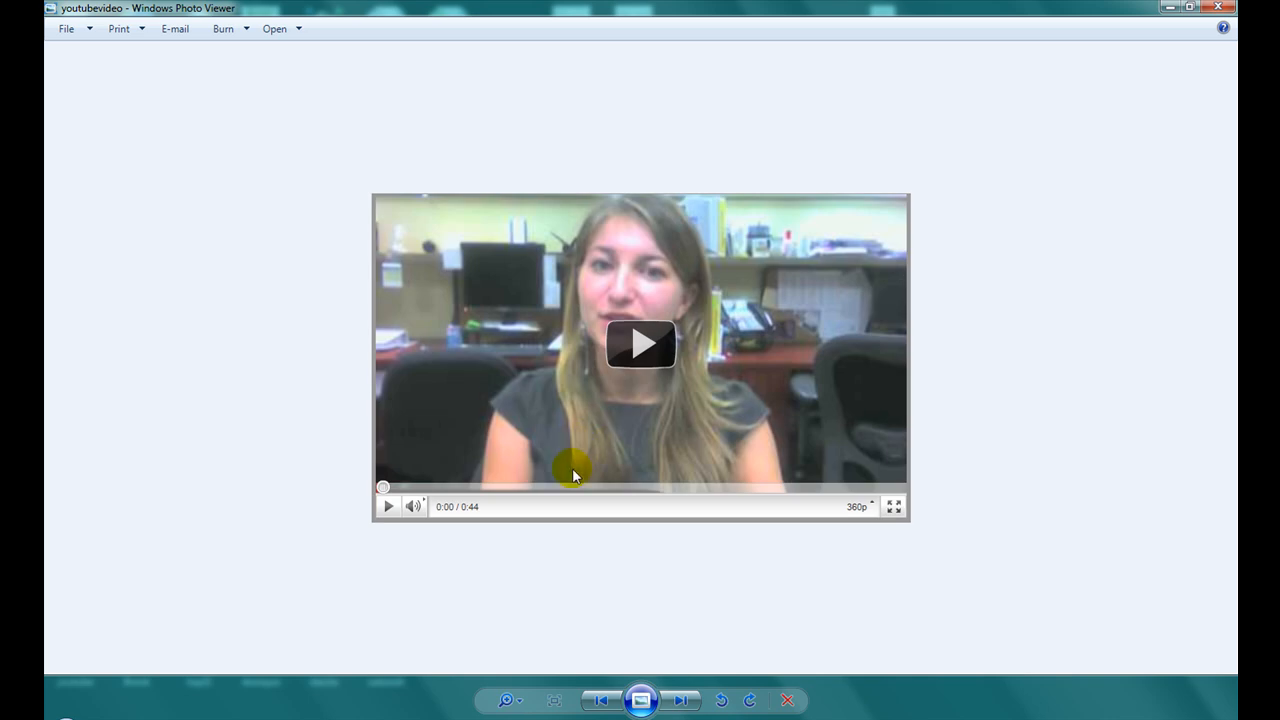
{"action": "mouse_move", "coordinate": [572, 470]}
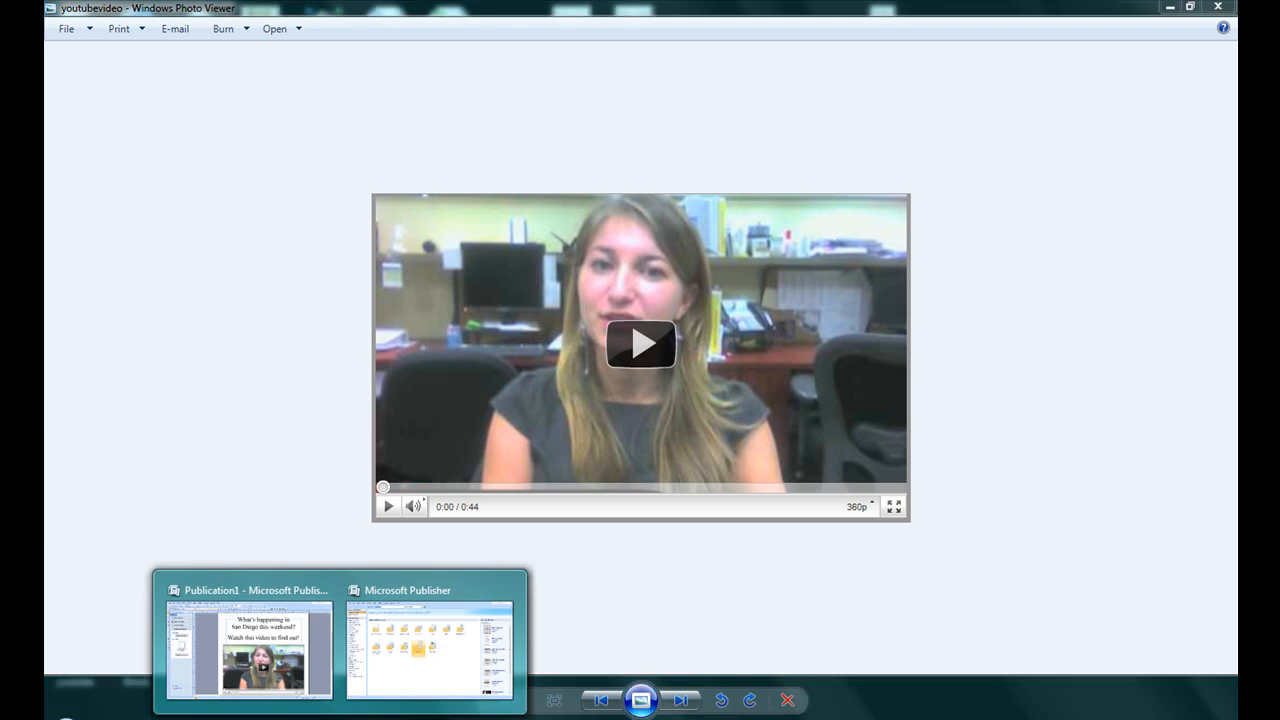
- Create a new blank 6 x 6 inch publication from the Publisher start screen
{"action": "left_click", "coordinate": [428, 650]}
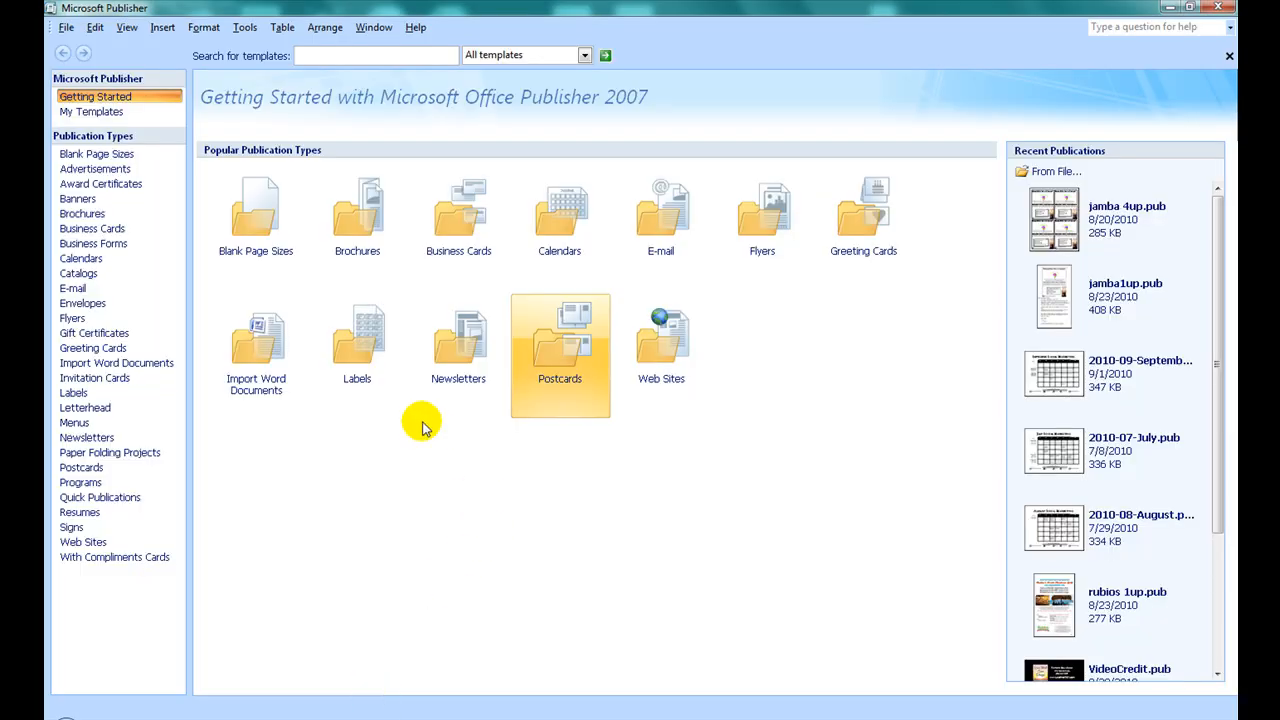
{"action": "left_click", "coordinate": [96, 152]}
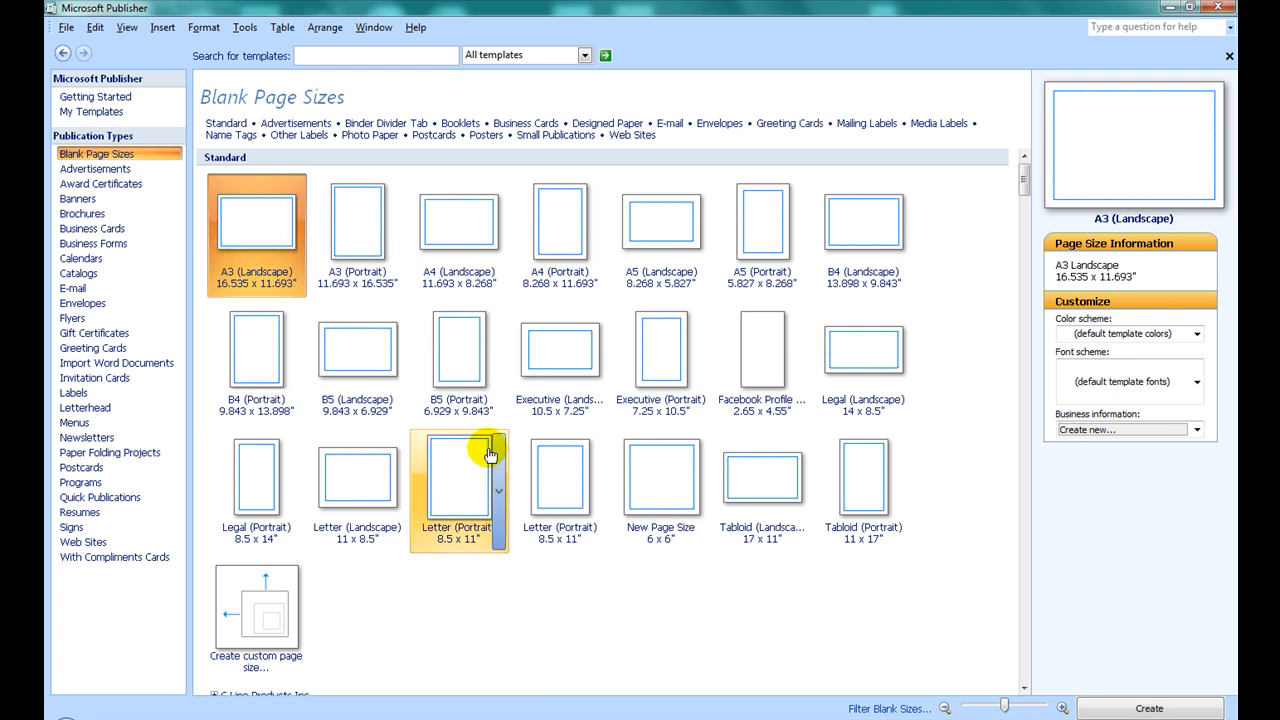
{"action": "mouse_move", "coordinate": [644, 552]}
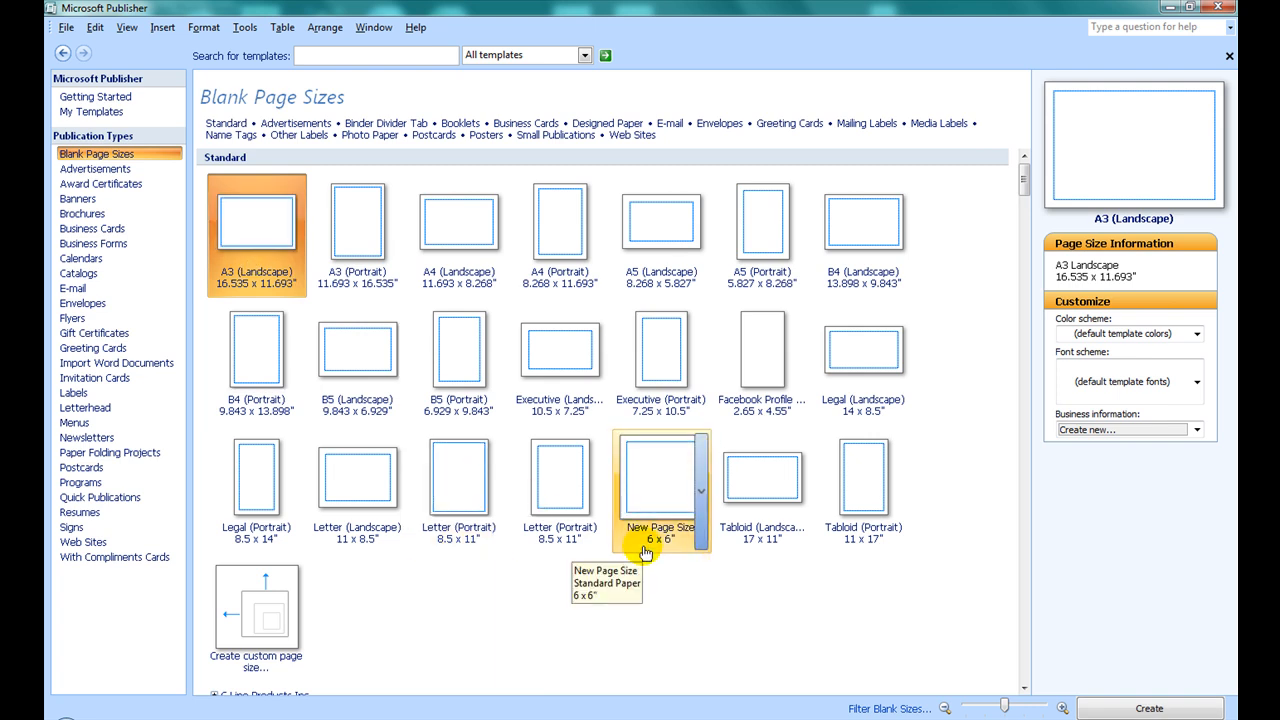
{"action": "double_click", "coordinate": [660, 476]}
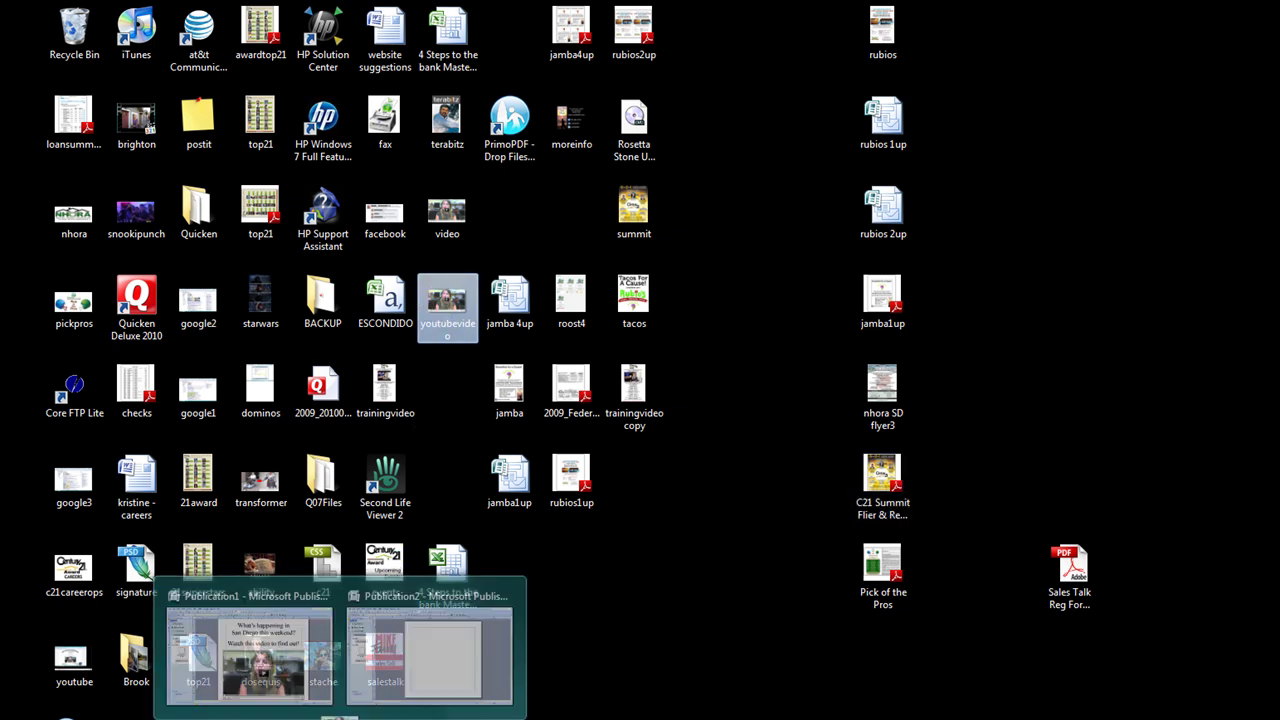
{"action": "left_click", "coordinate": [430, 650]}
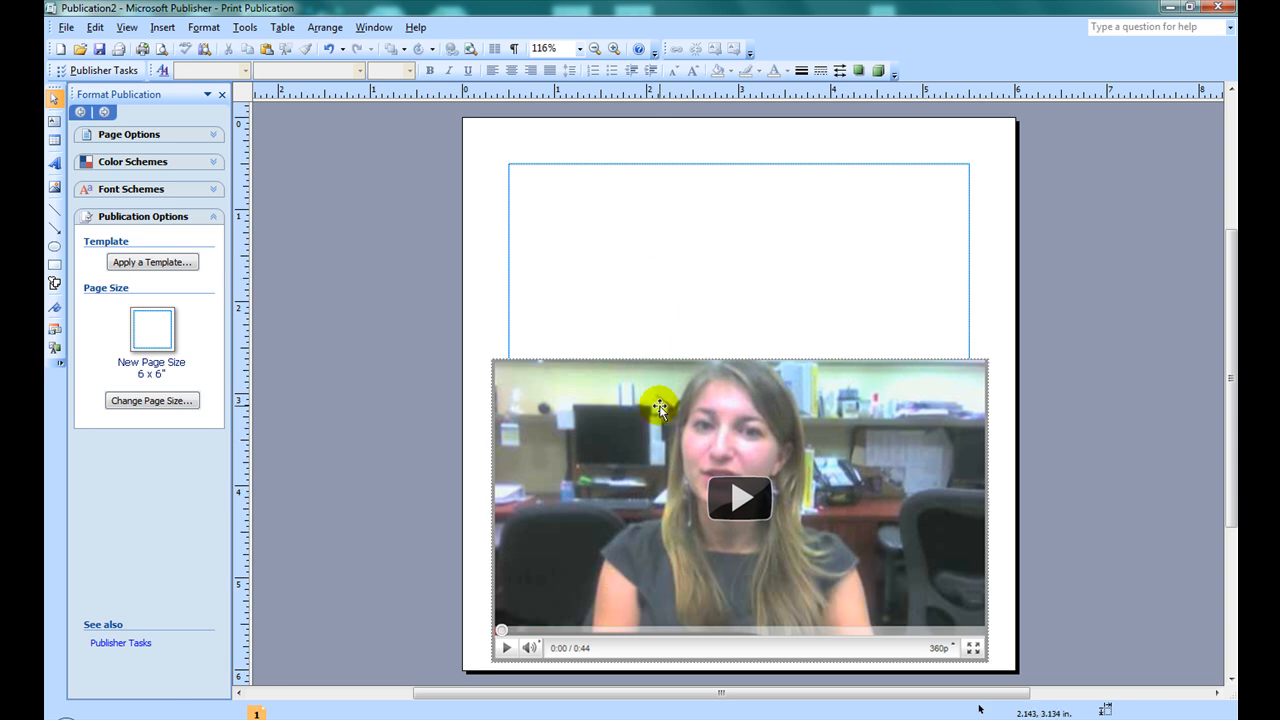
{"action": "mouse_move", "coordinate": [56, 124]}
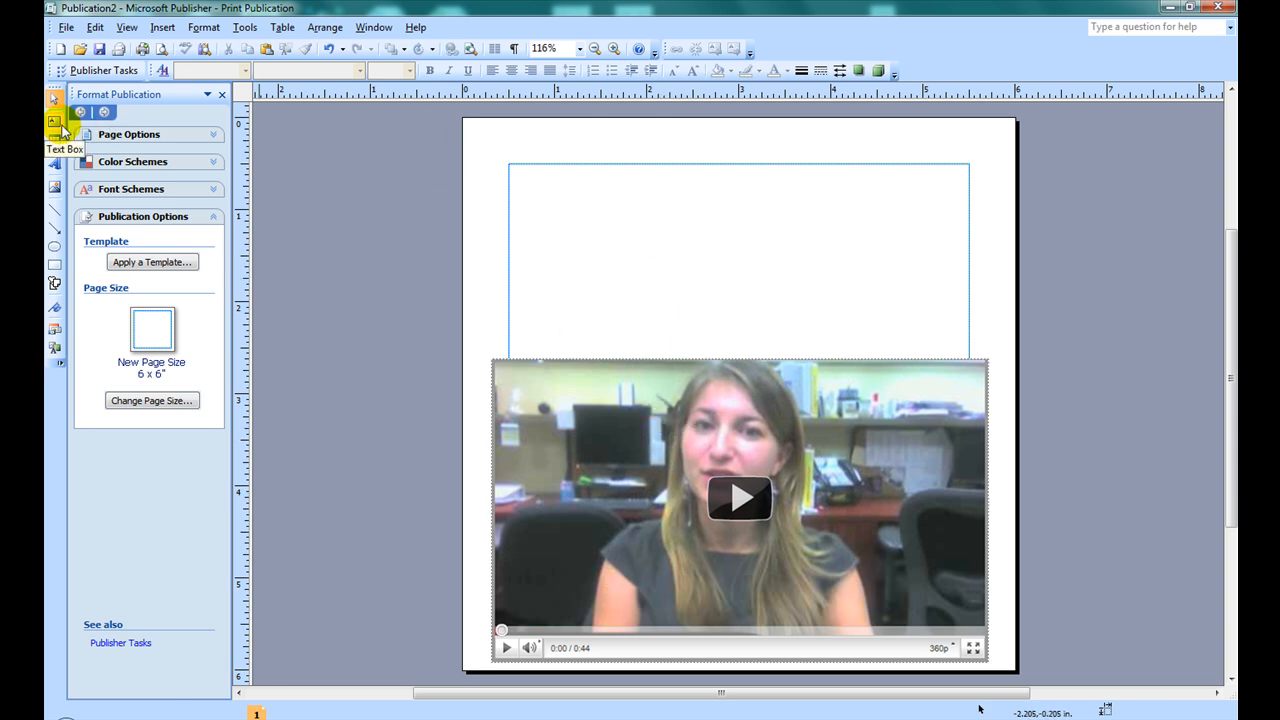
- Draw a page-wide text box and write the 'Curious what the market...' invitation
{"action": "left_click_drag", "start_coordinate": [480, 136], "coordinate": [632, 286]}
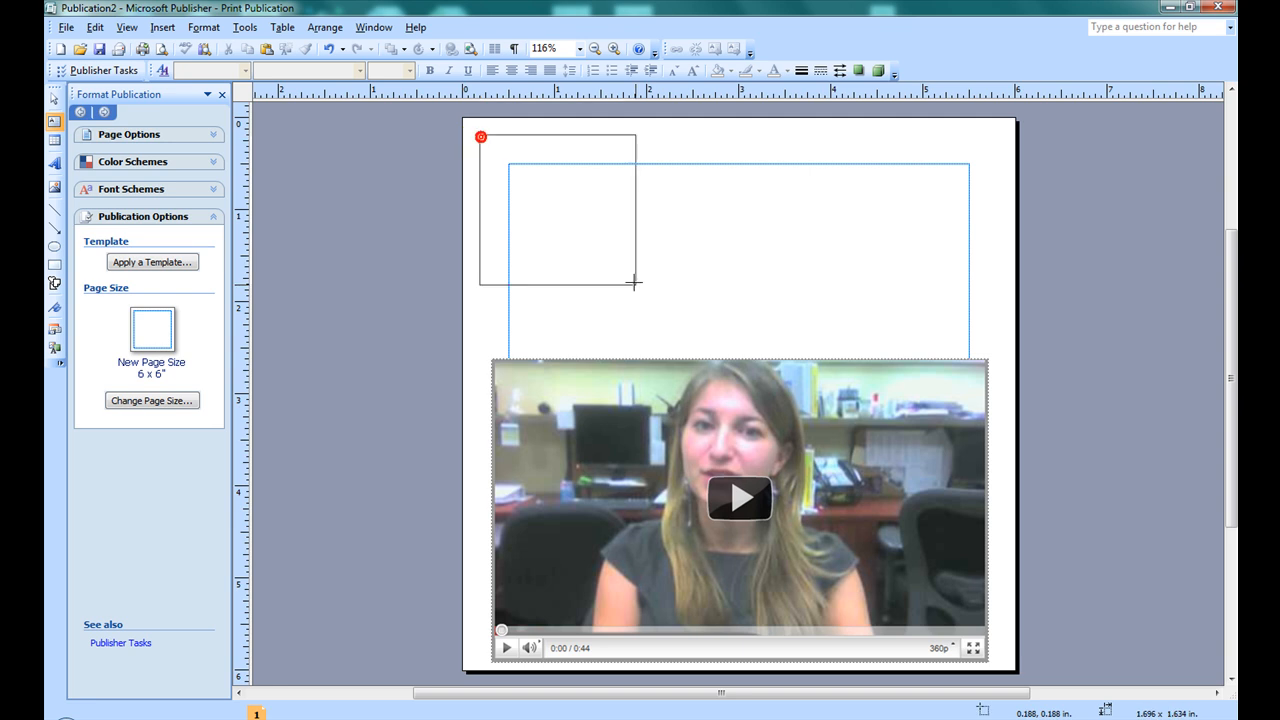
{"action": "left_click_drag", "start_coordinate": [632, 284], "coordinate": [988, 352]}
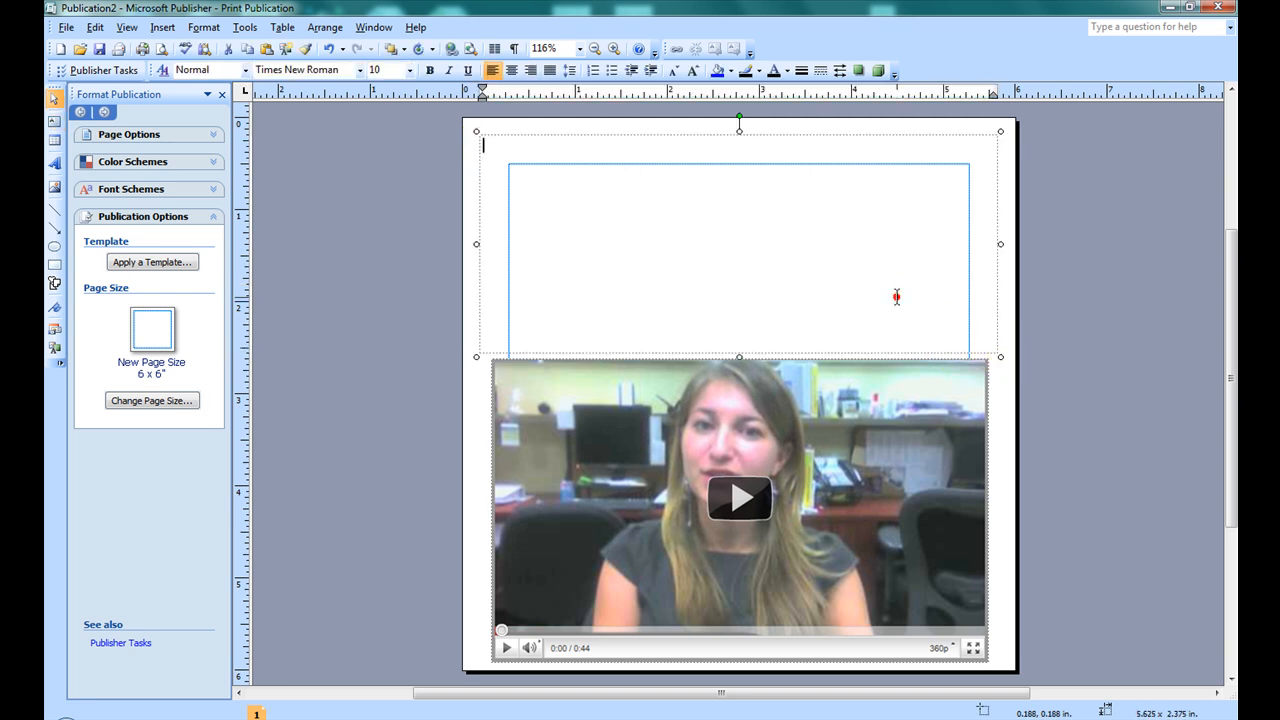
{"action": "type", "text": "Curious about the market in San Diego?"}
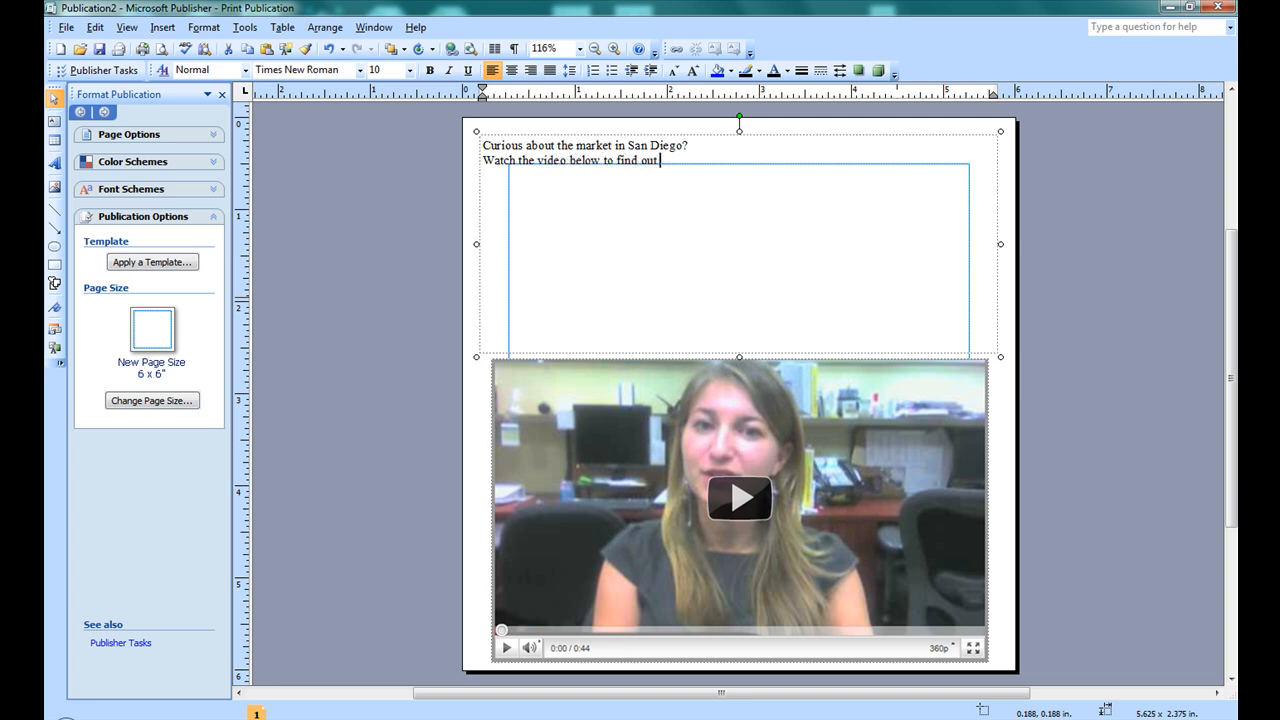
{"action": "type", "text": "what the market meants"}
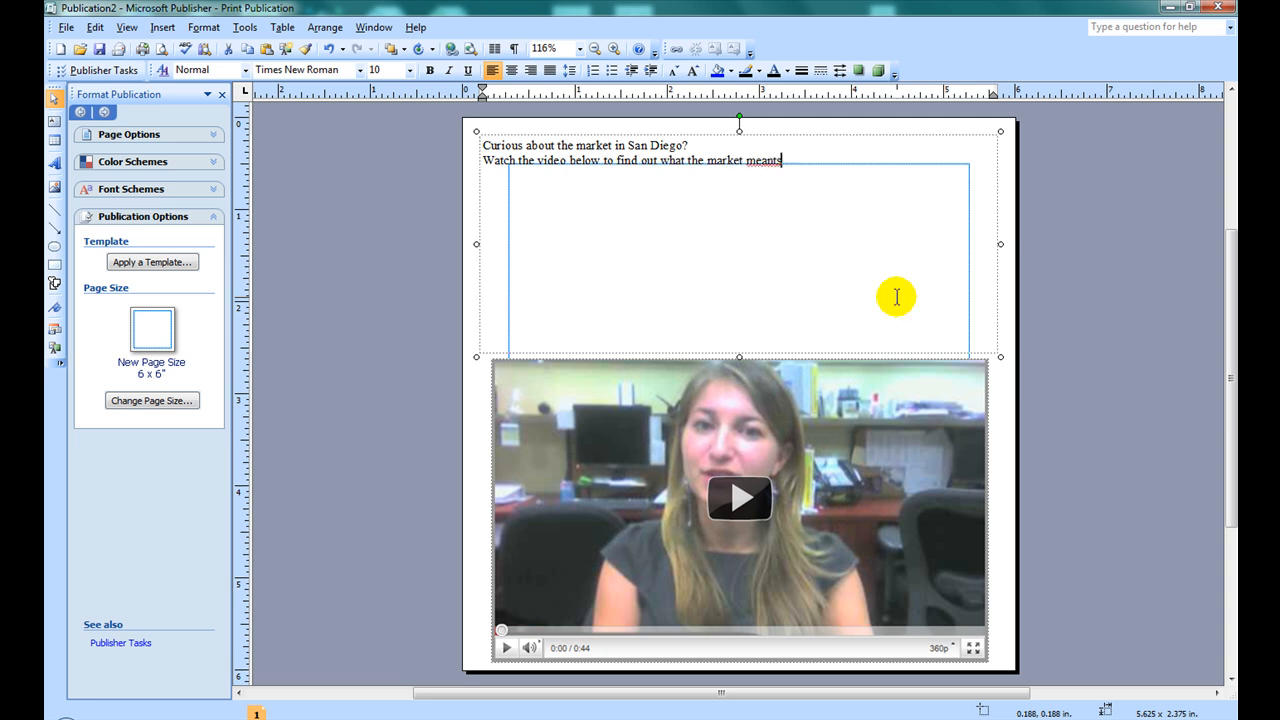
{"action": "type", "text": "to you"}
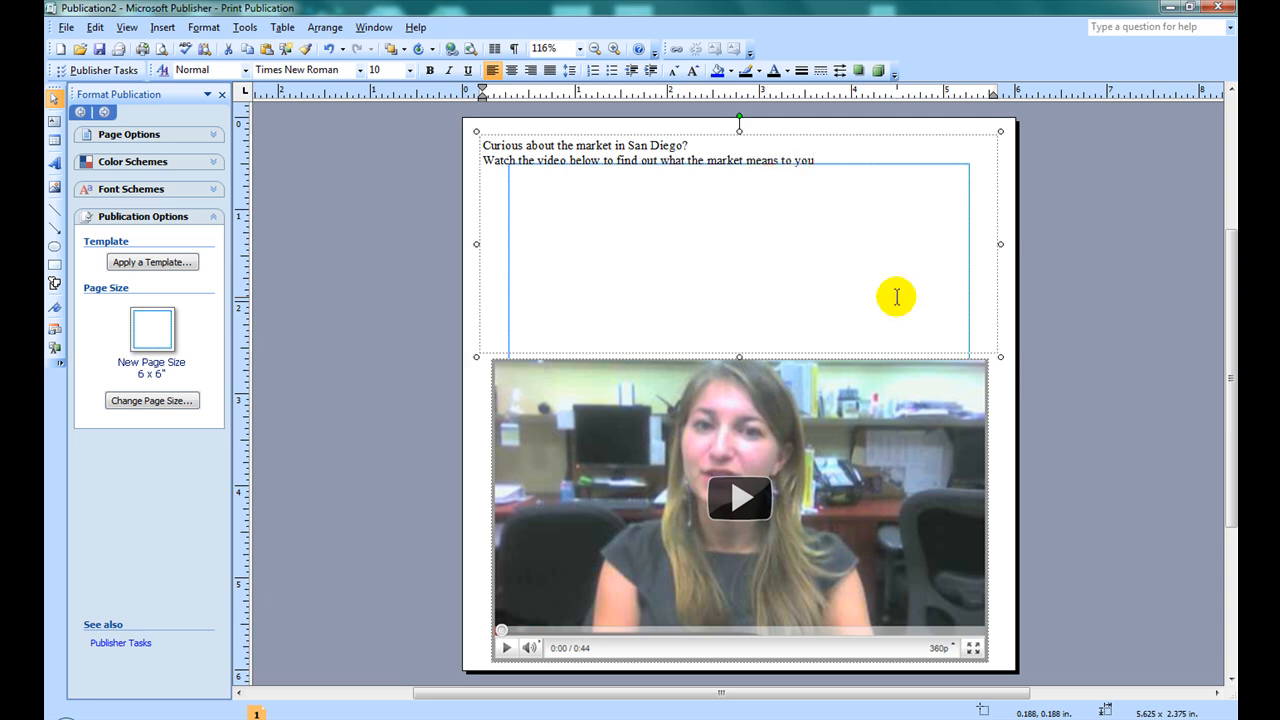
{"action": "type", "text": "if you are hu"}
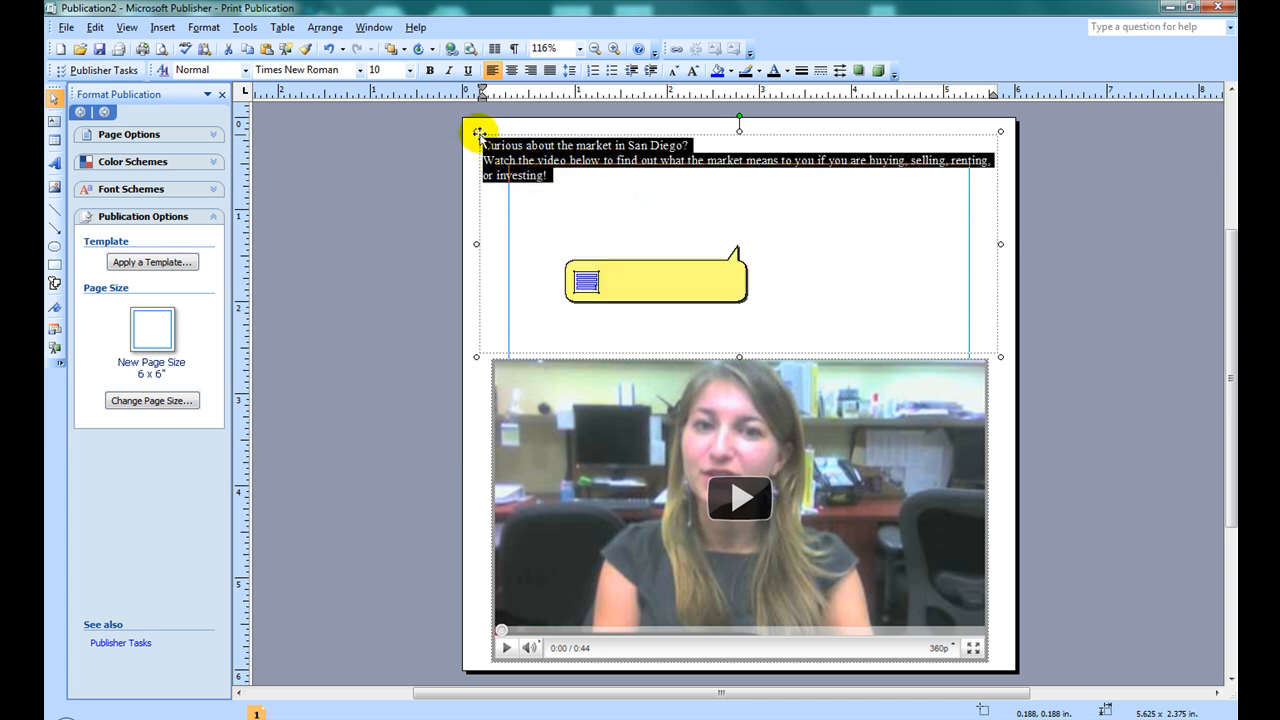
- Tidy the invitation text and center it across the top of the page
{"action": "key", "text": "Delete"}
{"action": "type", "text": "25"}
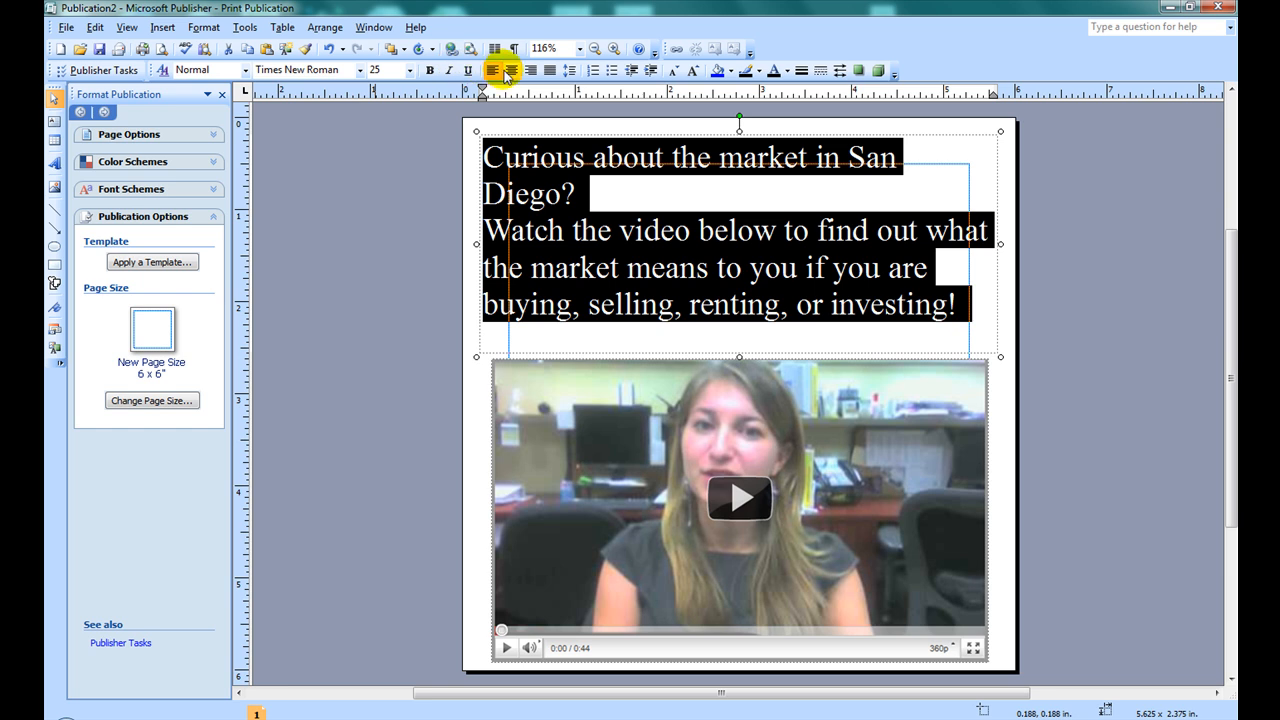
{"action": "left_click", "coordinate": [512, 70]}
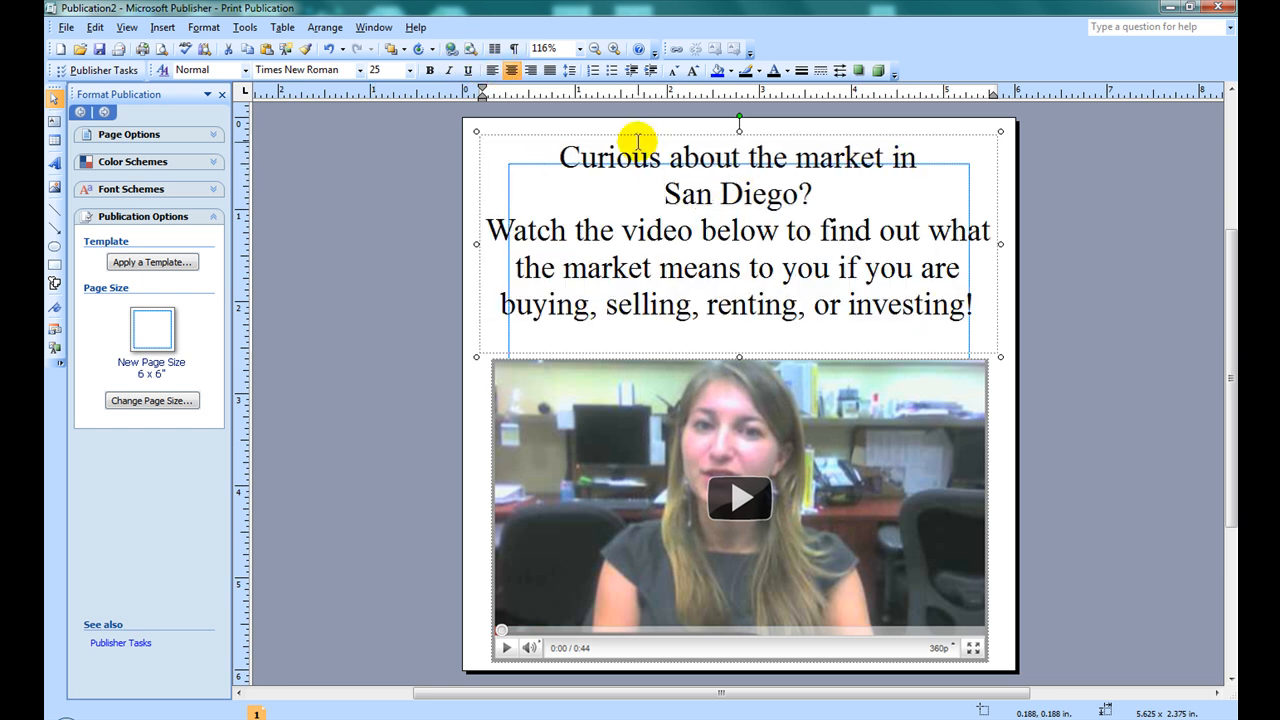
{"action": "mouse_move", "coordinate": [442, 108]}
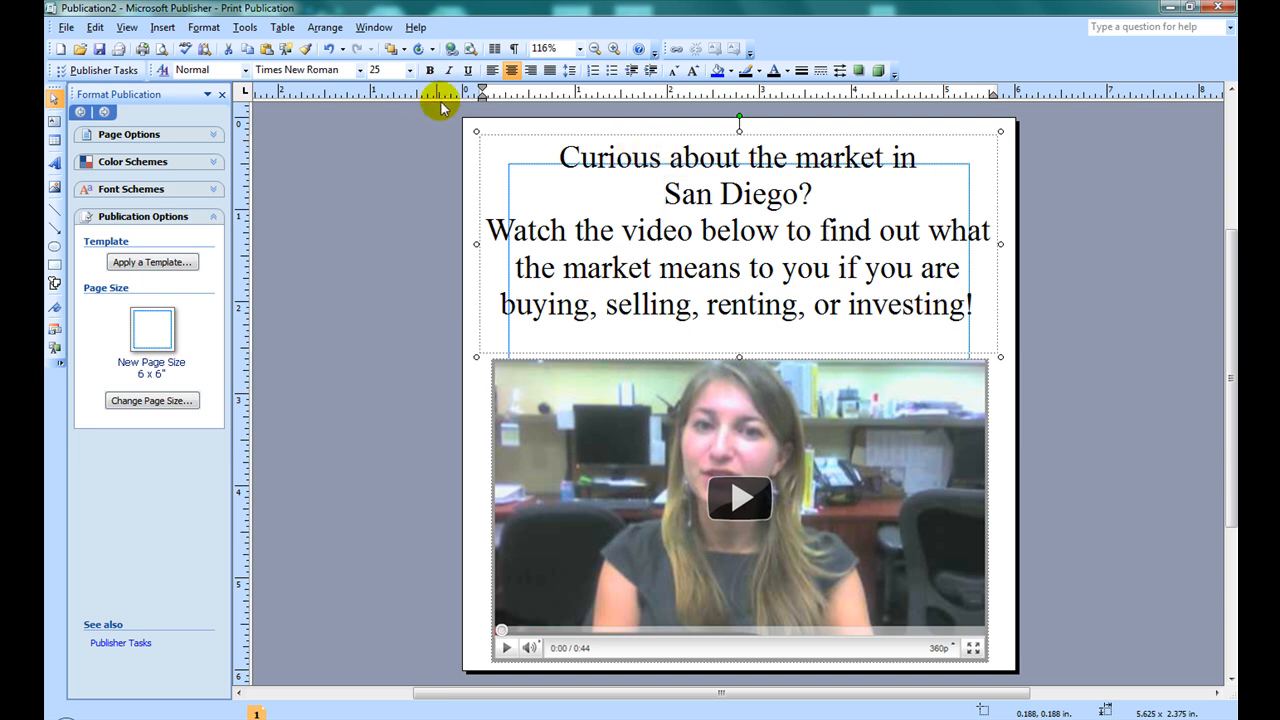
{"action": "mouse_move", "coordinate": [292, 90]}
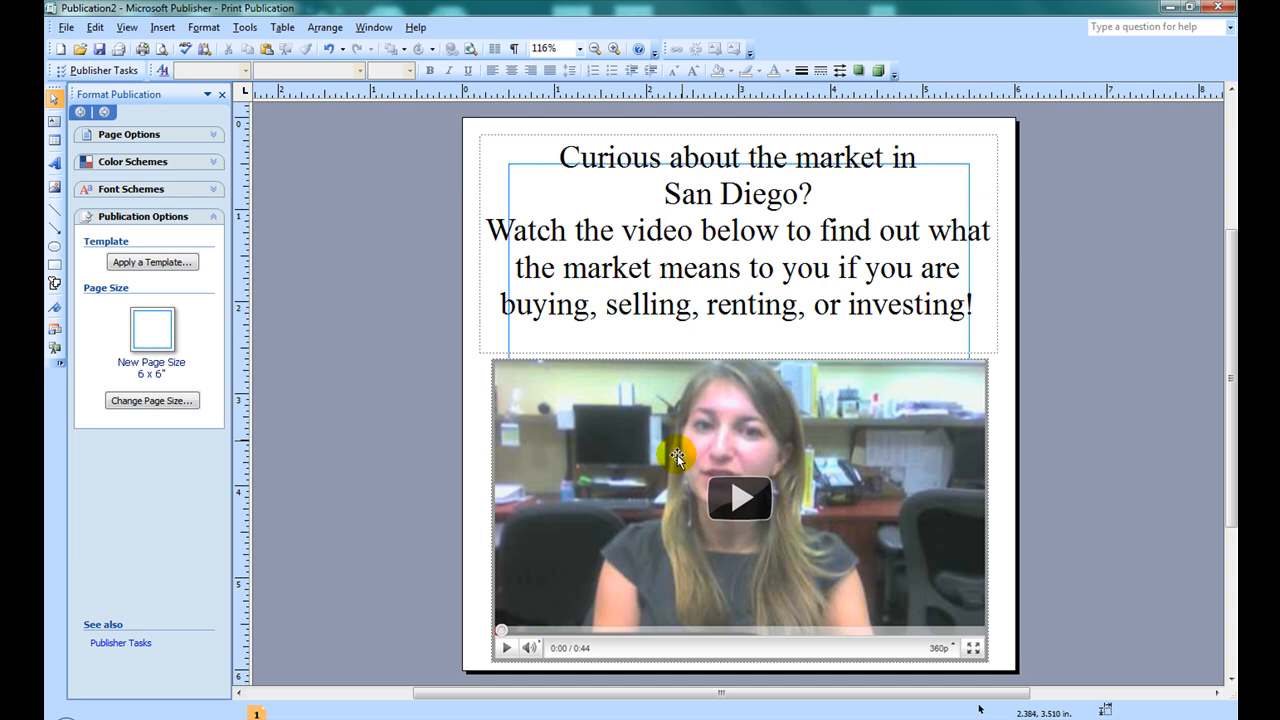
{"action": "mouse_move", "coordinate": [656, 550]}
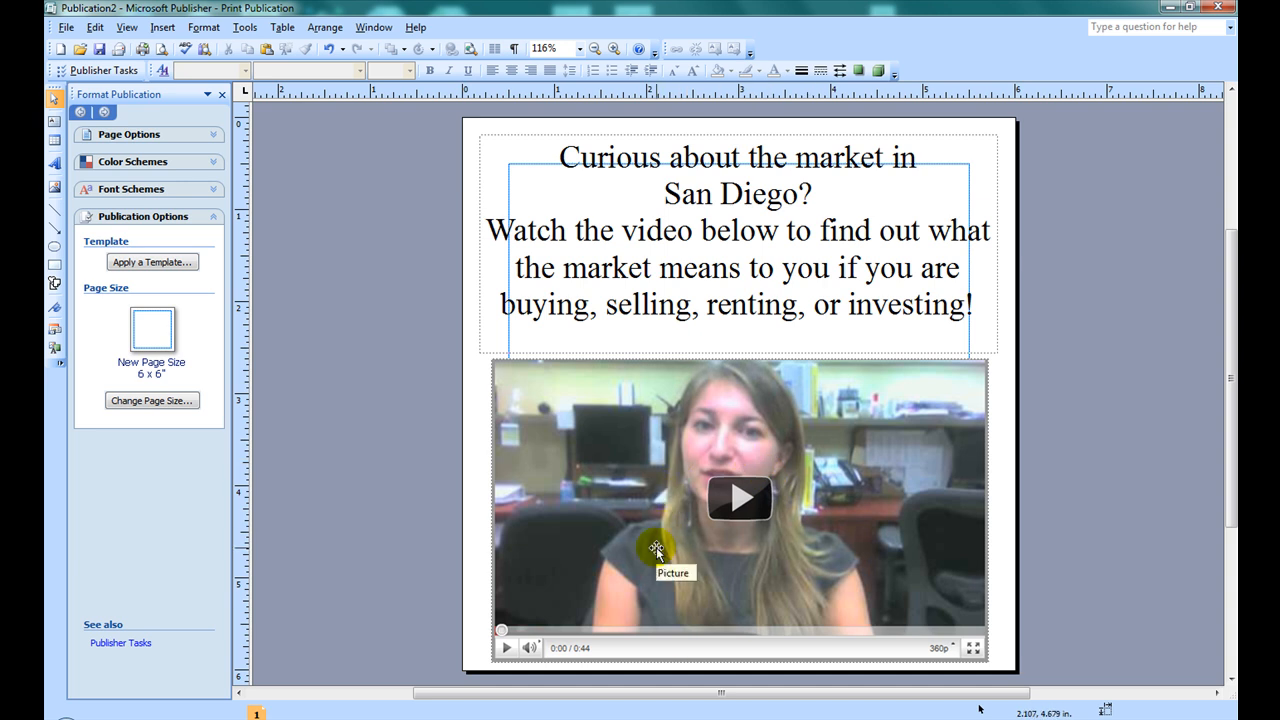
- Select the video screenshot picture on the Publisher page
{"action": "left_click", "coordinate": [656, 548]}
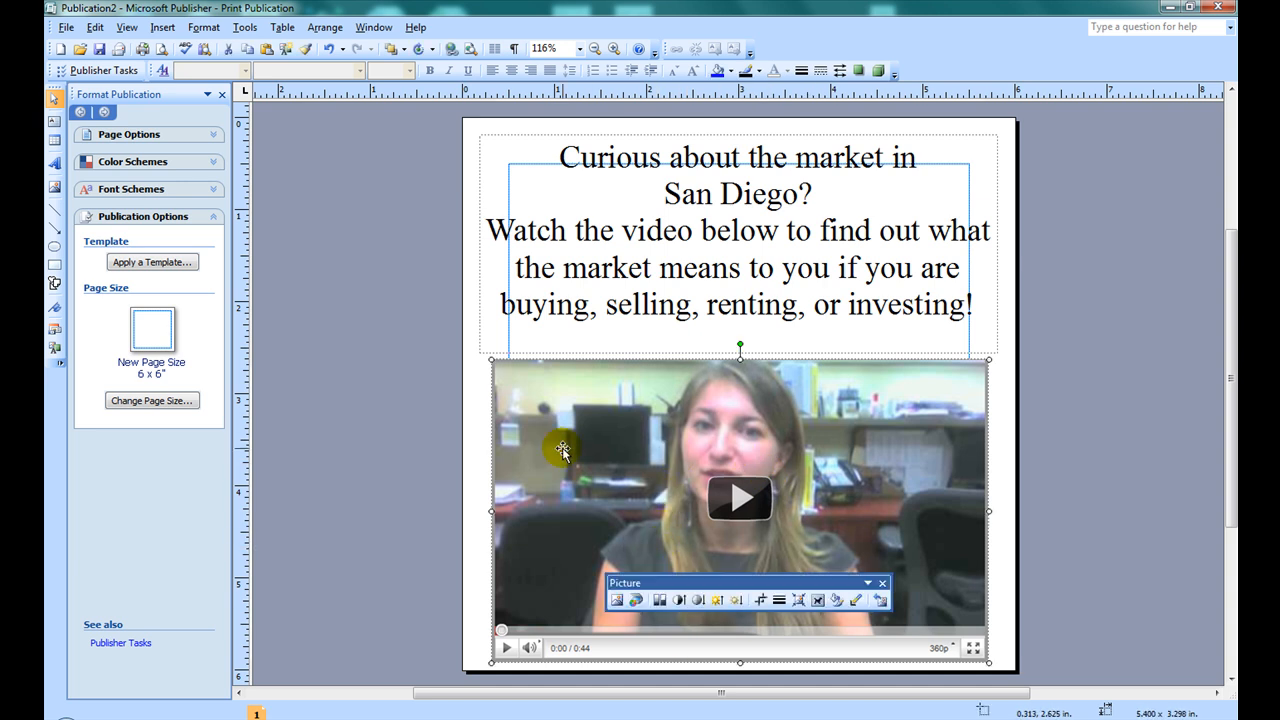
{"action": "mouse_move", "coordinate": [616, 426]}
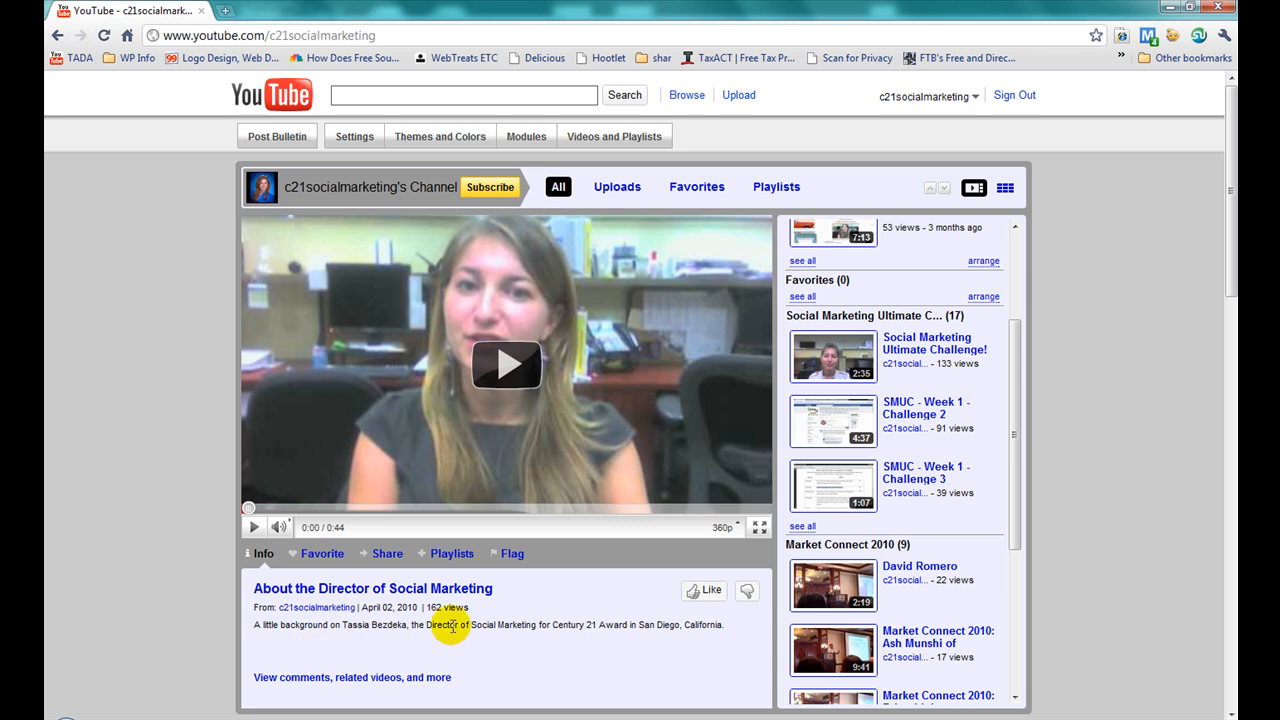
- Show the video's Share panel and highlight its web address for copying
{"action": "left_click", "coordinate": [388, 552]}
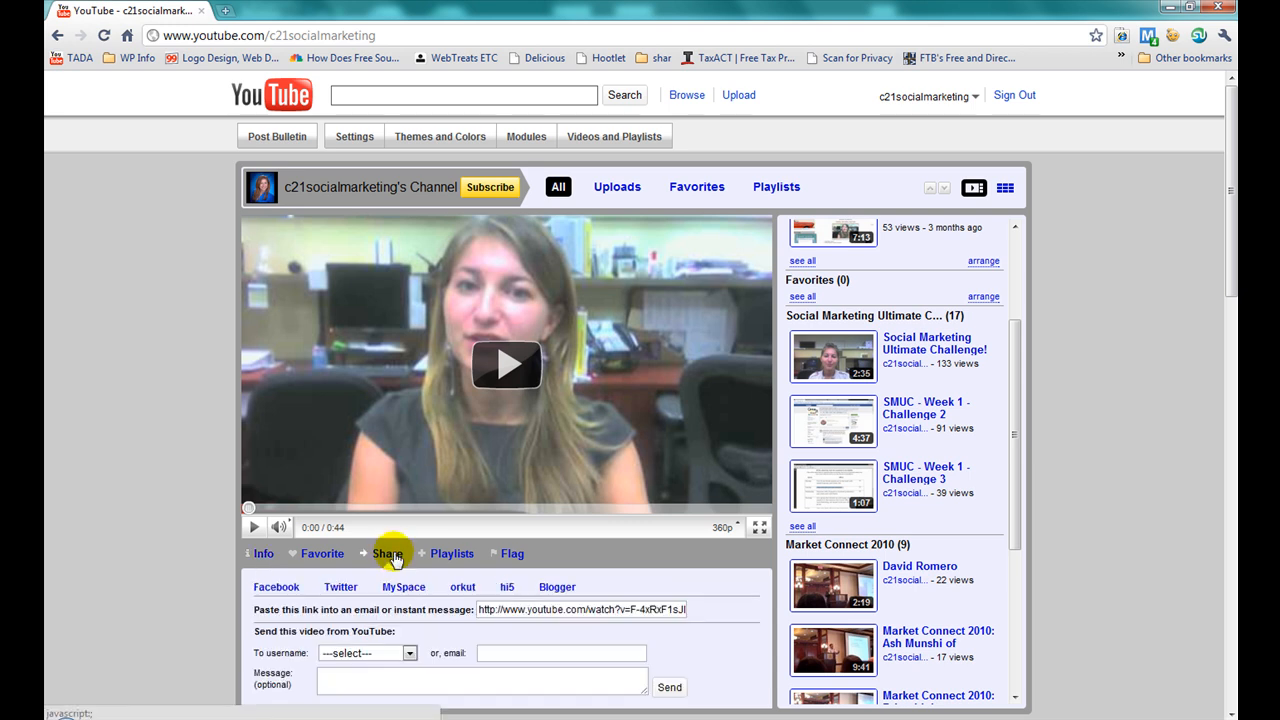
{"action": "scroll", "scroll_direction": "down", "scroll_amount": 3}
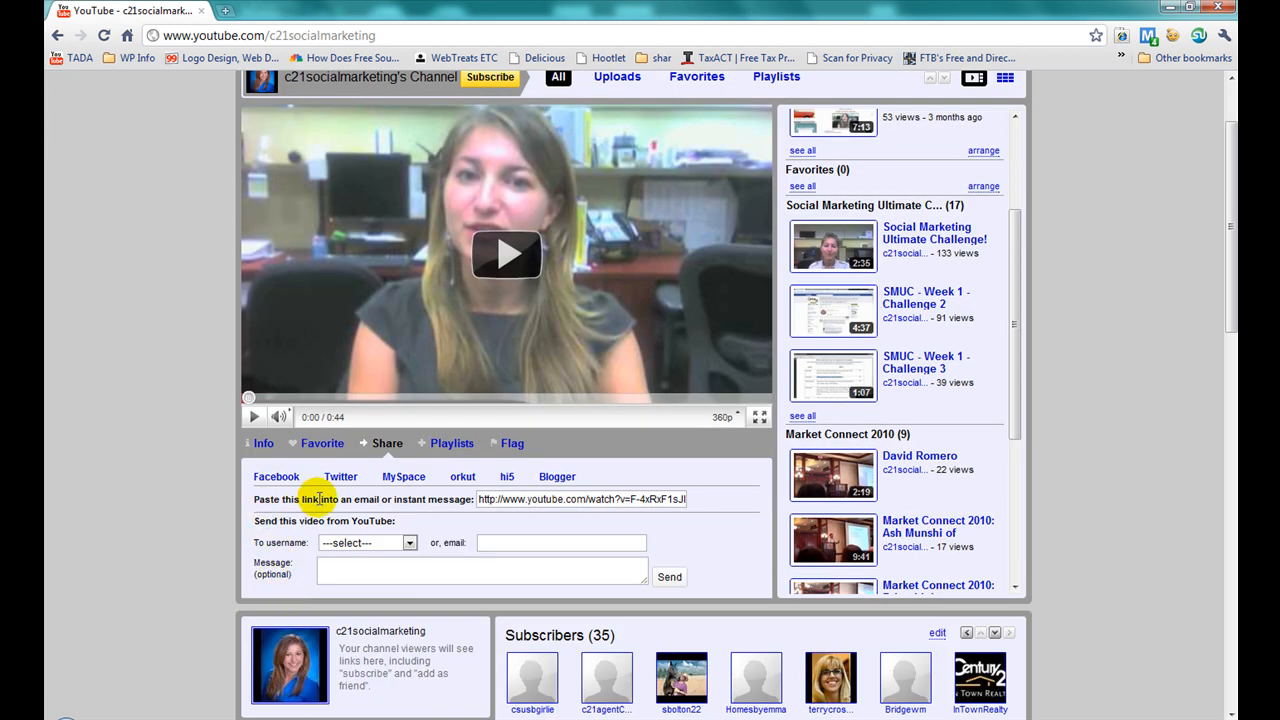
{"action": "triple_click", "coordinate": [580, 500]}
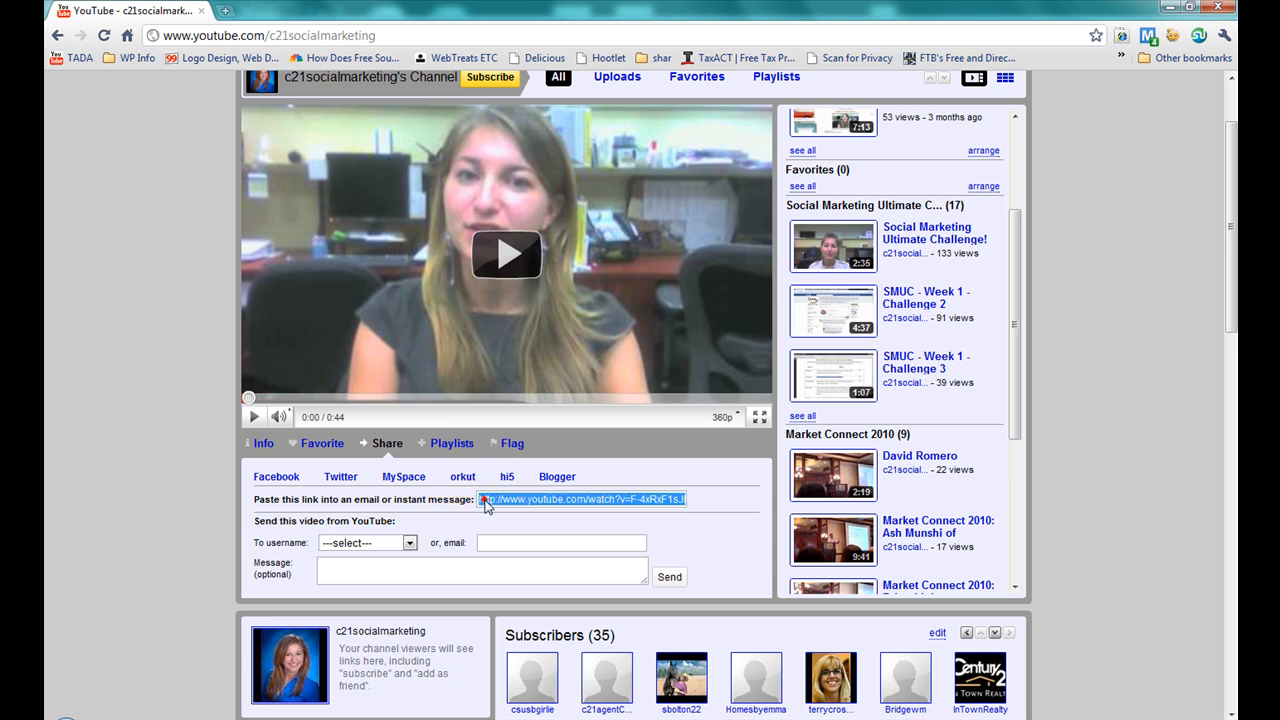
{"action": "mouse_move", "coordinate": [436, 572]}
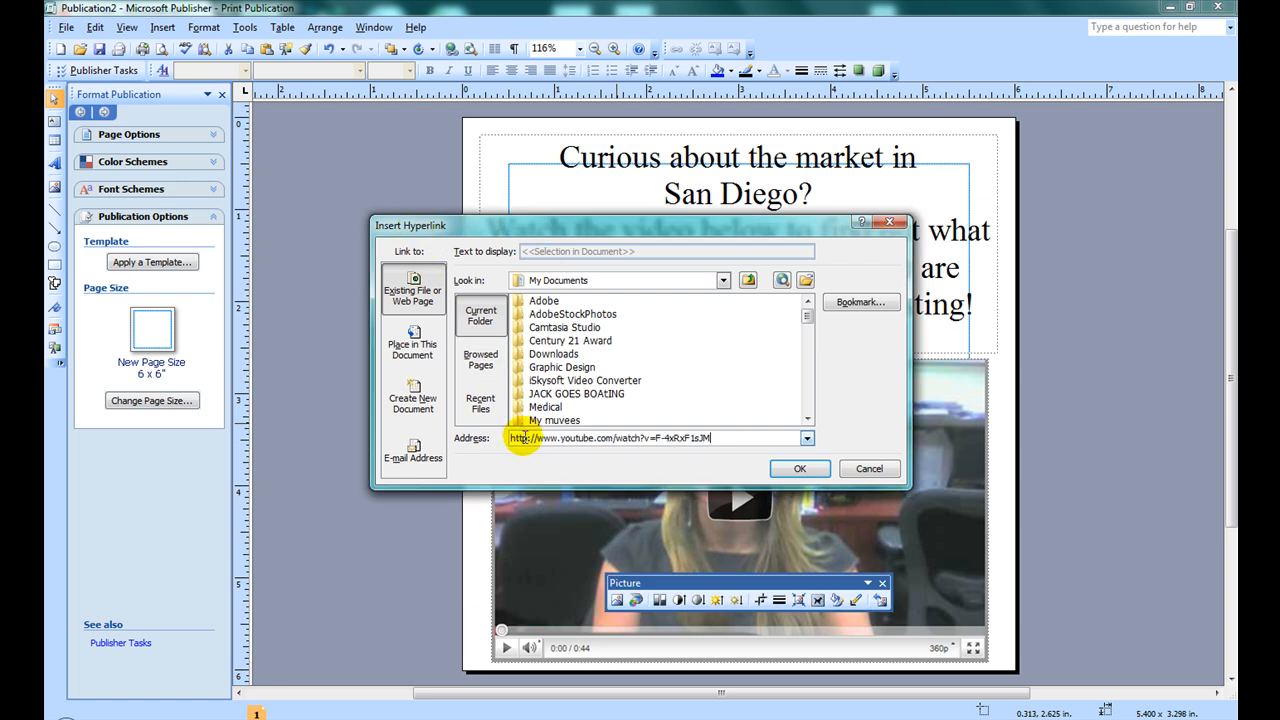
{"action": "mouse_move", "coordinate": [680, 438]}
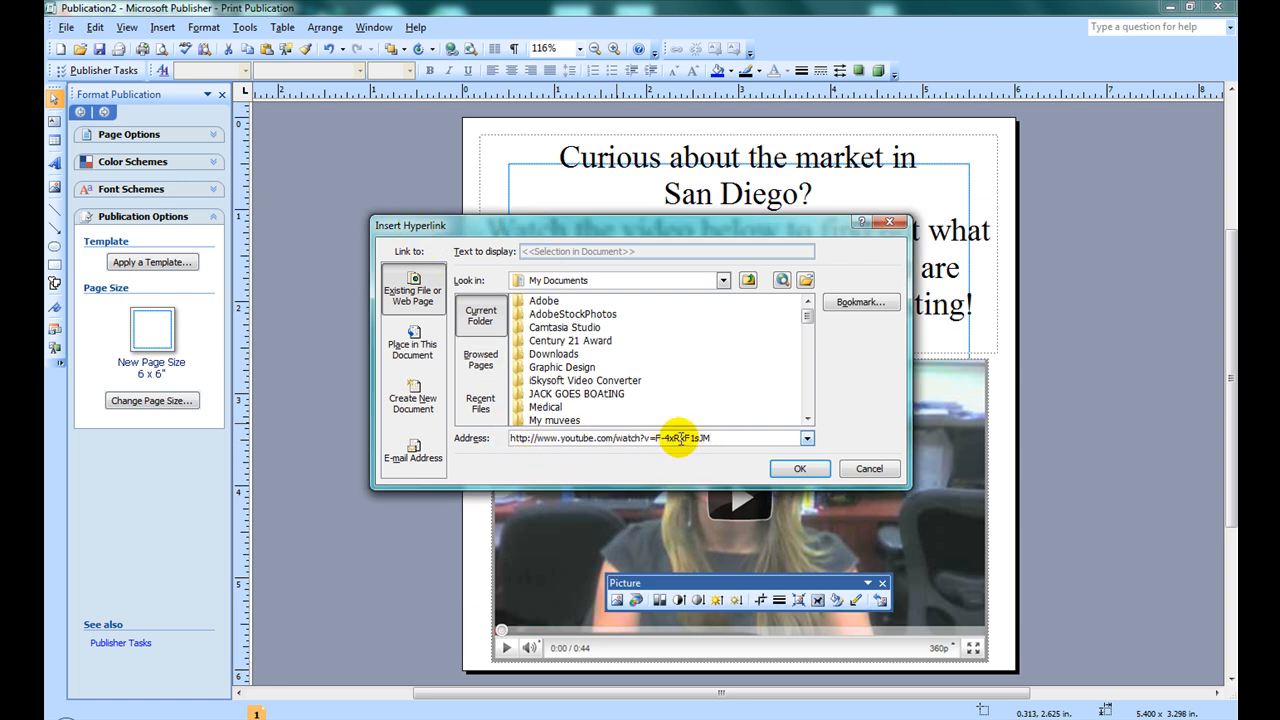
- Confirm the hyperlink from the screenshot to the YouTube video's address
{"action": "left_click", "coordinate": [800, 468]}
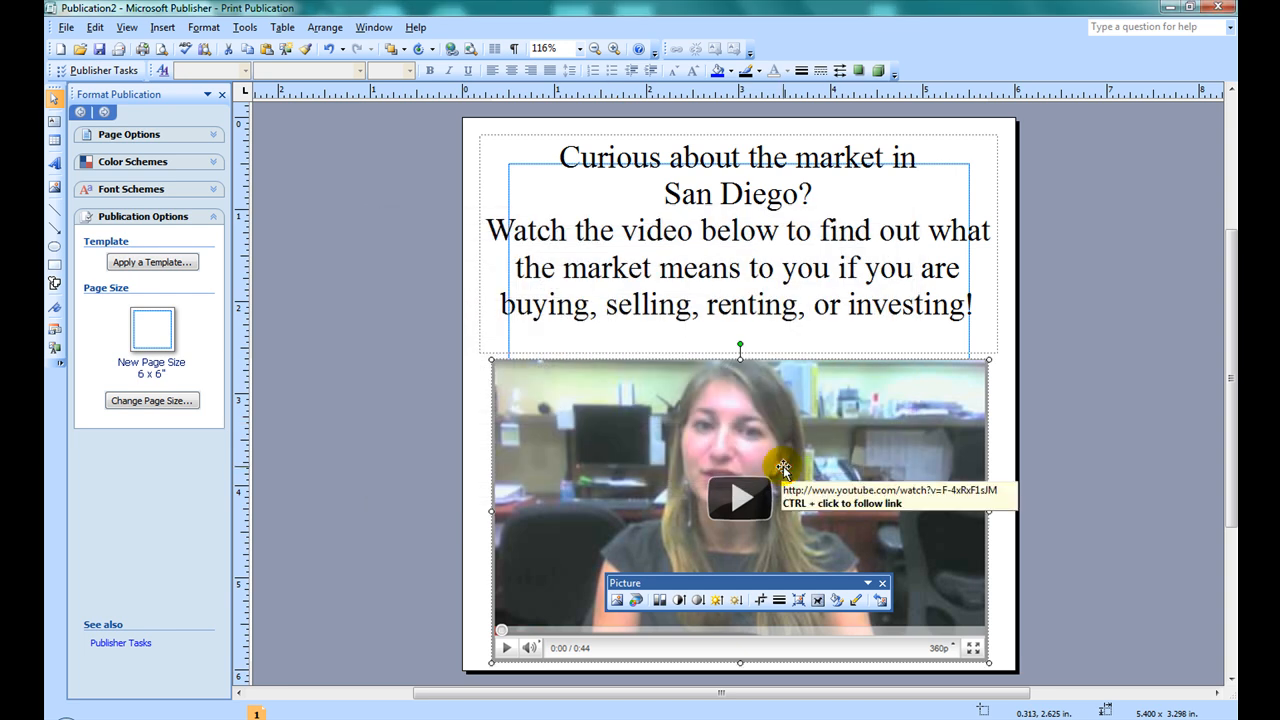
{"action": "mouse_move", "coordinate": [788, 504]}
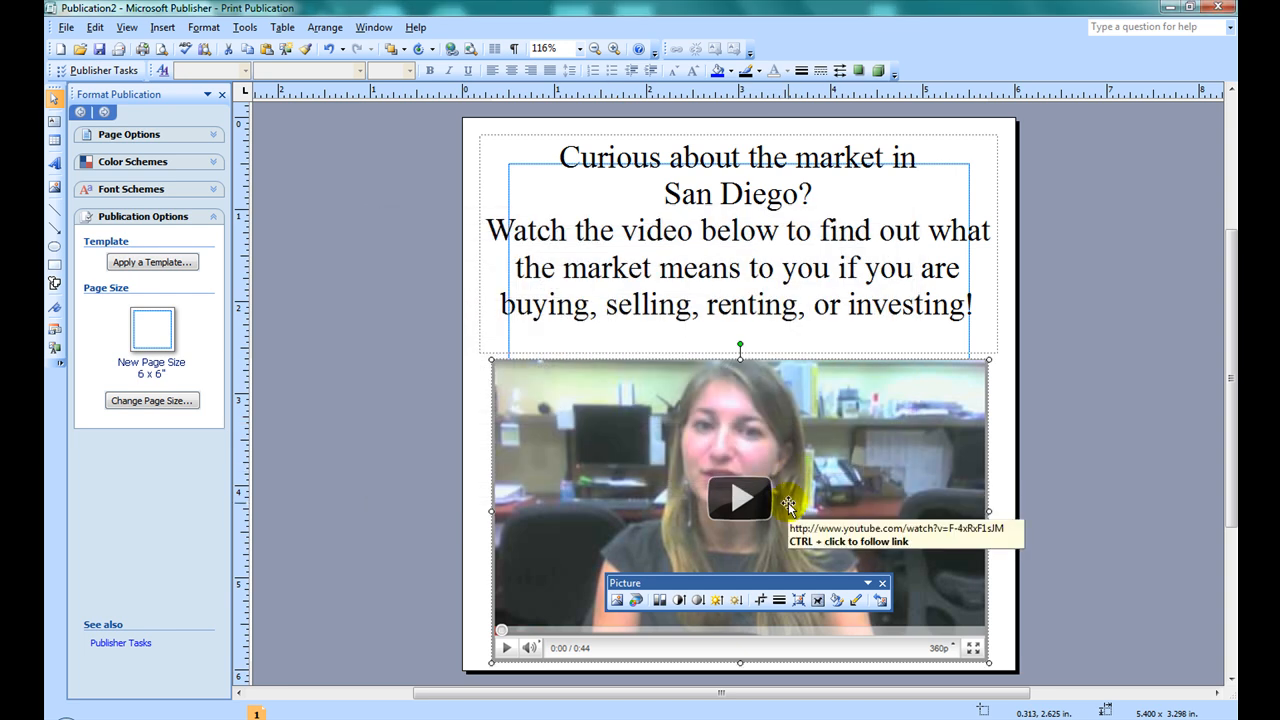
{"action": "mouse_move", "coordinate": [636, 442]}
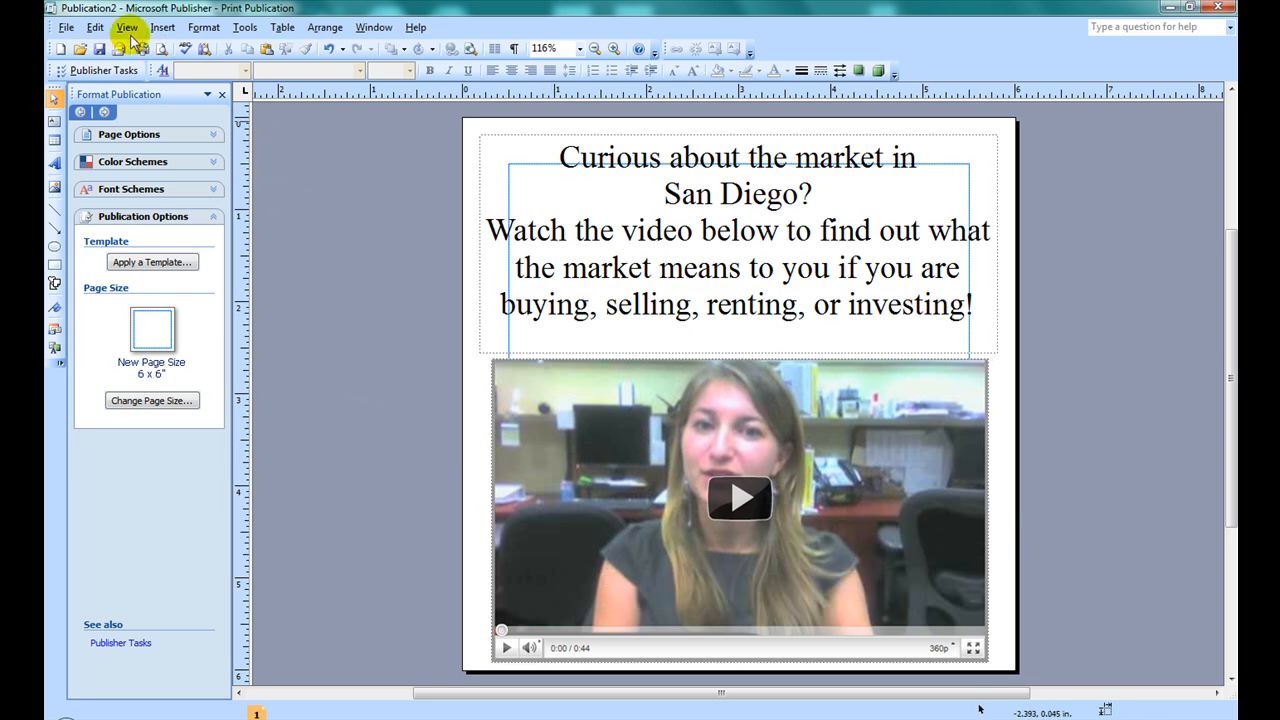
- Send the page as an e-mail message body addressed to the 'soci...' recipient
{"action": "left_click", "coordinate": [66, 28]}
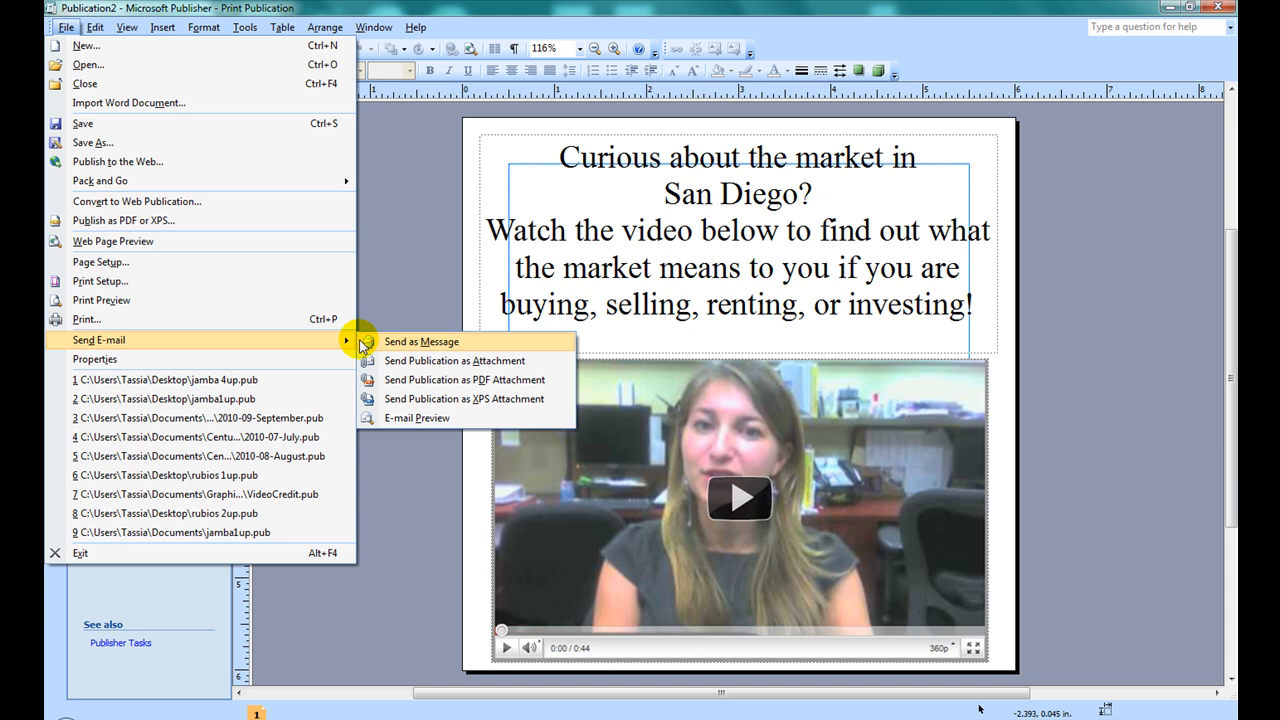
{"action": "left_click", "coordinate": [420, 340]}
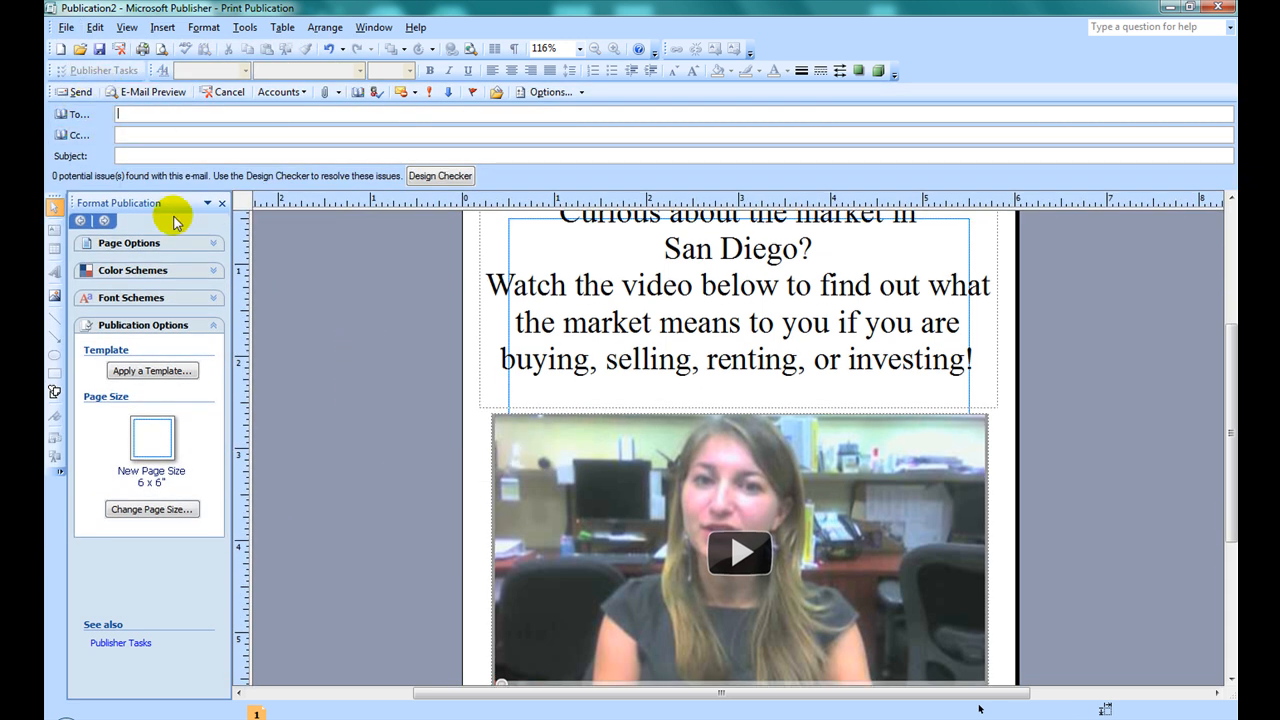
{"action": "type", "text": "soci"}
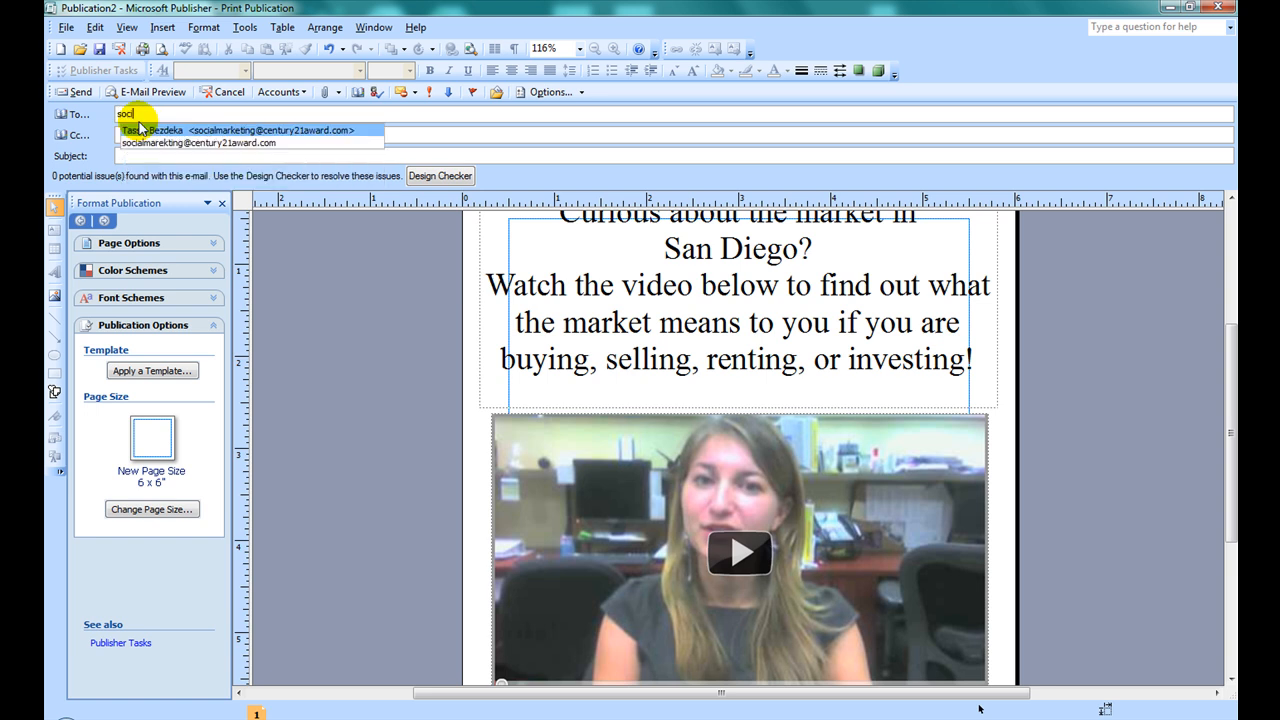
{"action": "left_click", "coordinate": [240, 130]}
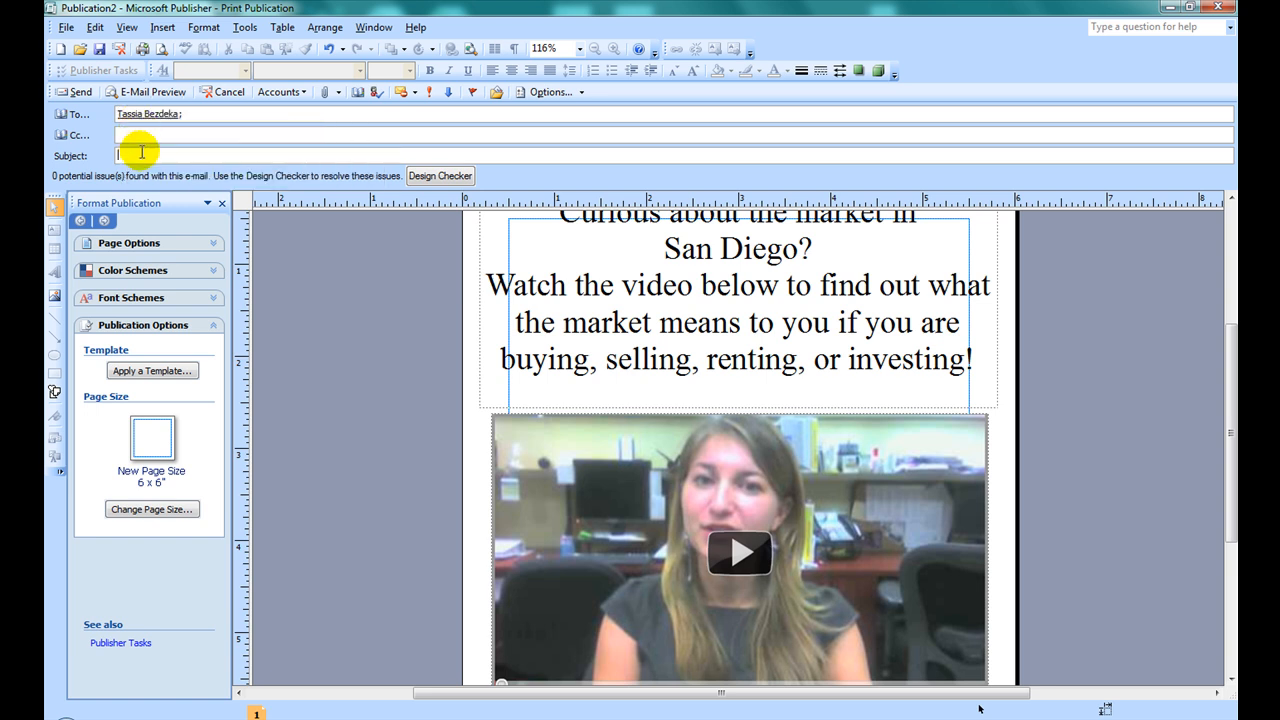
- Enter subject 'SD Market Info- Don't miss this great video!', choose the work account and send
{"action": "type", "text": "SD"}
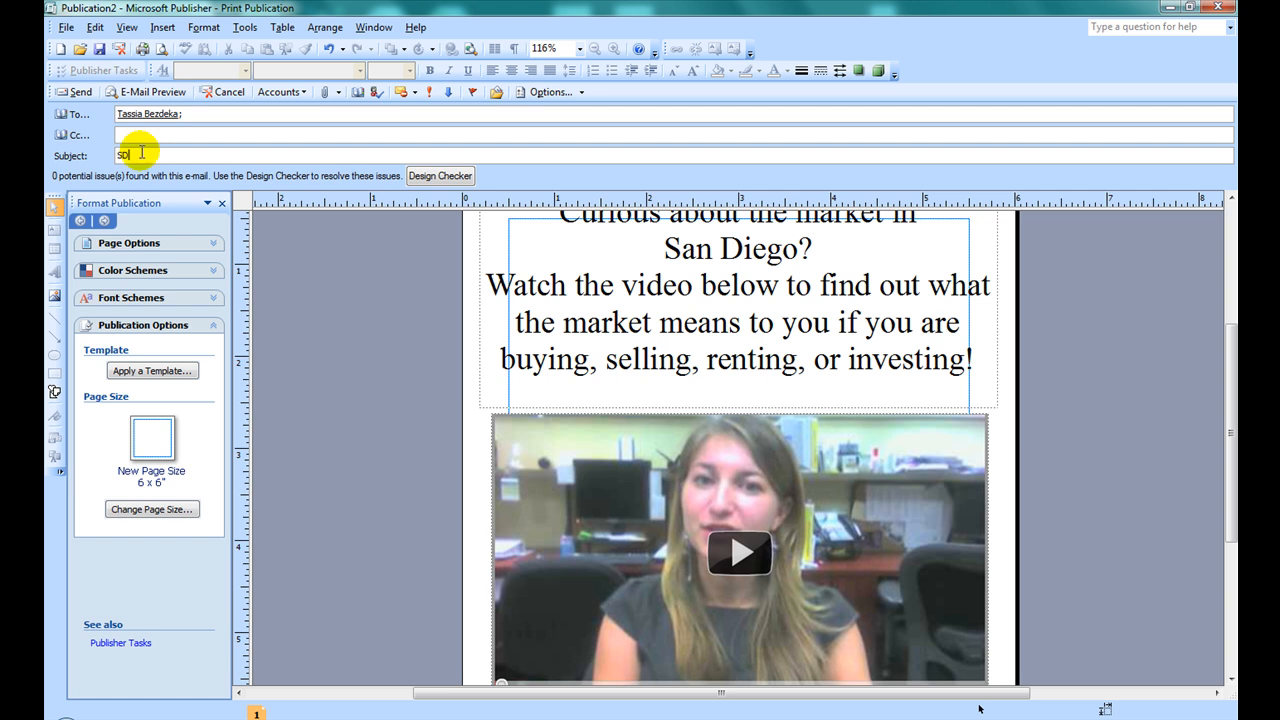
{"action": "type", "text": "Market"}
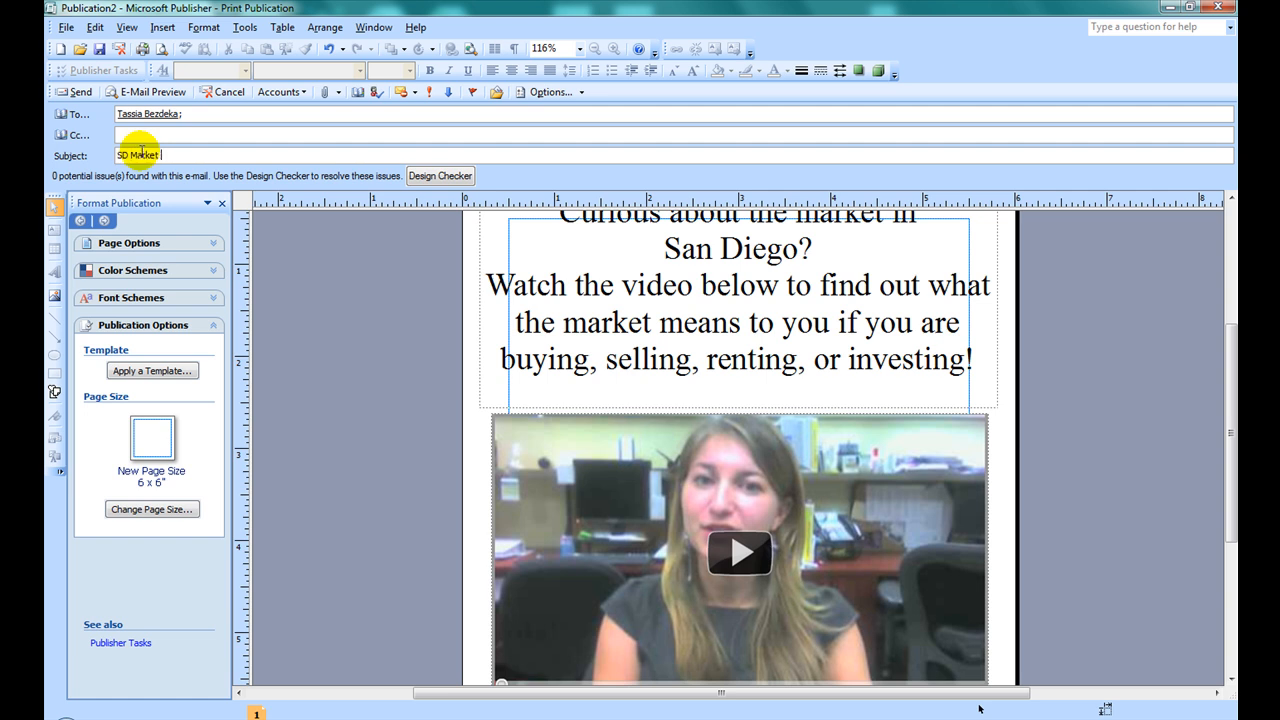
{"action": "type", "text": "Info- Don't miss this great video!"}
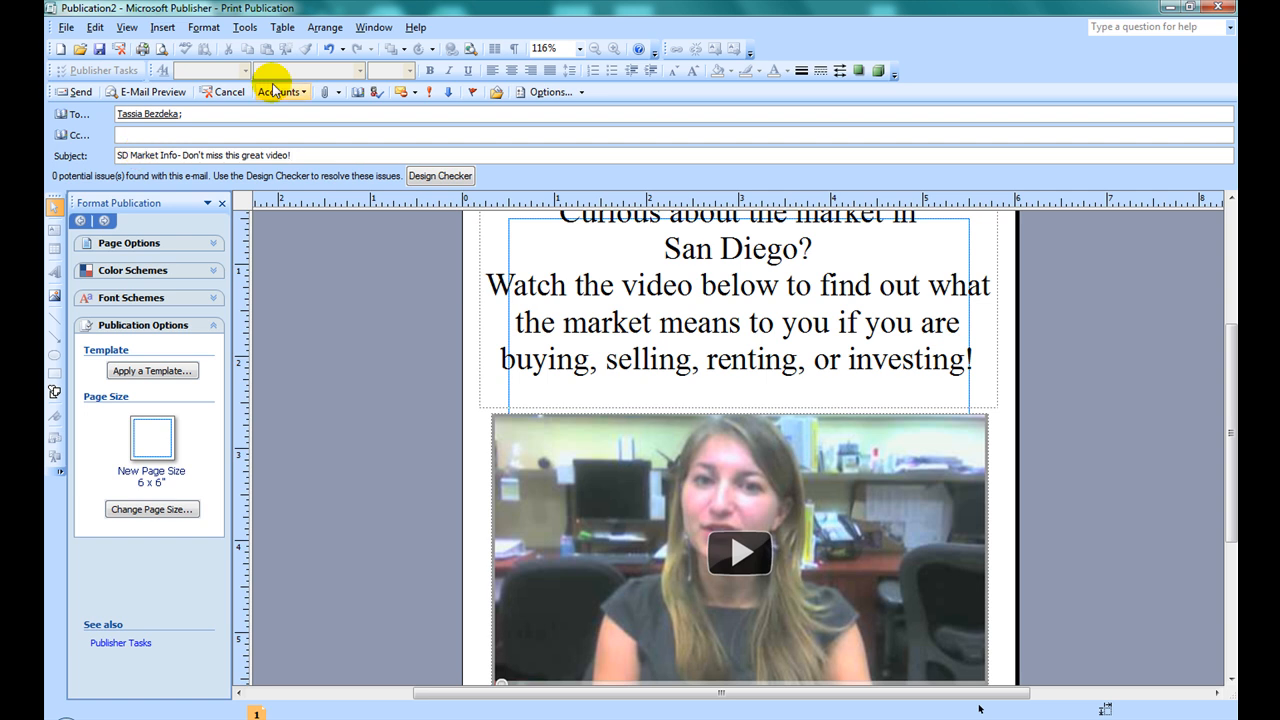
{"action": "left_click", "coordinate": [280, 92]}
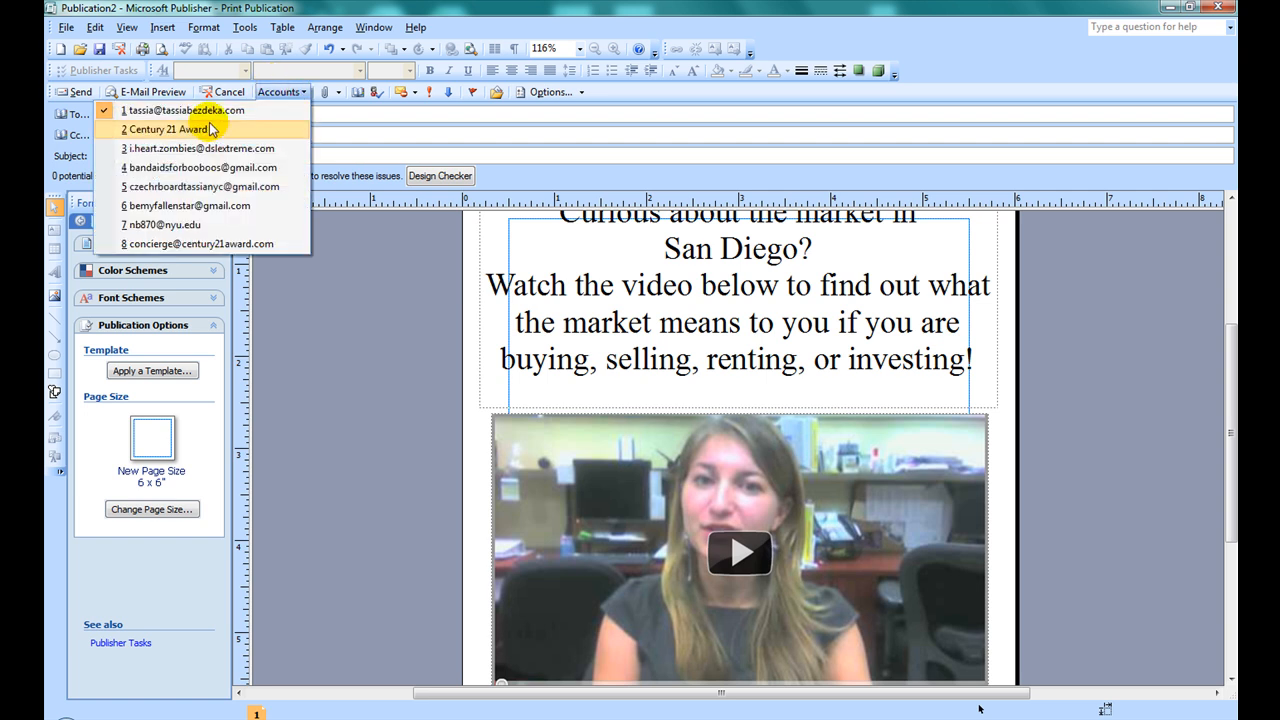
{"action": "left_click", "coordinate": [184, 128]}
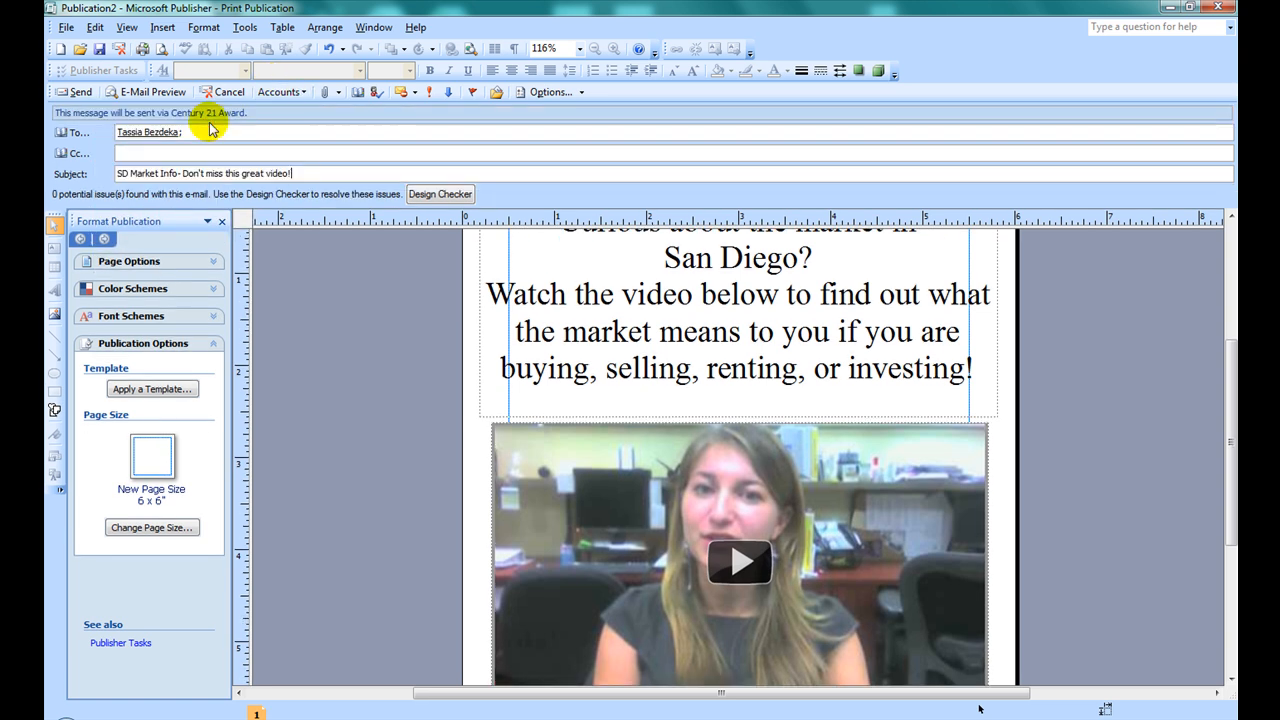
{"action": "mouse_move", "coordinate": [82, 92]}
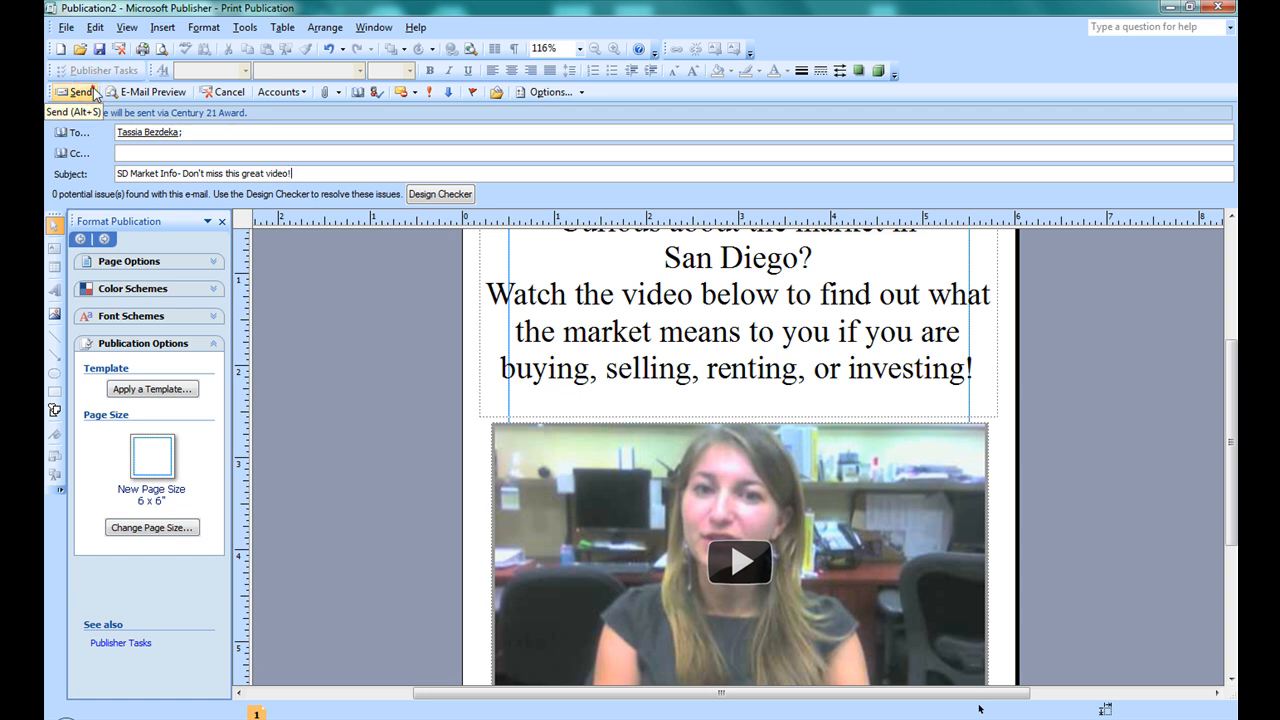
{"action": "left_click", "coordinate": [228, 92]}
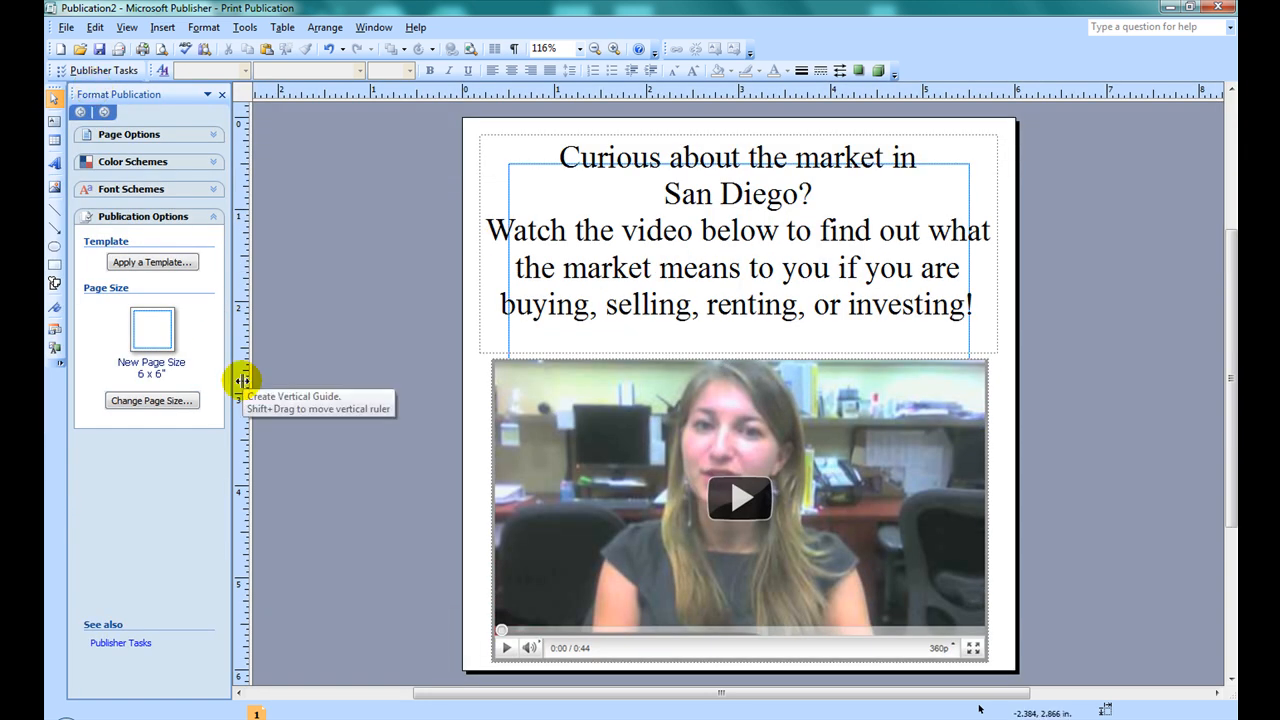
{"action": "mouse_move", "coordinate": [170, 710]}
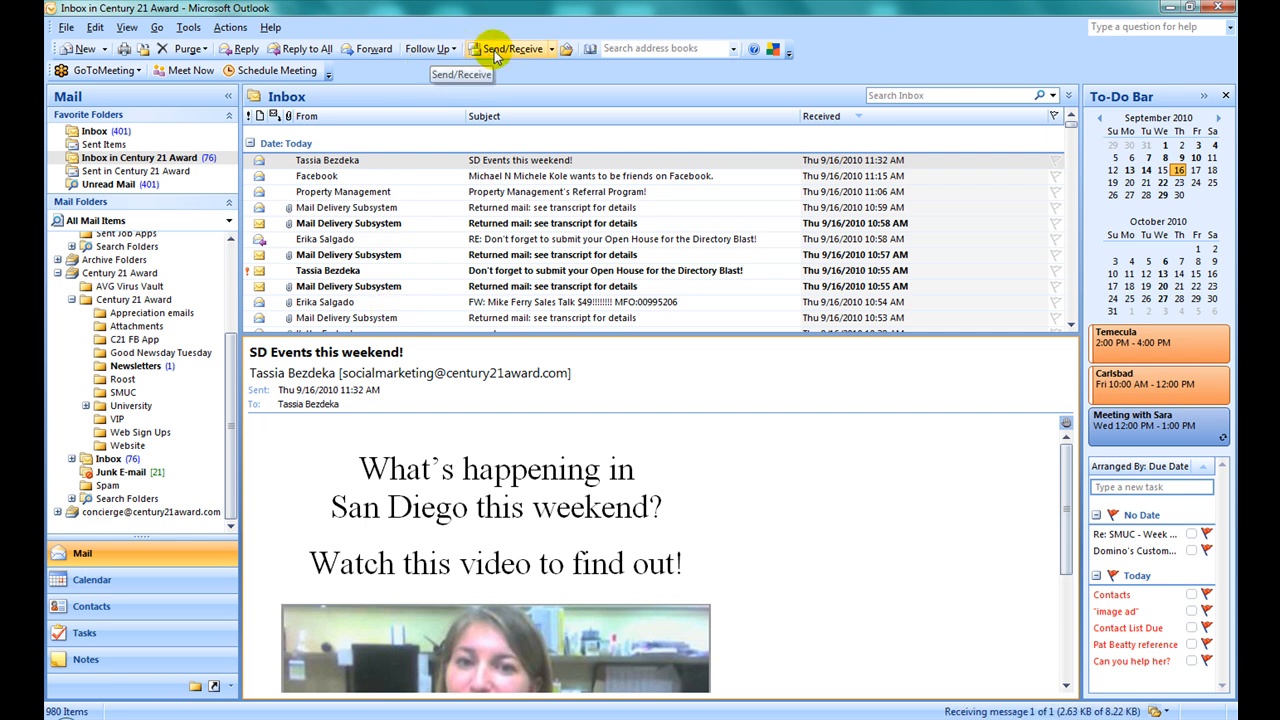
- Receive the 'SD Market Info' email, read it, and follow its screenshot link to YouTube
{"action": "left_click", "coordinate": [512, 48]}
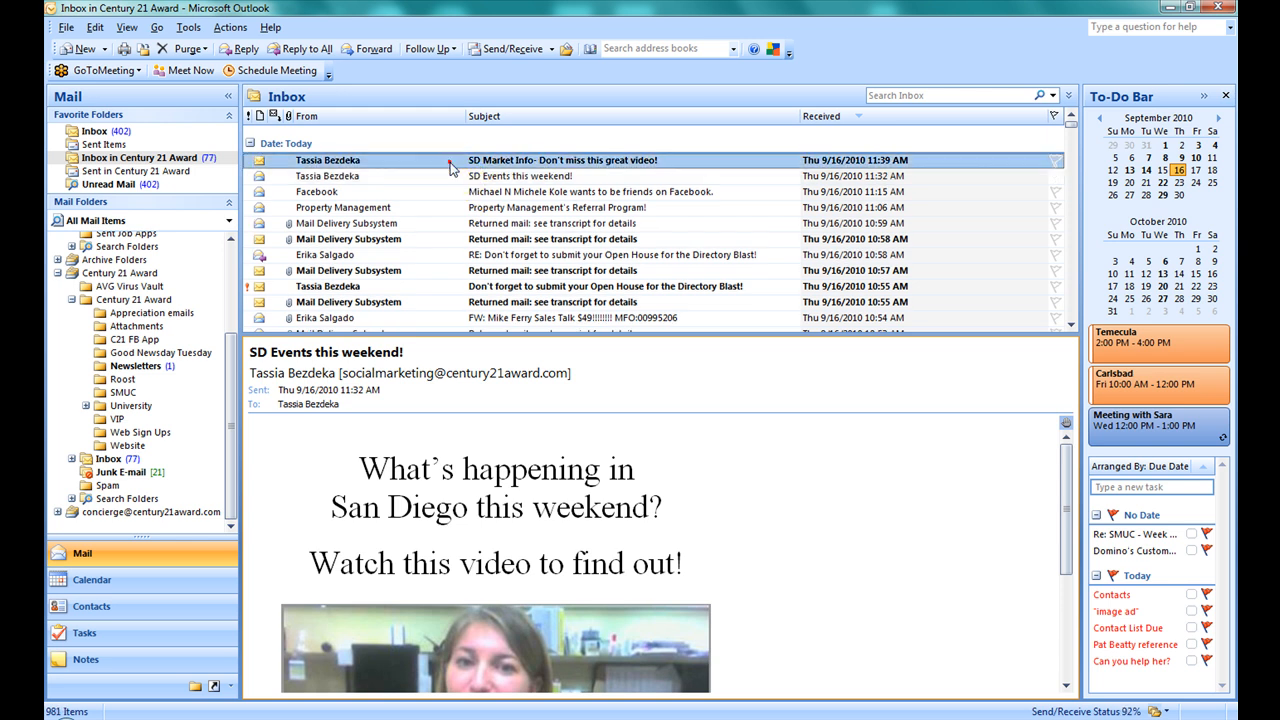
{"action": "double_click", "coordinate": [562, 160]}
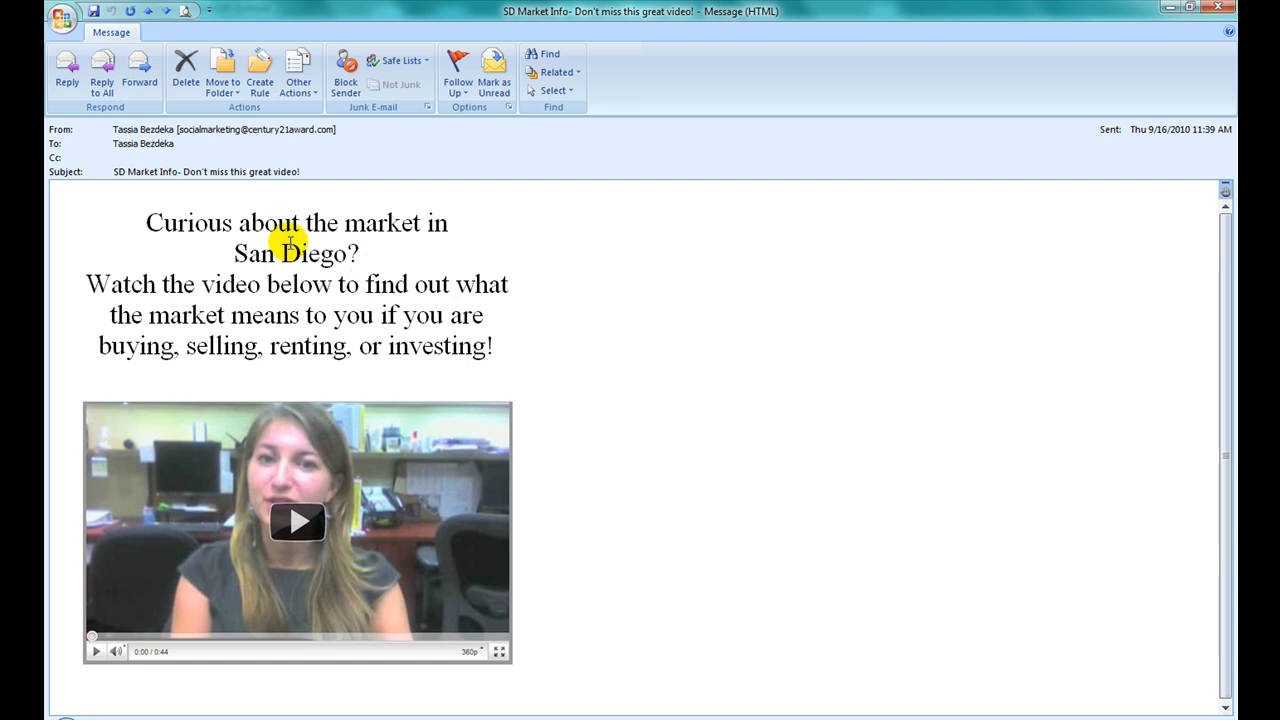
{"action": "left_click_drag", "start_coordinate": [284, 240], "coordinate": [420, 340]}
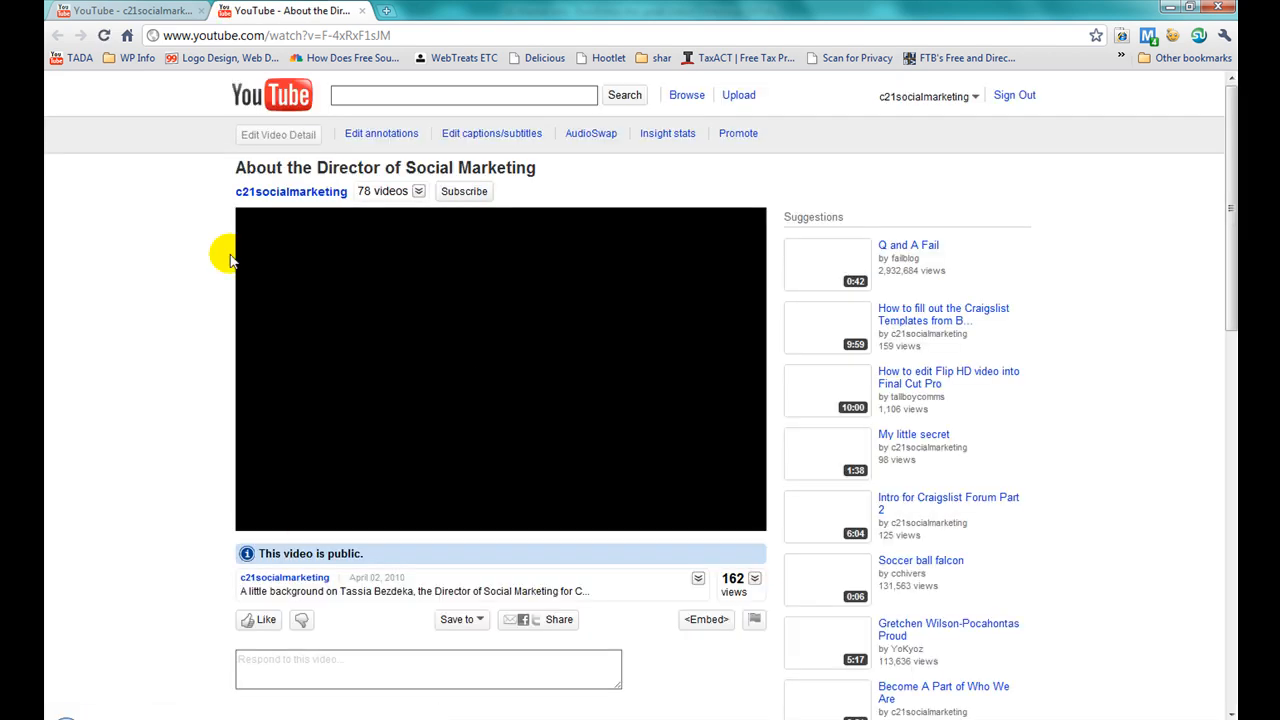
- Play the linked YouTube video, then close the browser back to the Outlook inbox
{"action": "left_click", "coordinate": [500, 370]}
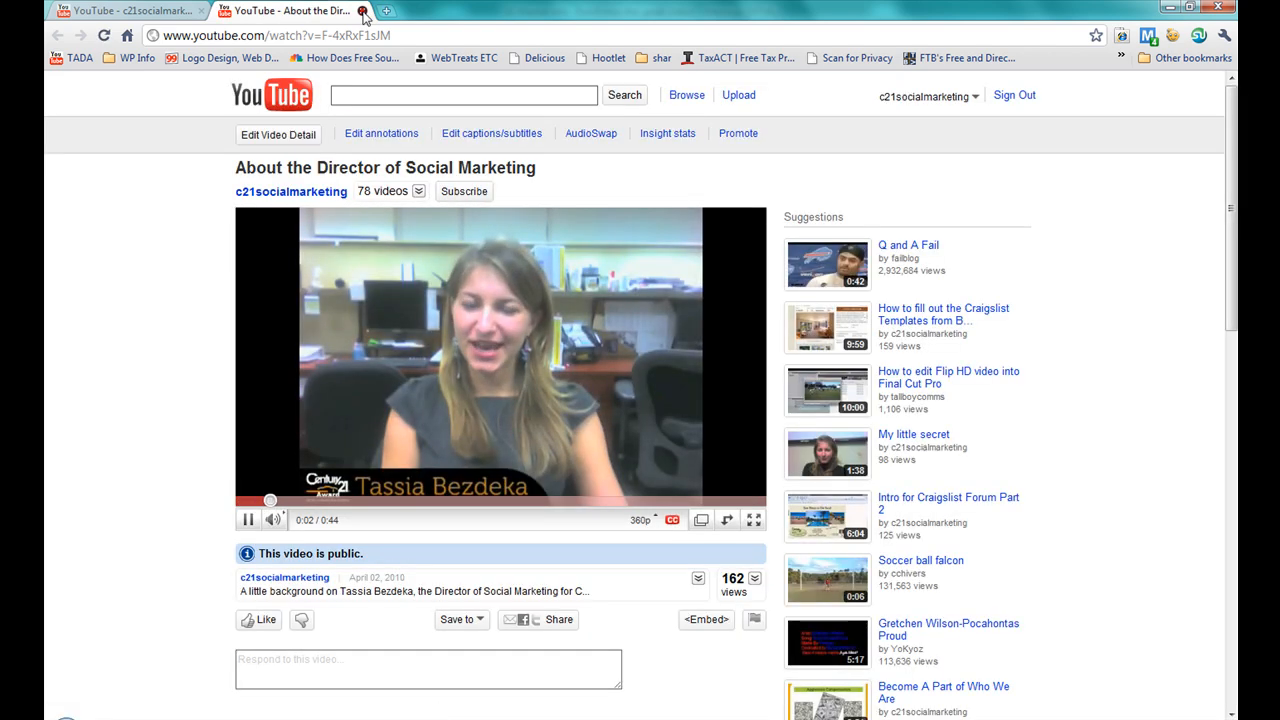
{"action": "left_click", "coordinate": [364, 12]}
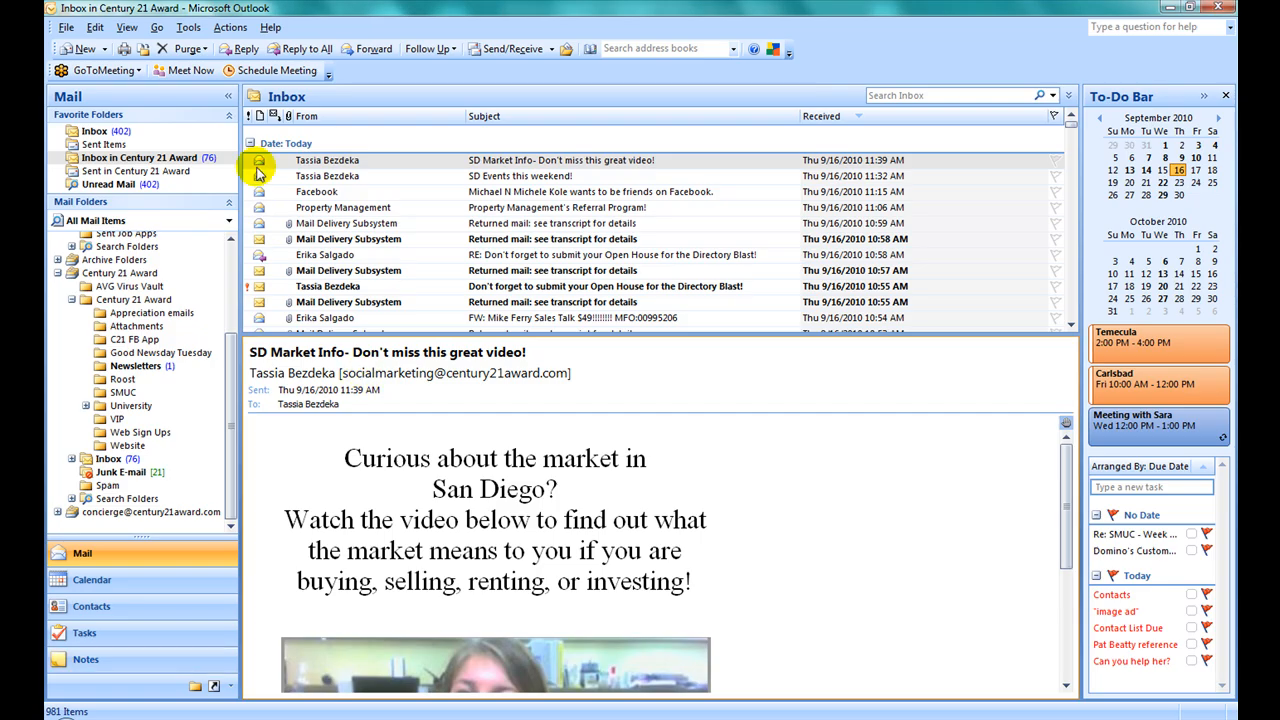
{"action": "mouse_move", "coordinate": [82, 48]}
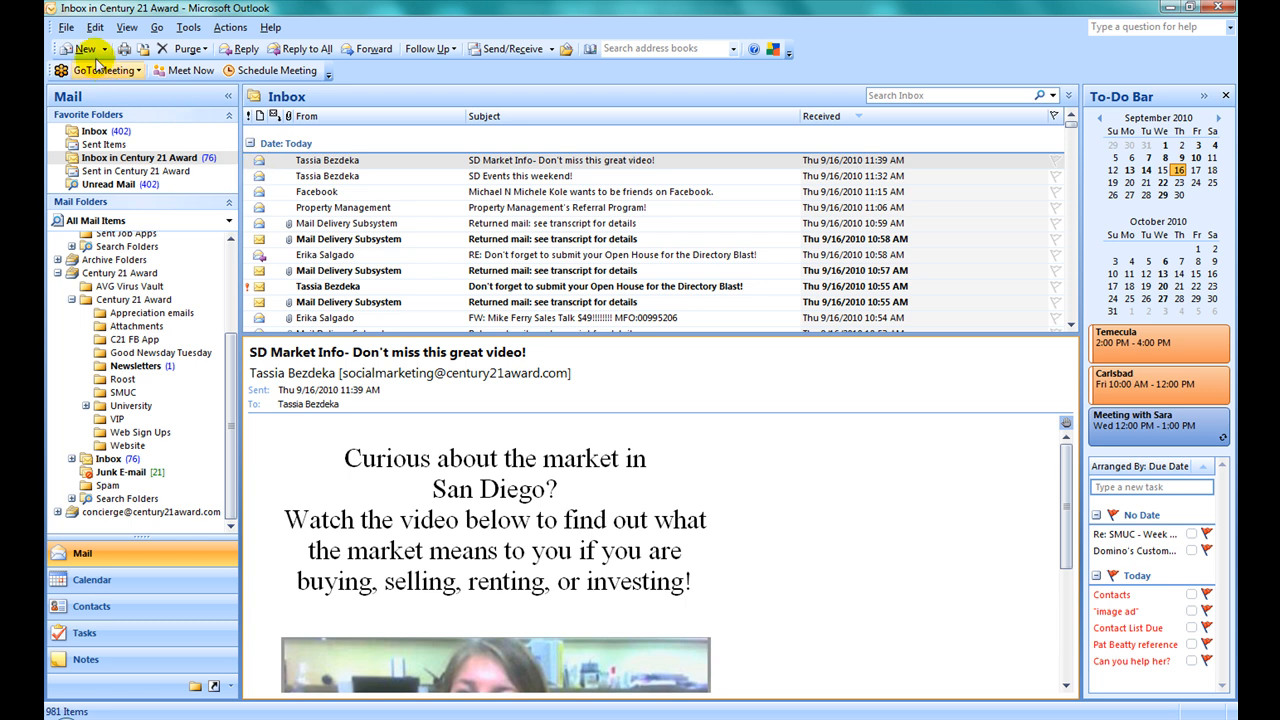
- Create a new message, drag in youtubevideo.png, then remove that attachment again
{"action": "left_click", "coordinate": [82, 48]}
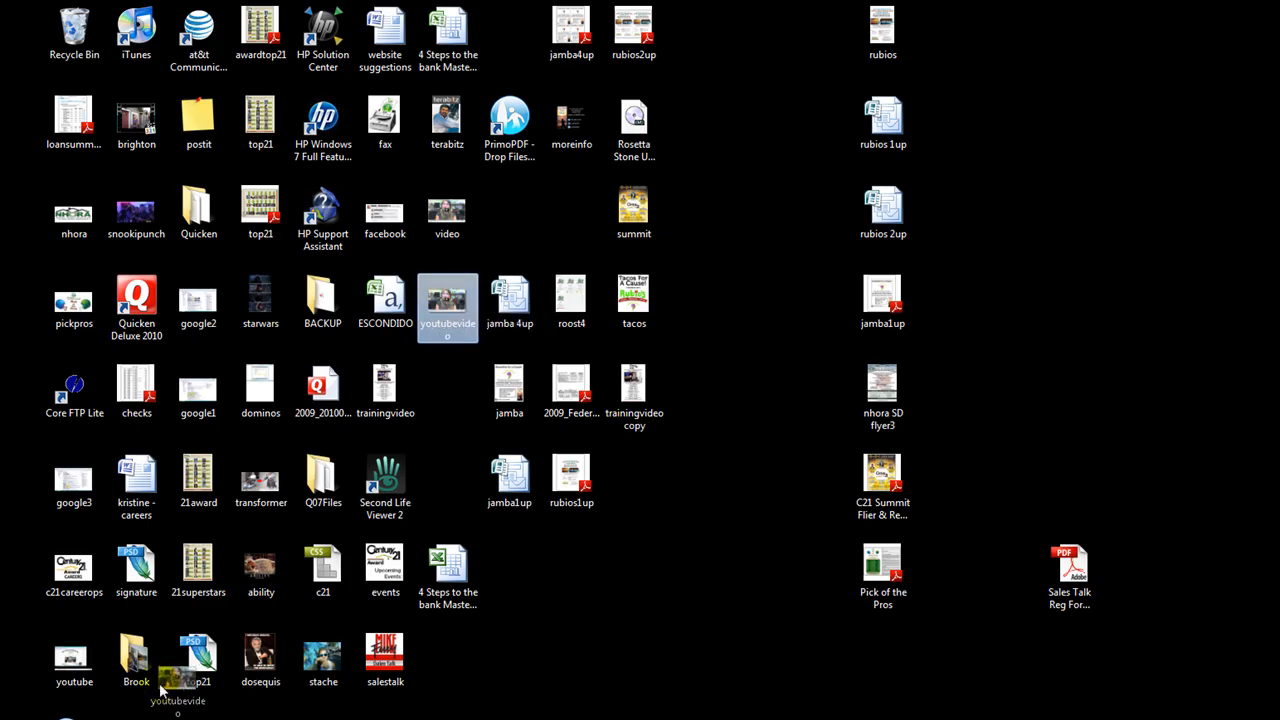
{"action": "left_click_drag", "start_coordinate": [178, 664], "coordinate": [696, 644]}
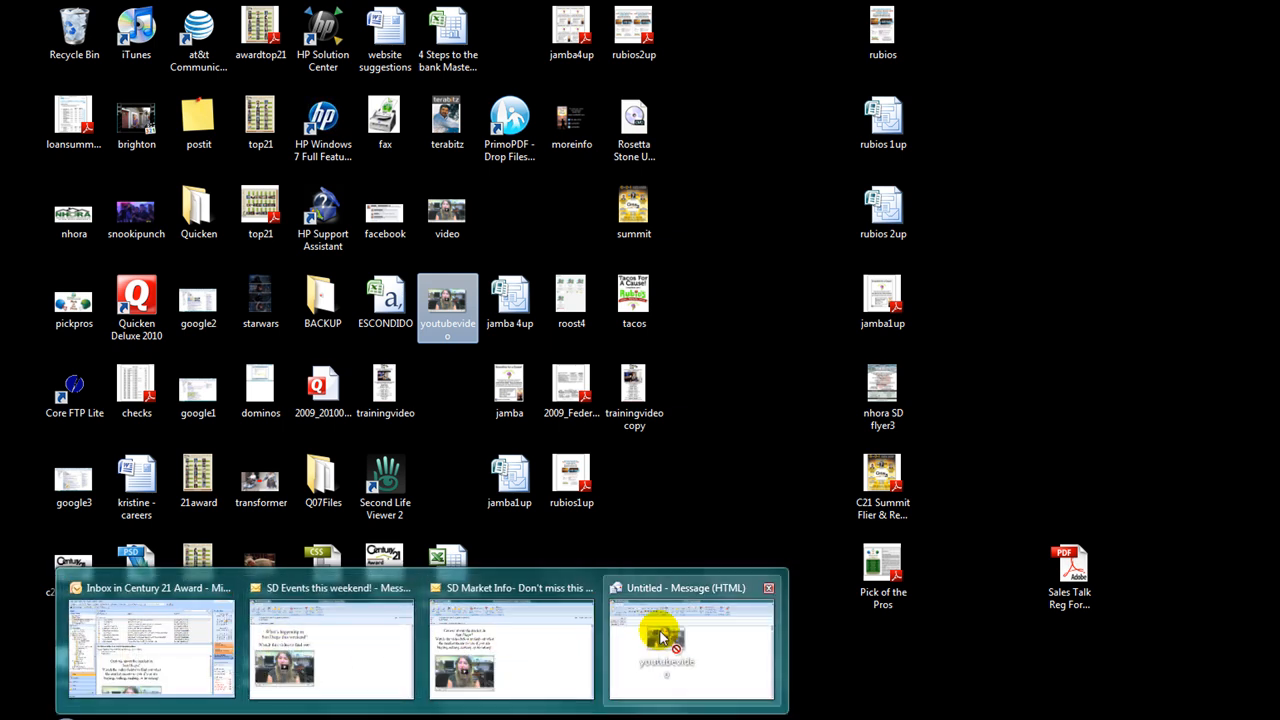
{"action": "left_click", "coordinate": [690, 640]}
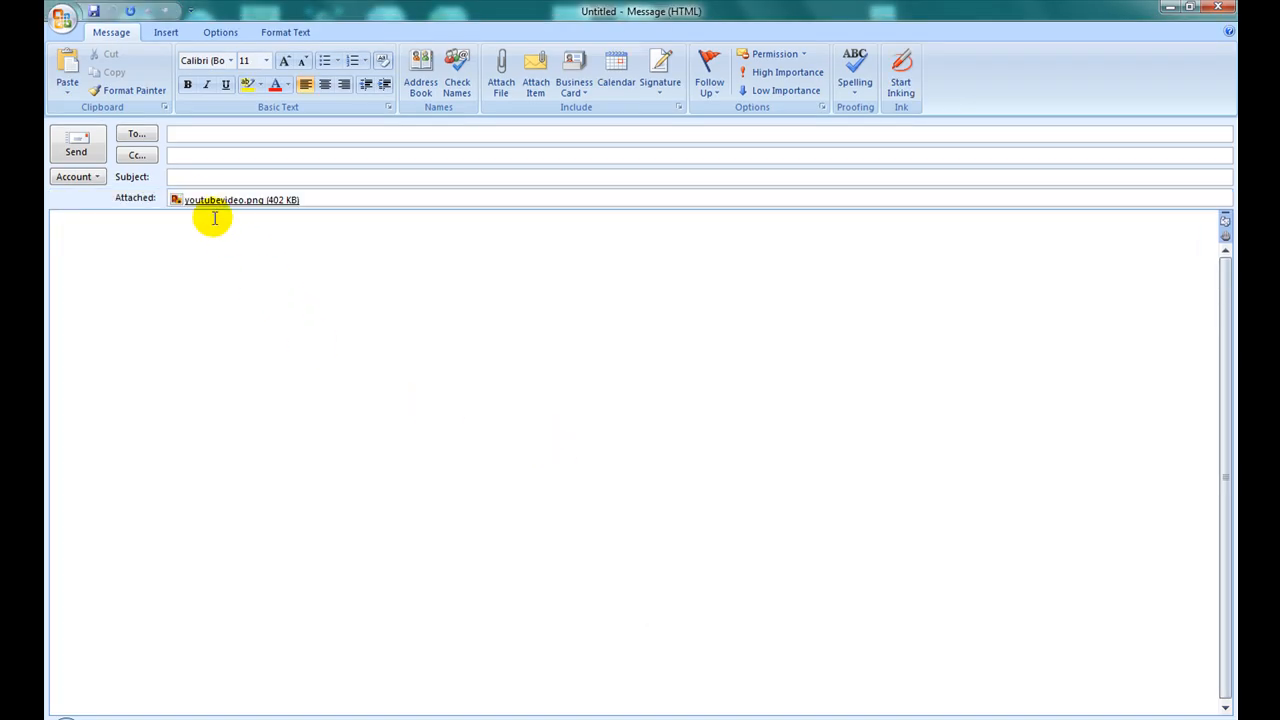
{"action": "mouse_move", "coordinate": [208, 200]}
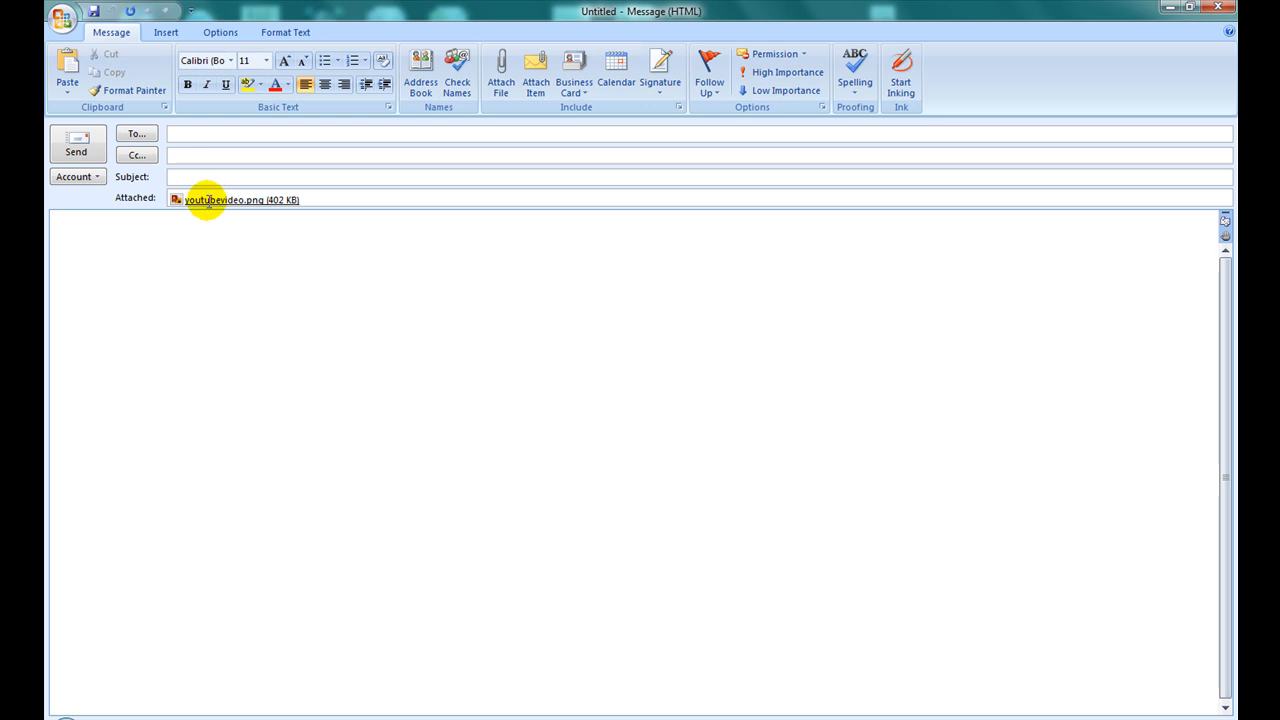
{"action": "left_click", "coordinate": [240, 200]}
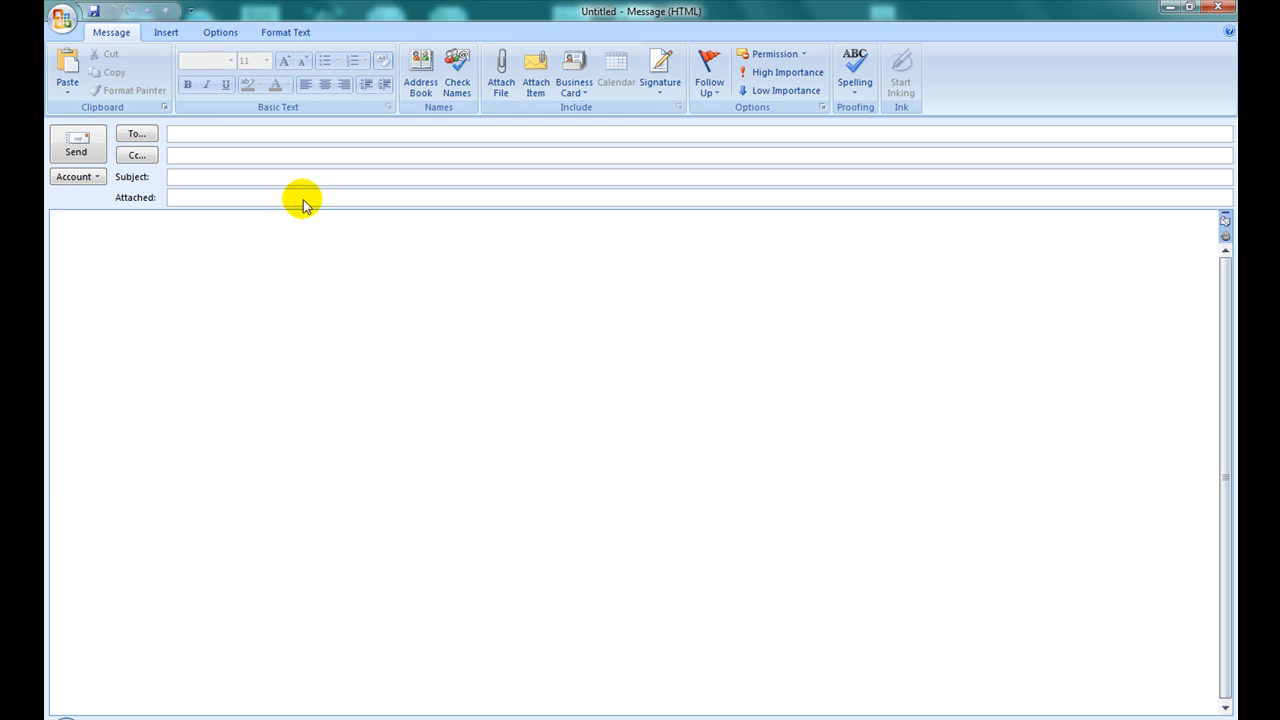
- Insert the youtube screenshot inline in the message body and review its hyperlink settings
{"action": "left_click", "coordinate": [164, 32]}
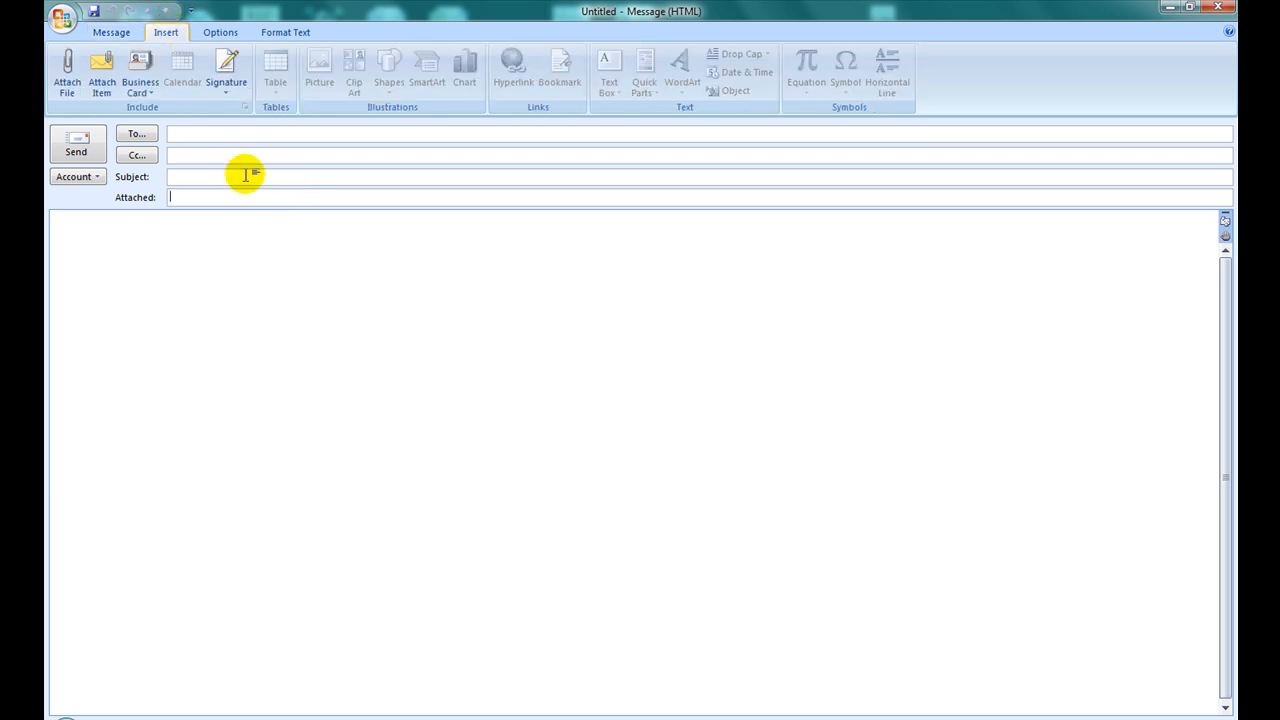
{"action": "mouse_move", "coordinate": [318, 70]}
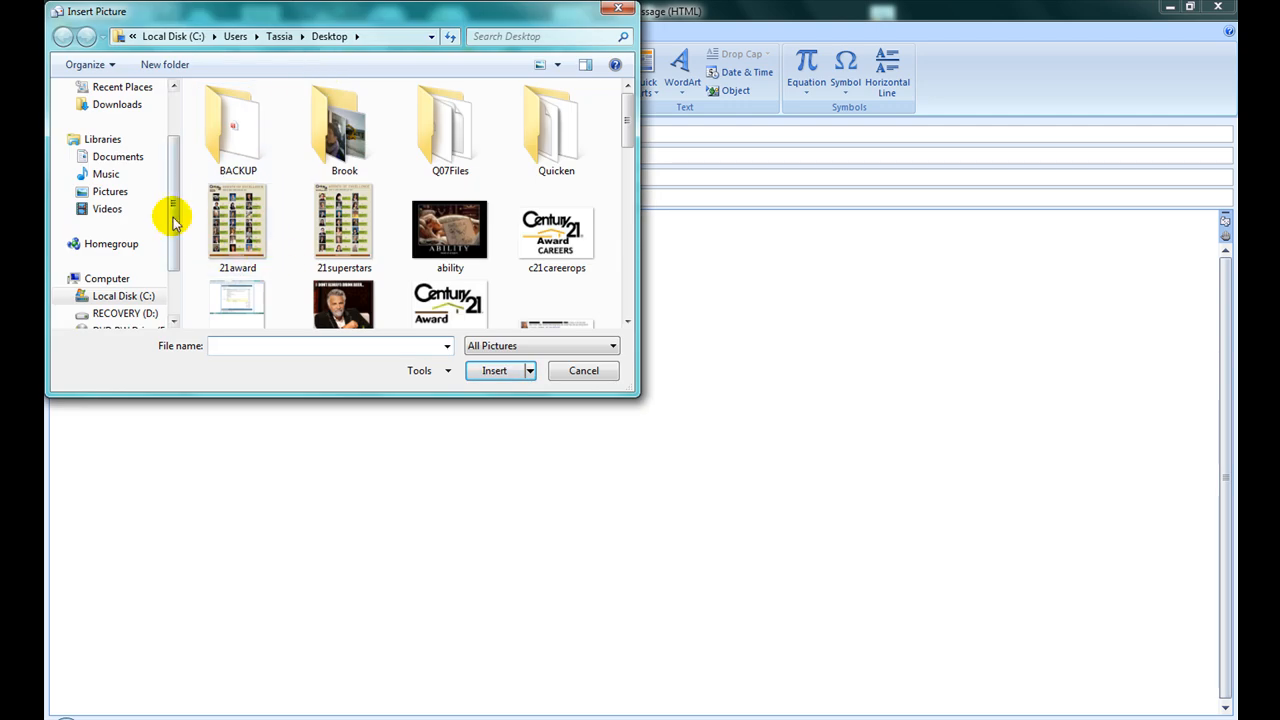
{"action": "mouse_move", "coordinate": [636, 56]}
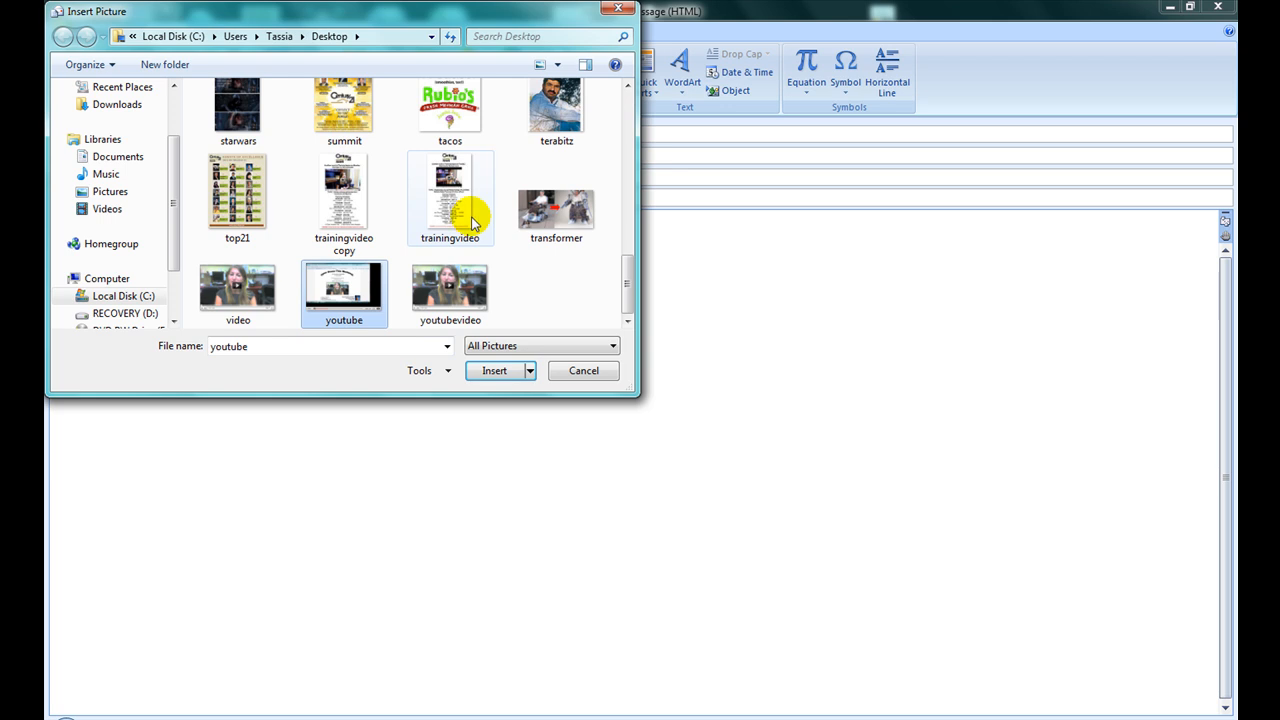
{"action": "left_click", "coordinate": [494, 370]}
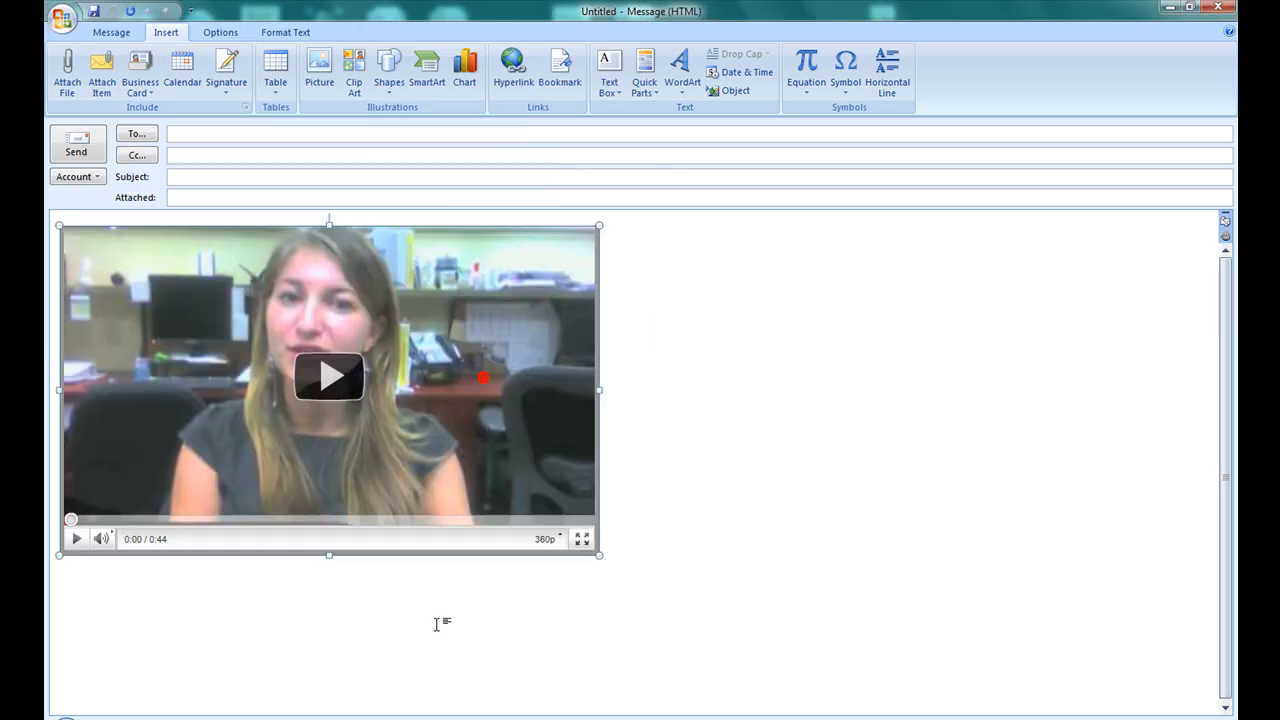
{"action": "left_click", "coordinate": [320, 338]}
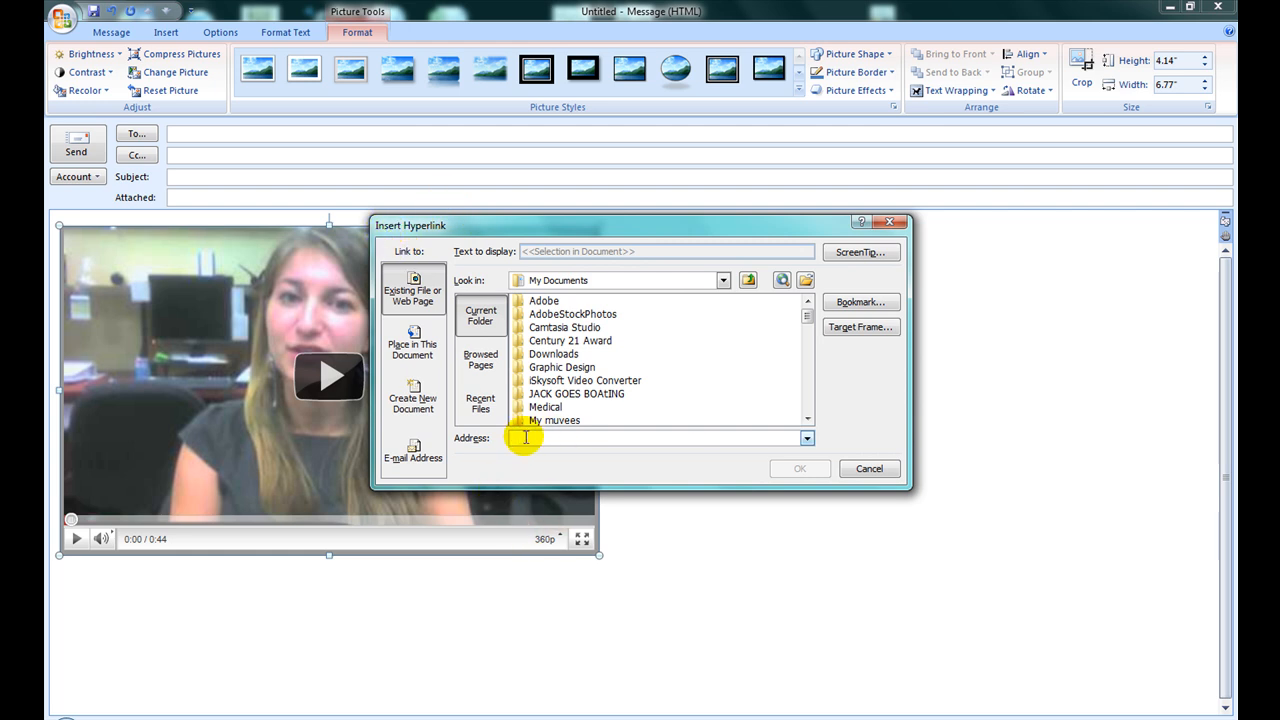
{"action": "left_click", "coordinate": [868, 468]}
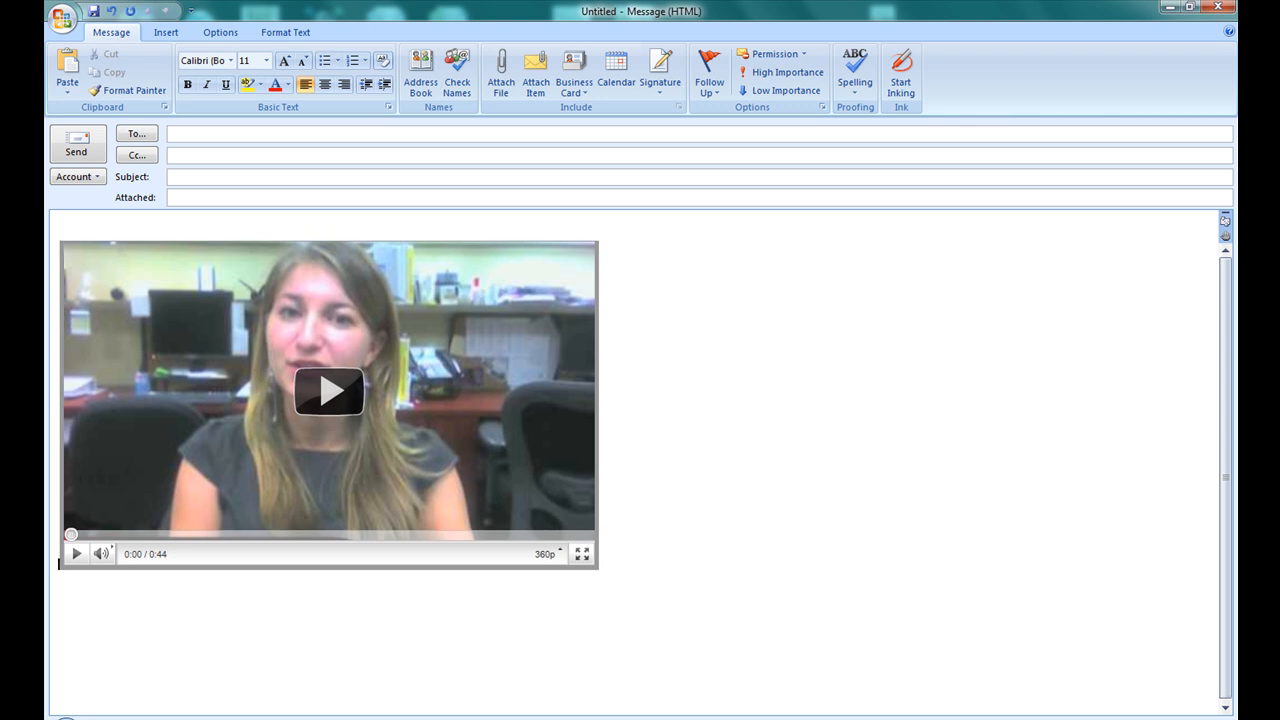
- Write 'Dear Mr. Smith, made this video for you so that you will be aware of the market around your area.'
{"action": "type", "text": "Dear Mr"}
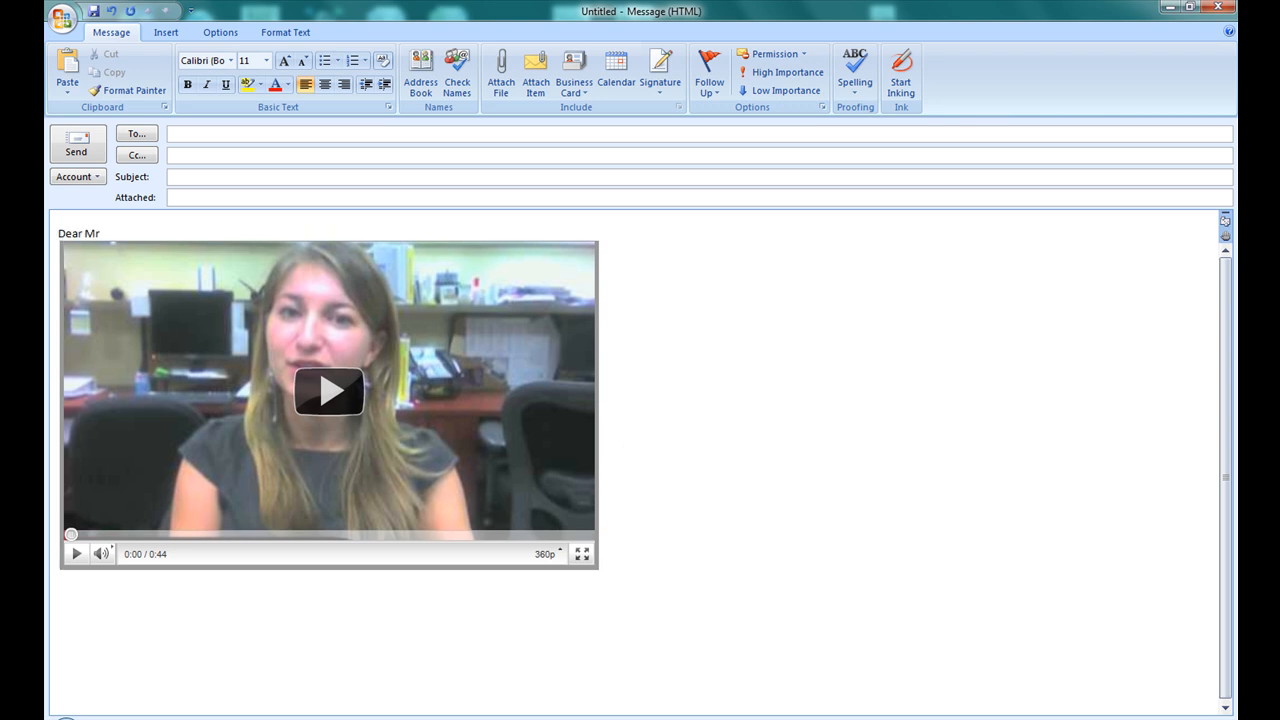
{"action": "type", "text": ". Smith,"}
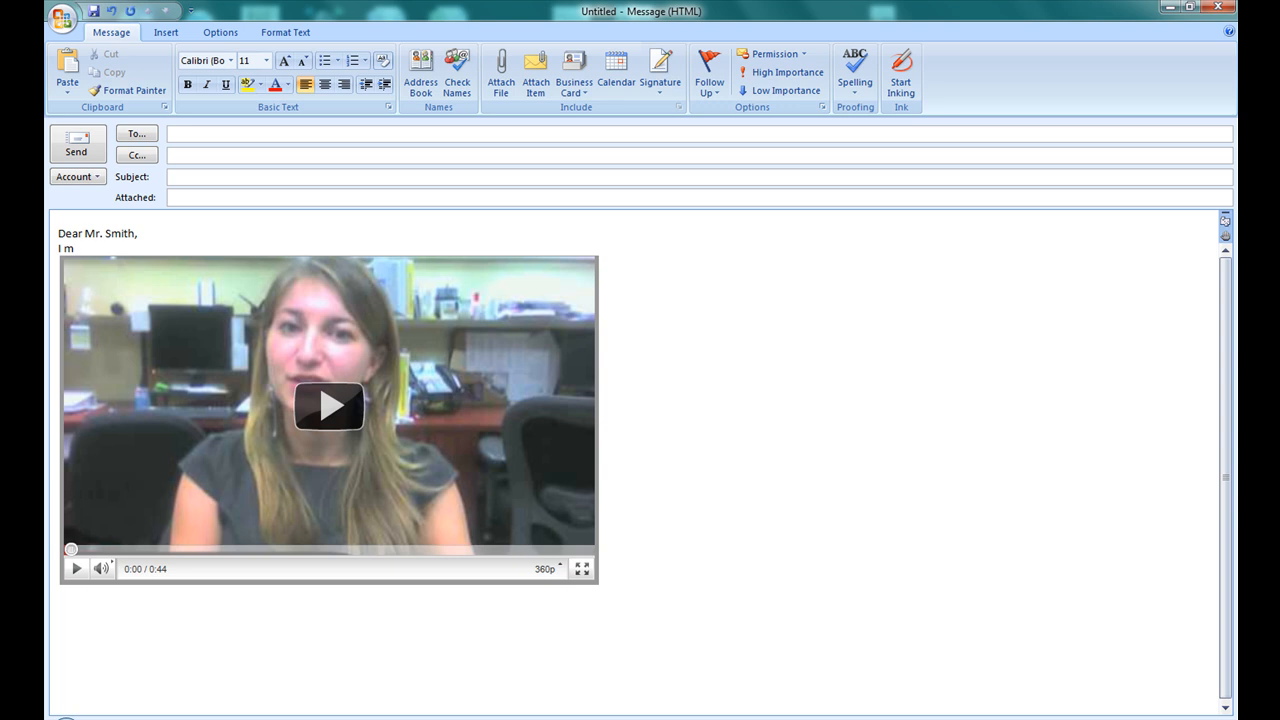
{"action": "type", "text": "made this video for"}
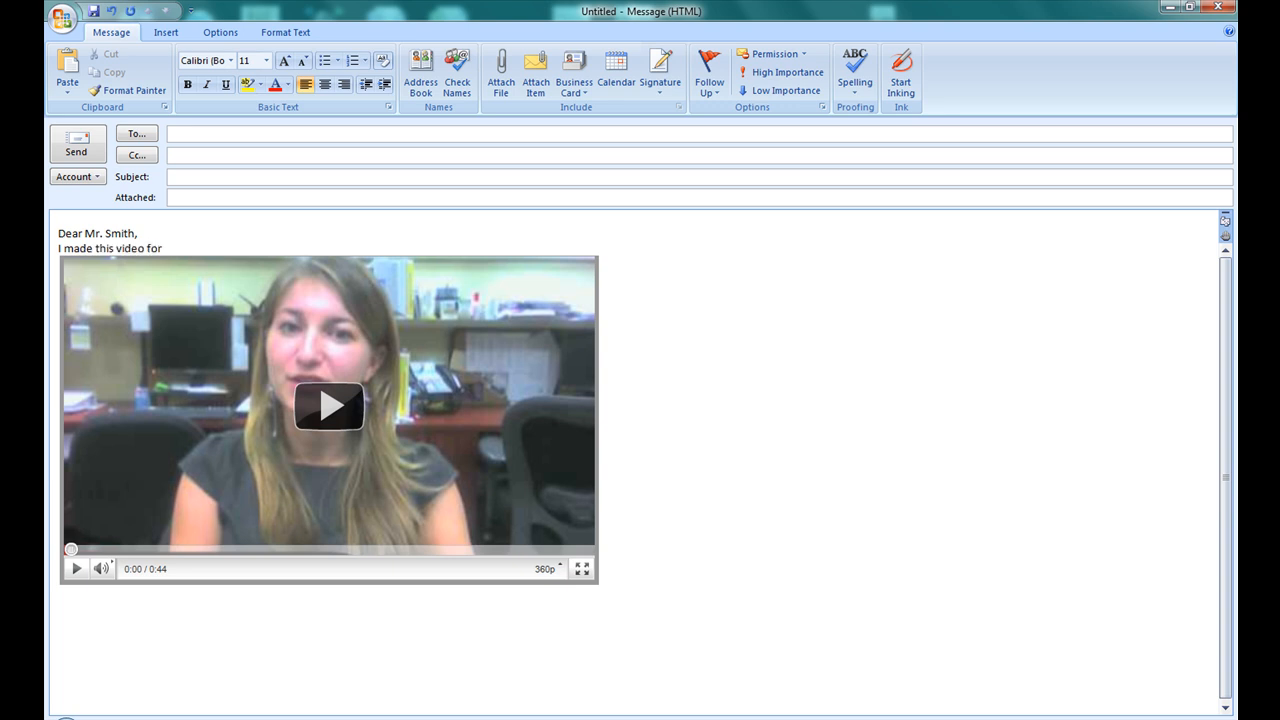
{"action": "type", "text": "you"}
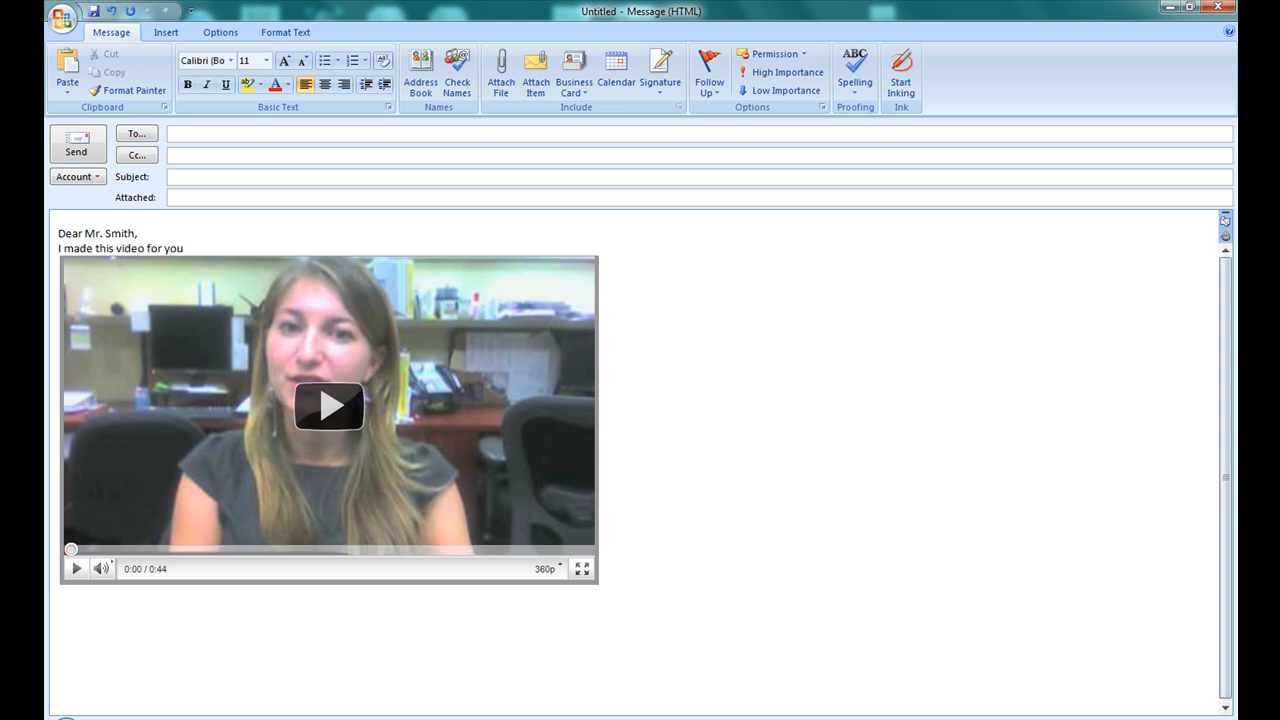
{"action": "type", "text": "so that you will be"}
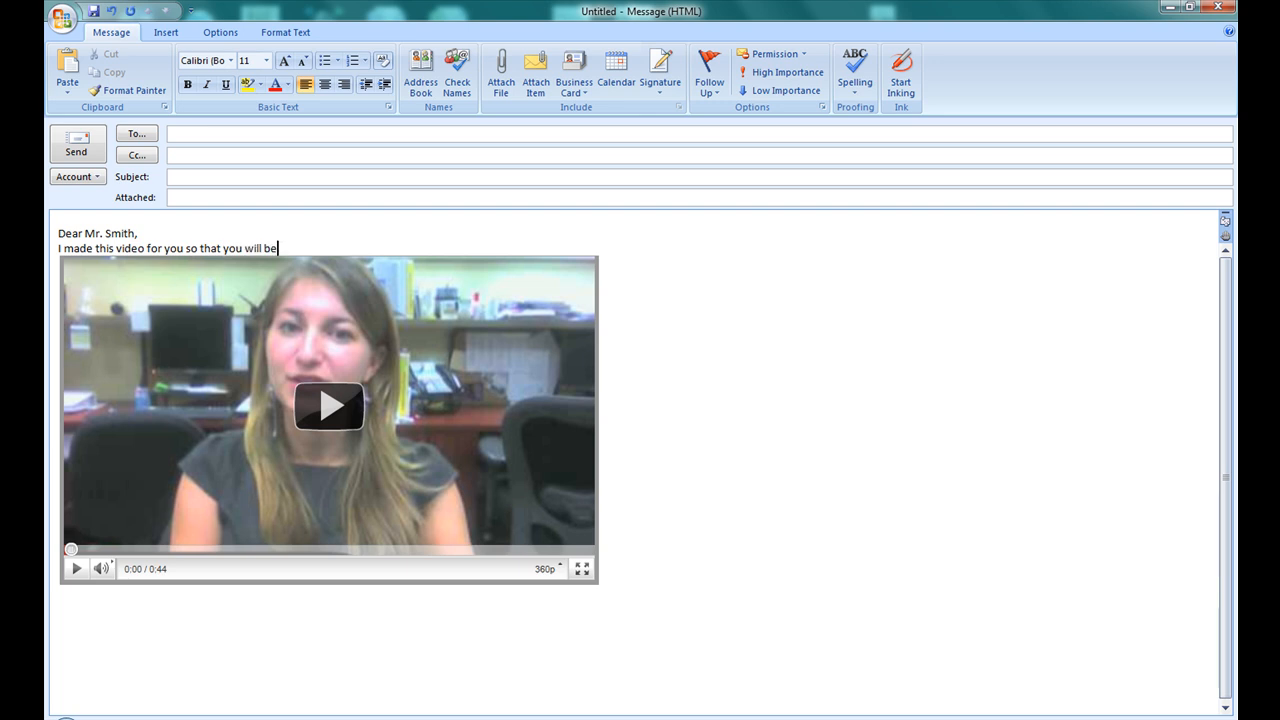
{"action": "type", "text": "aware of the"}
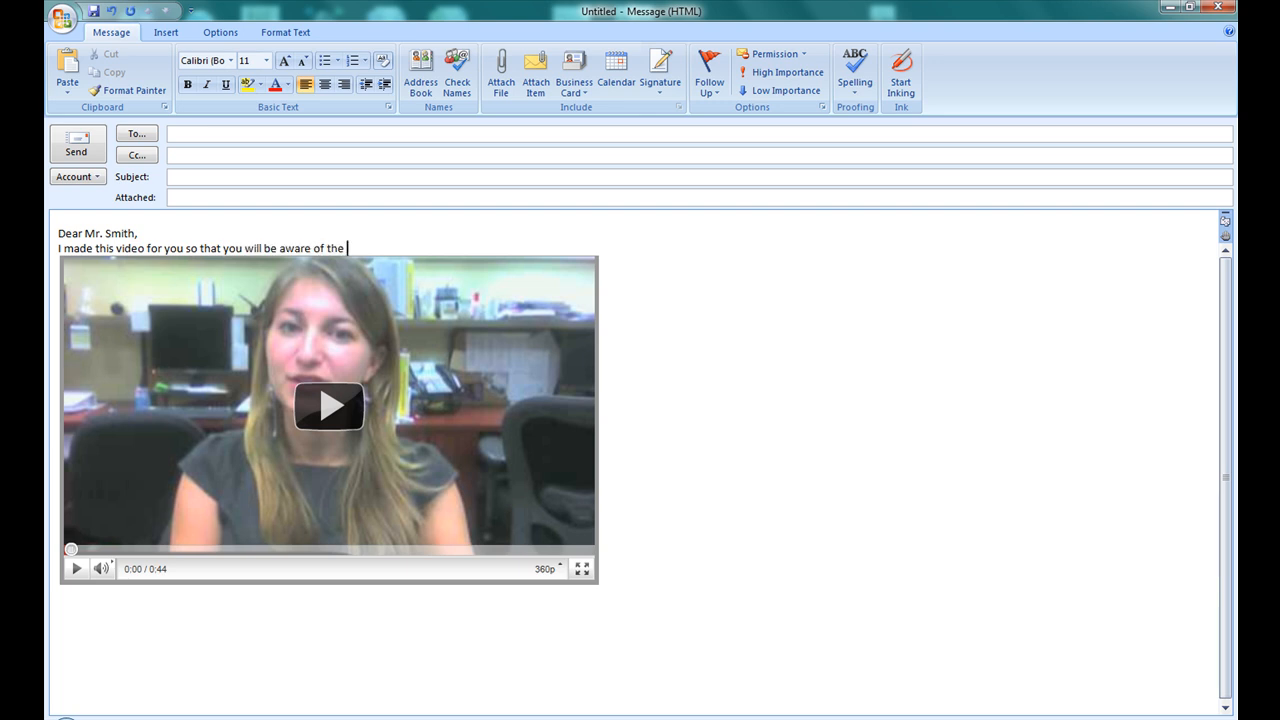
{"action": "type", "text": "market arou"}
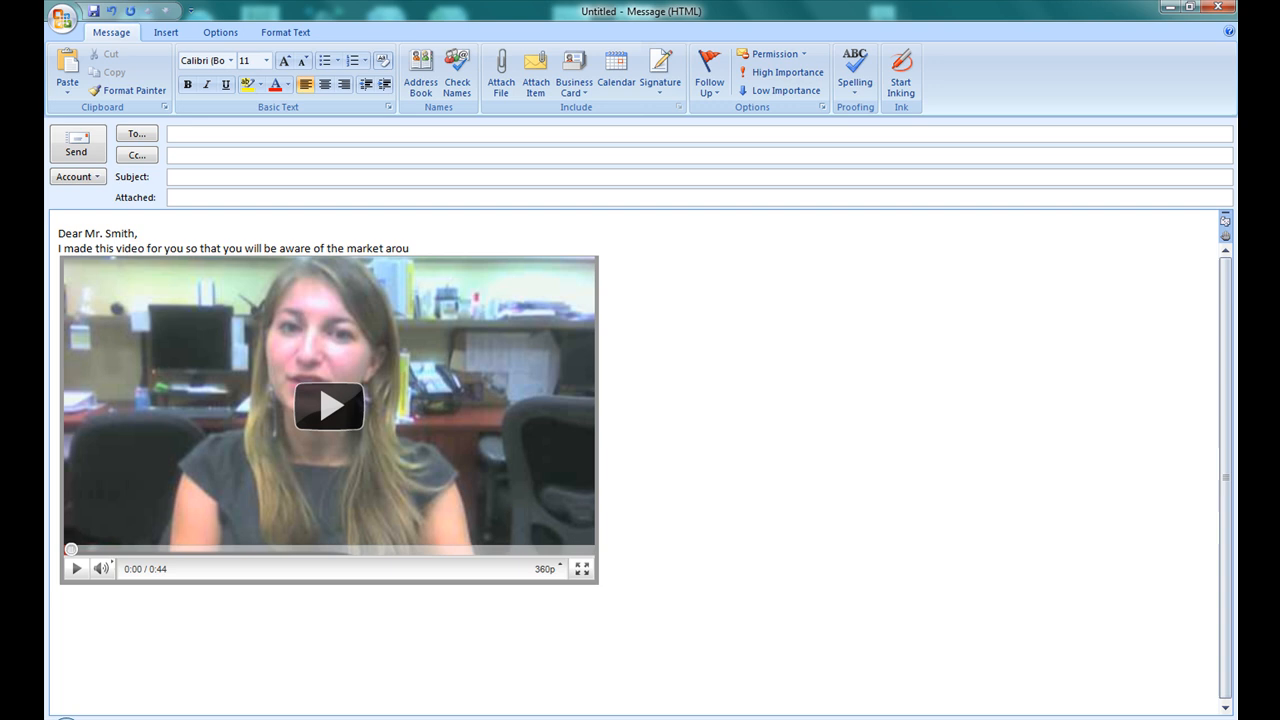
{"action": "type", "text": "nd your area."}
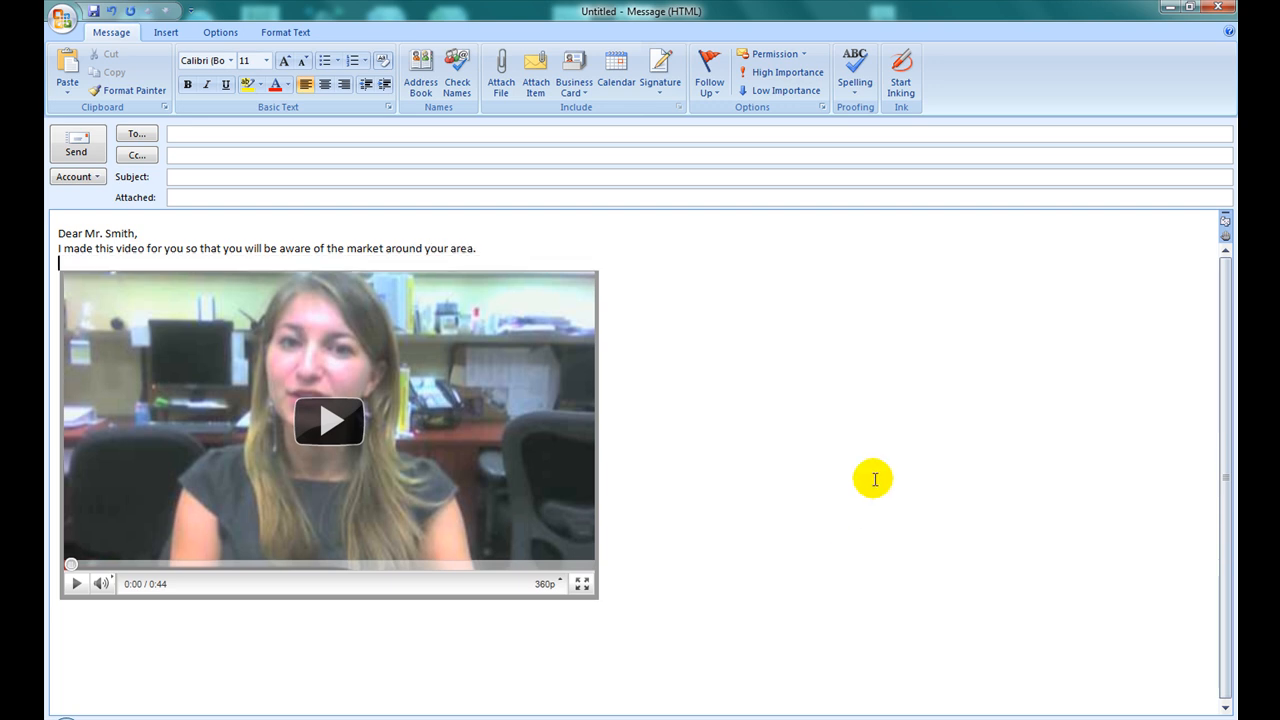
- Sign off with 'Most sincerely,' followed by the saved signature block
{"action": "type", "text": "M"}
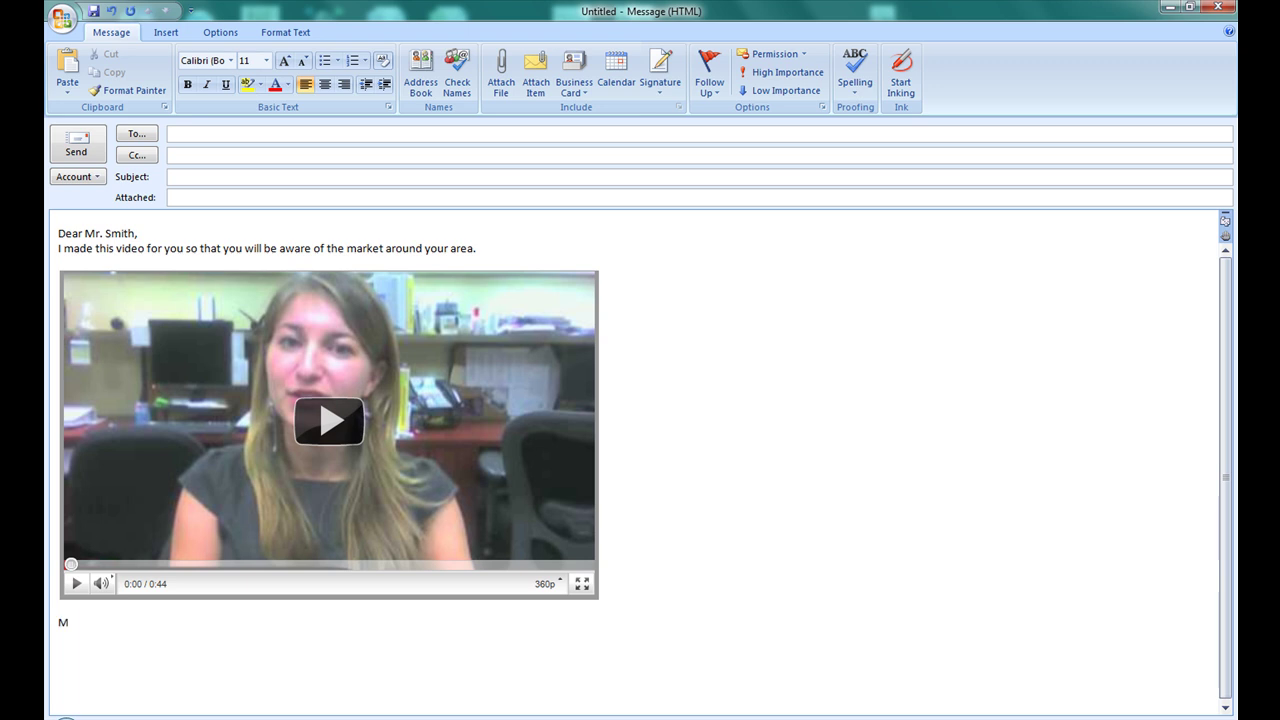
{"action": "type", "text": "ost sincerely,"}
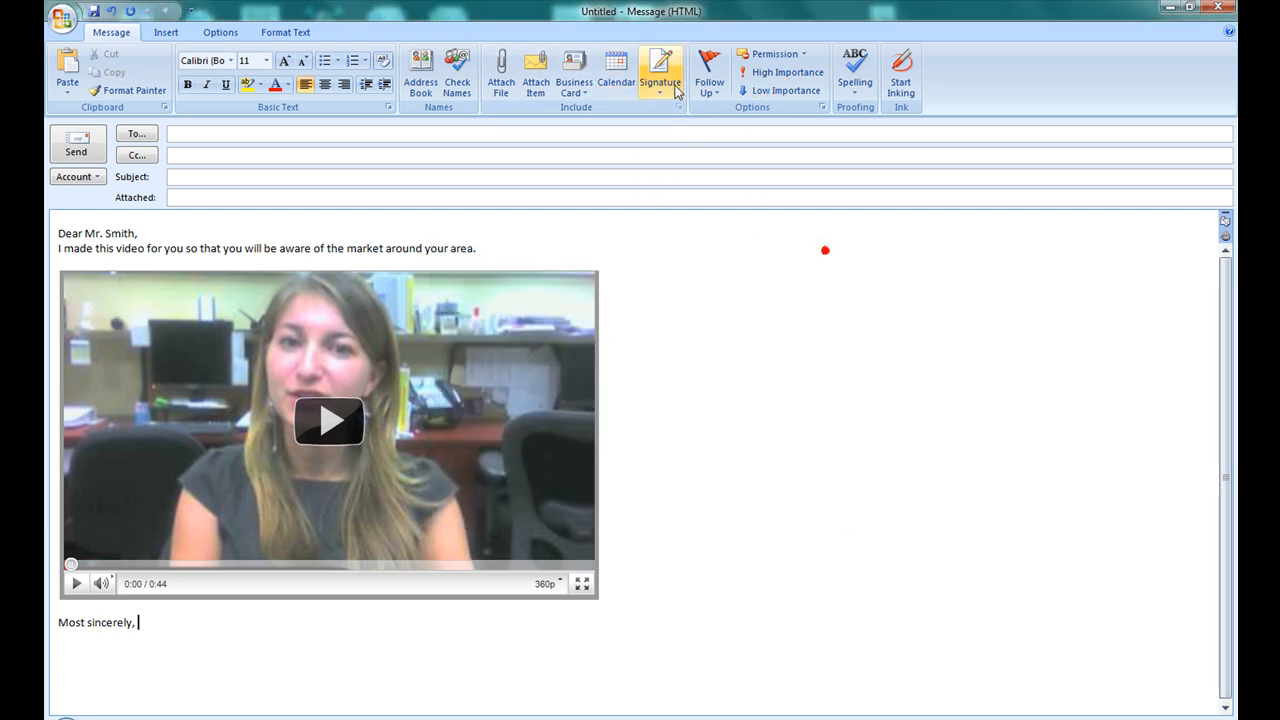
{"action": "left_click", "coordinate": [660, 70]}
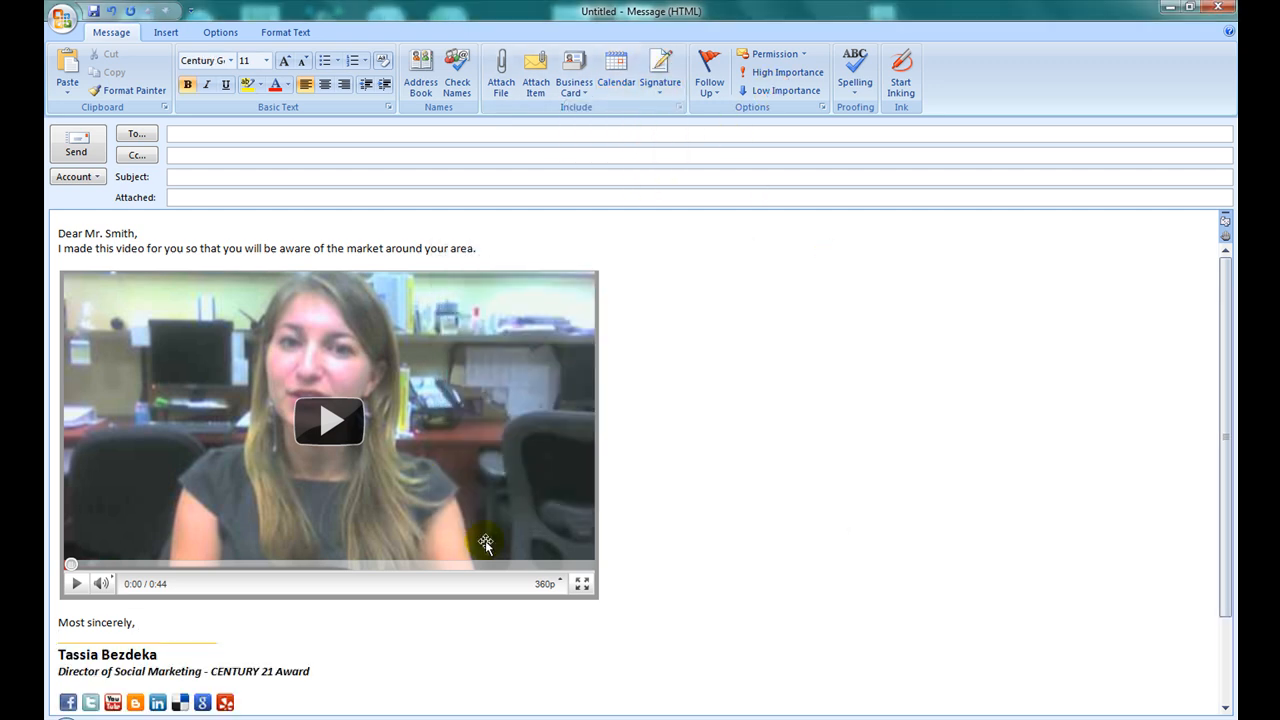
{"action": "type", "text": "soc"}
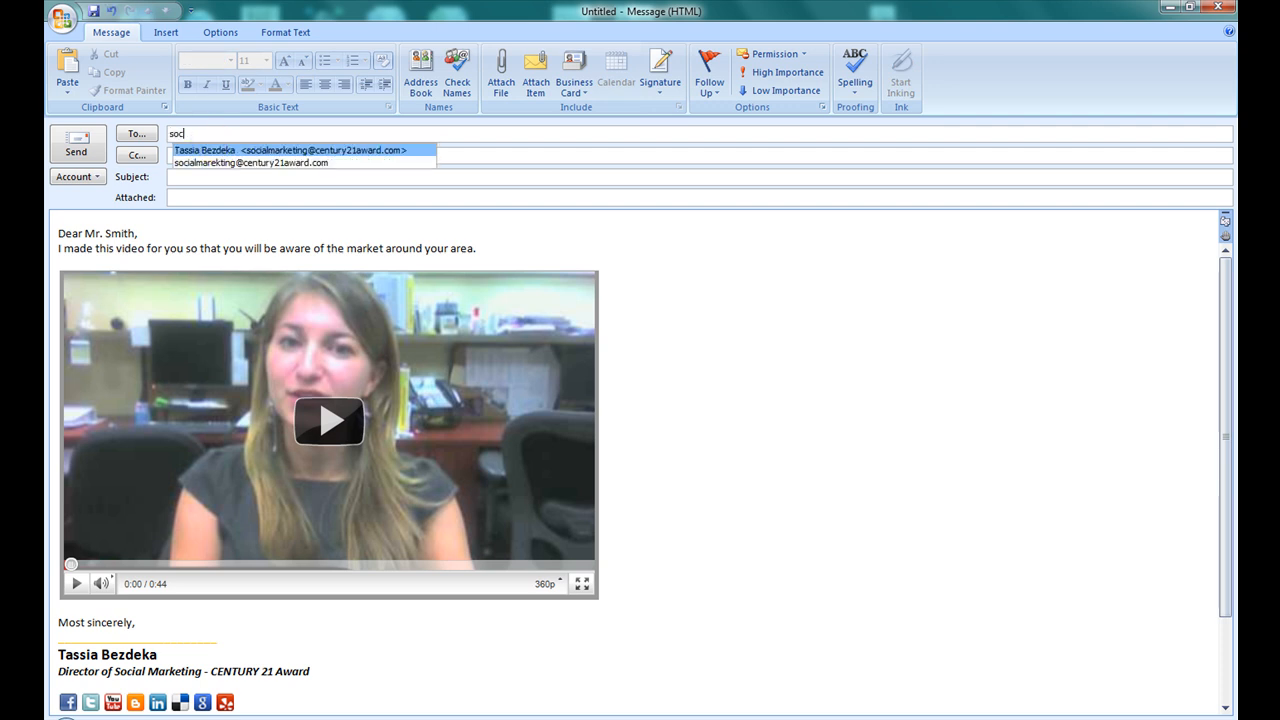
{"action": "left_click", "coordinate": [290, 150]}
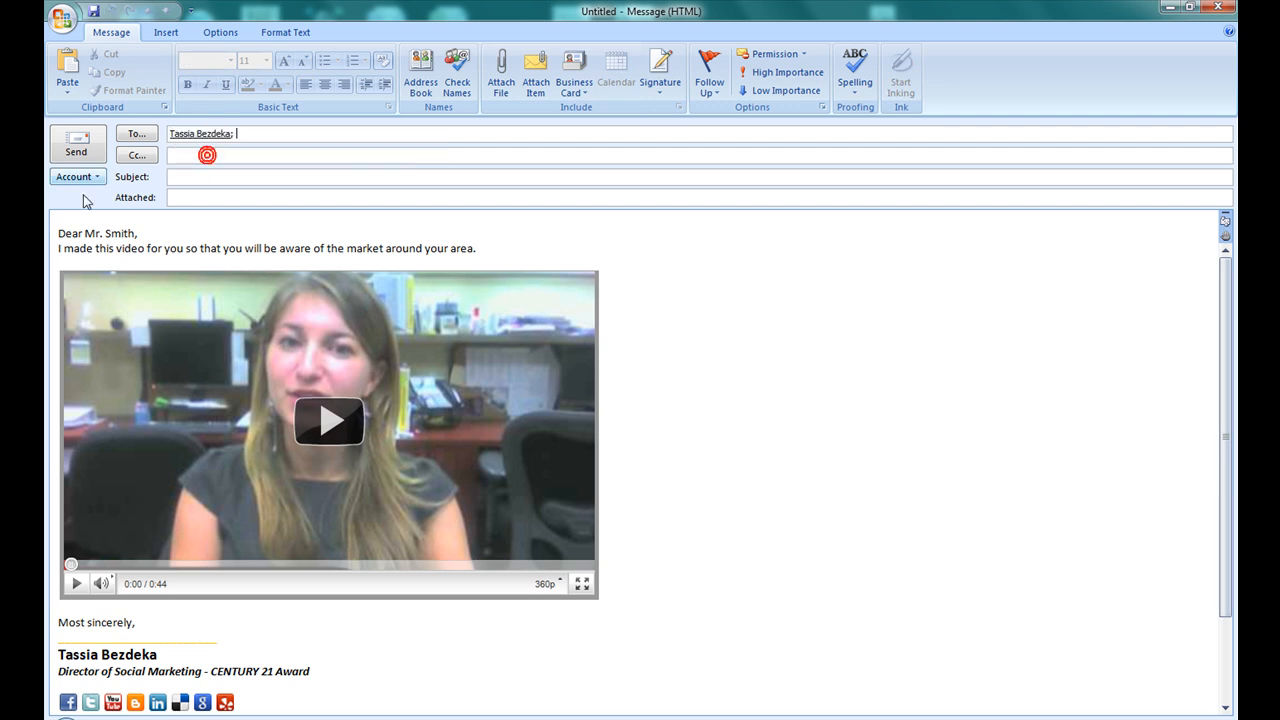
{"action": "left_click", "coordinate": [76, 176]}
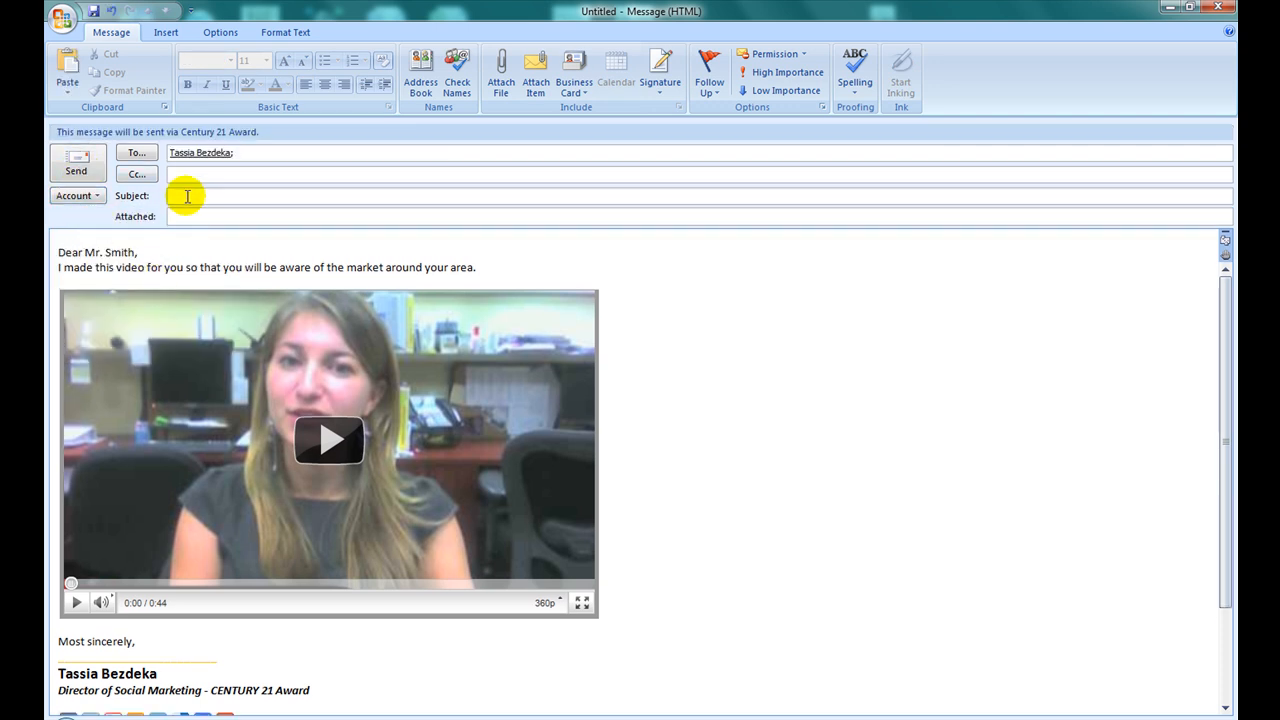
{"action": "type", "text": "Video for"}
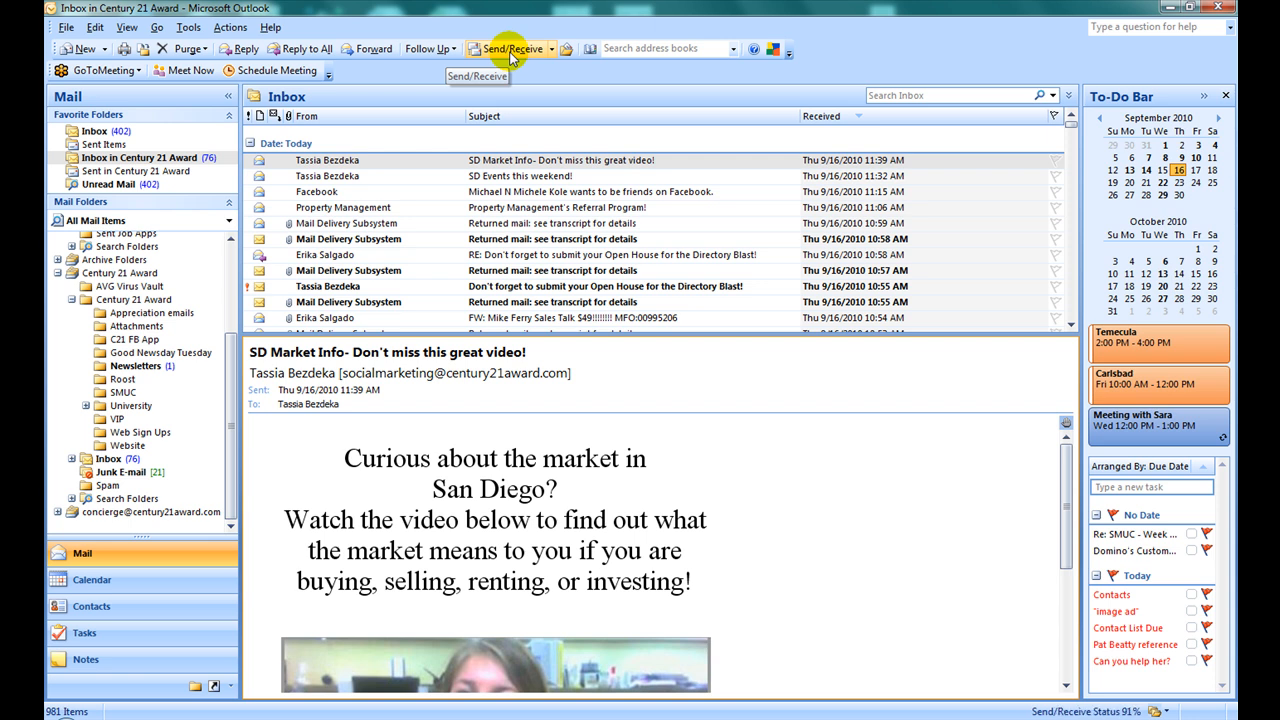
- Receive the 'Video for you!' message, follow its picture link, and play the YouTube video
{"action": "left_click", "coordinate": [512, 48]}
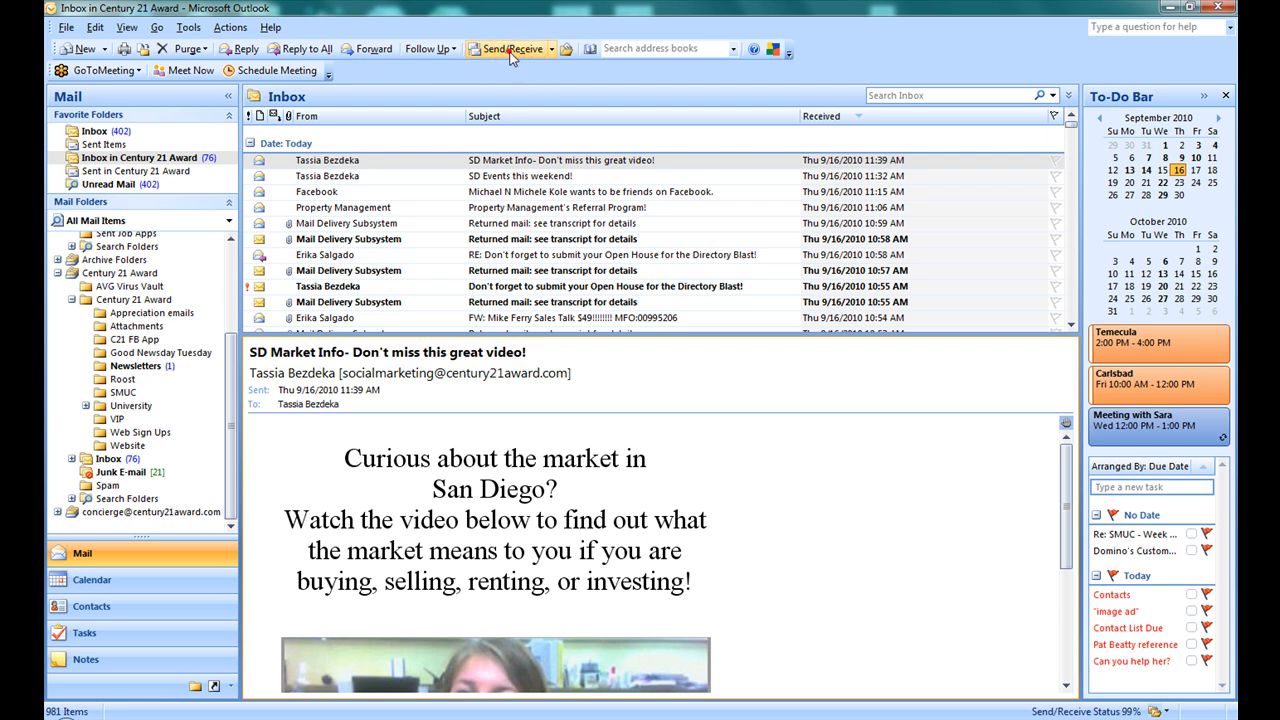
{"action": "left_click", "coordinate": [508, 48]}
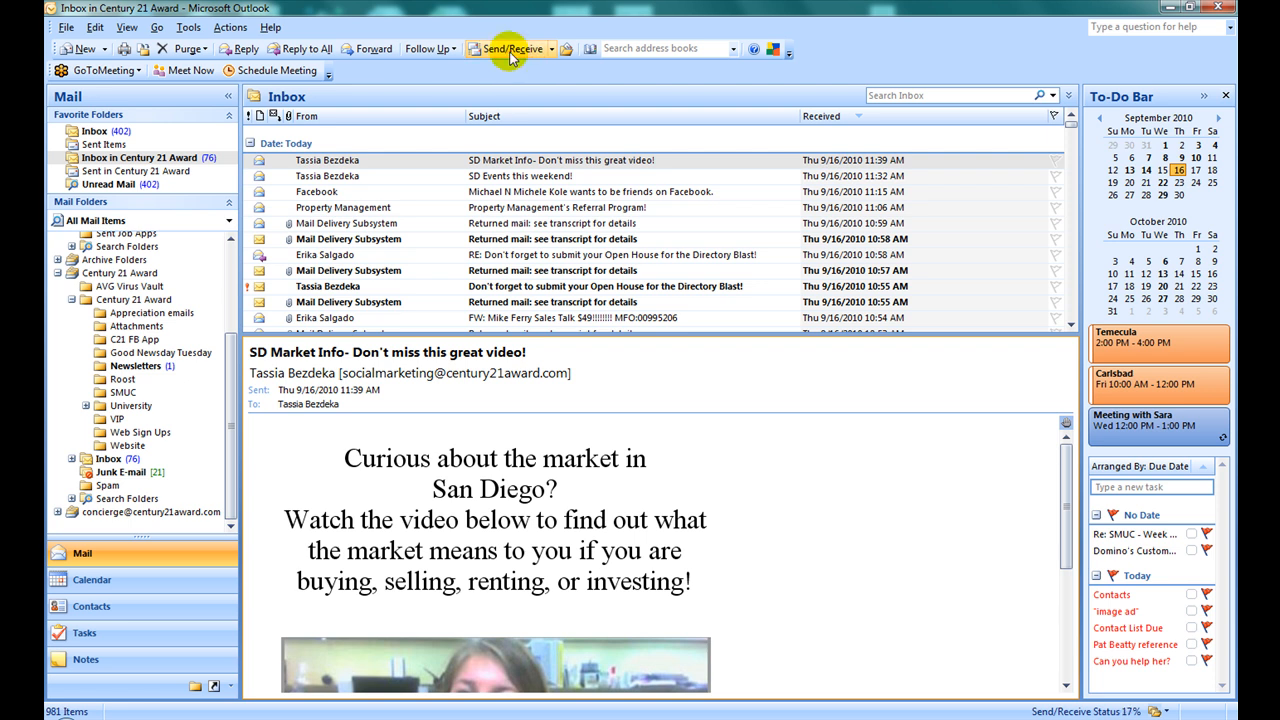
{"action": "left_click", "coordinate": [512, 48]}
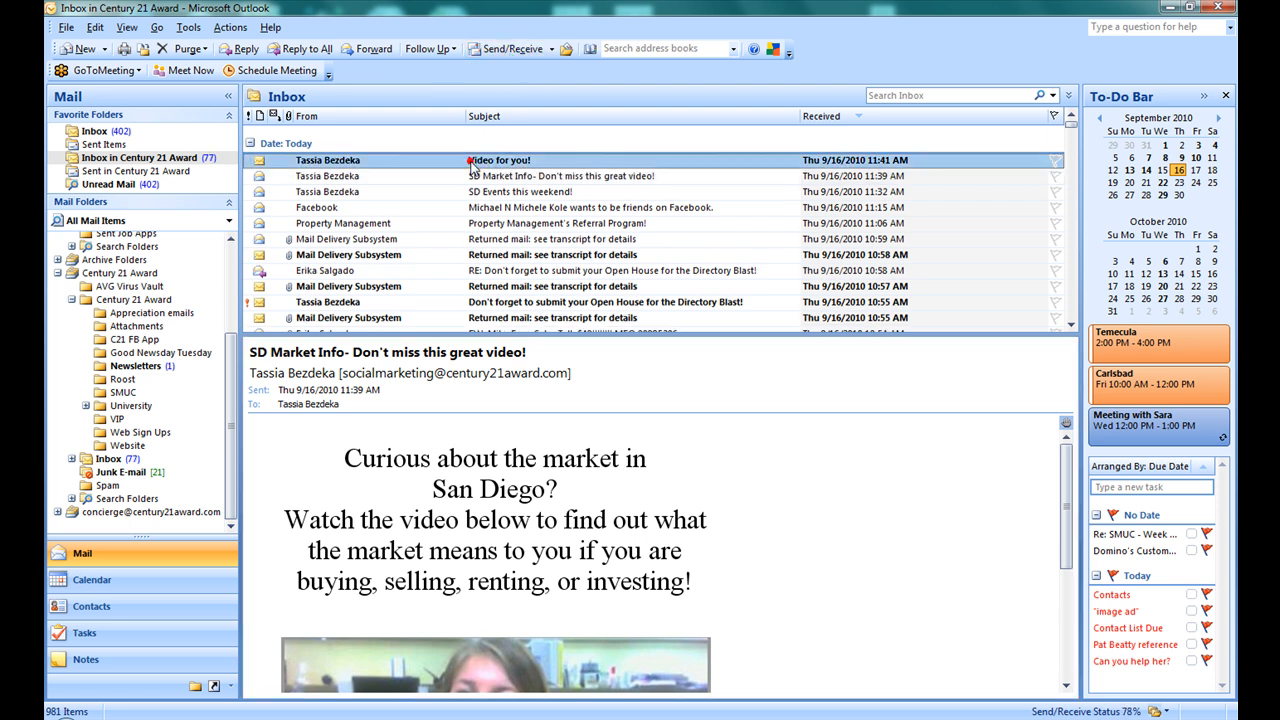
{"action": "double_click", "coordinate": [500, 160]}
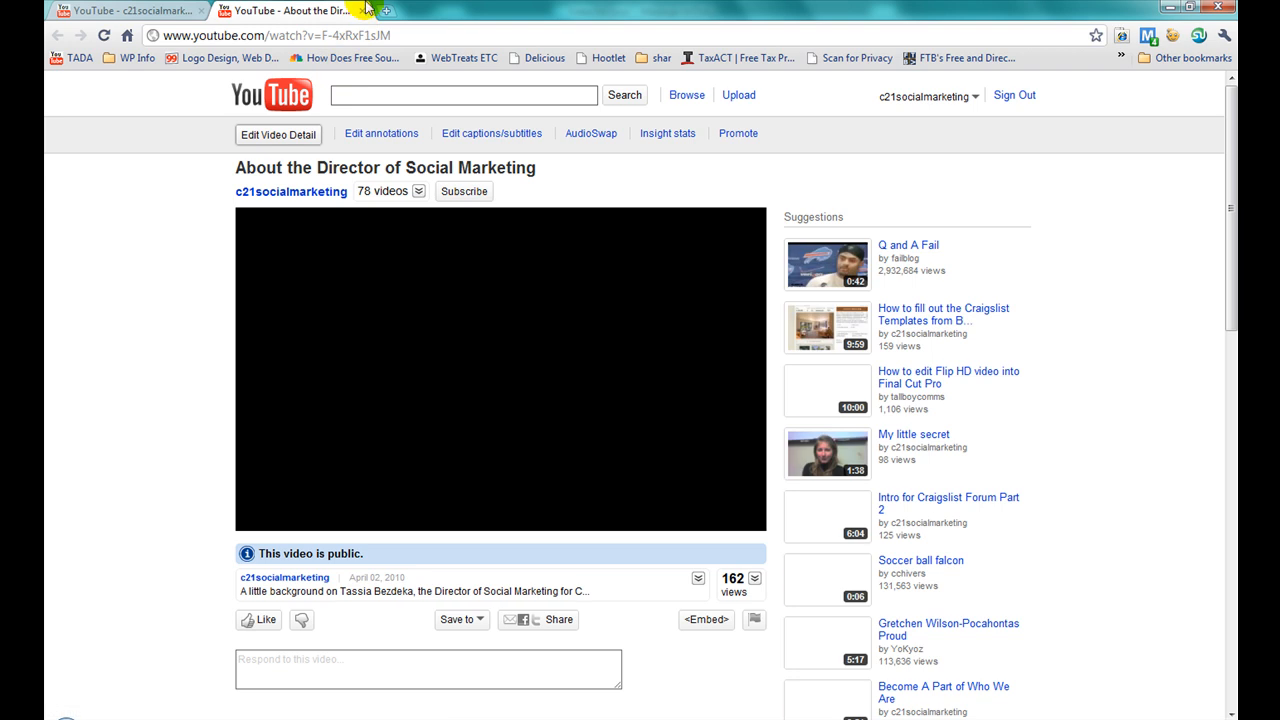
{"action": "left_click", "coordinate": [500, 368]}
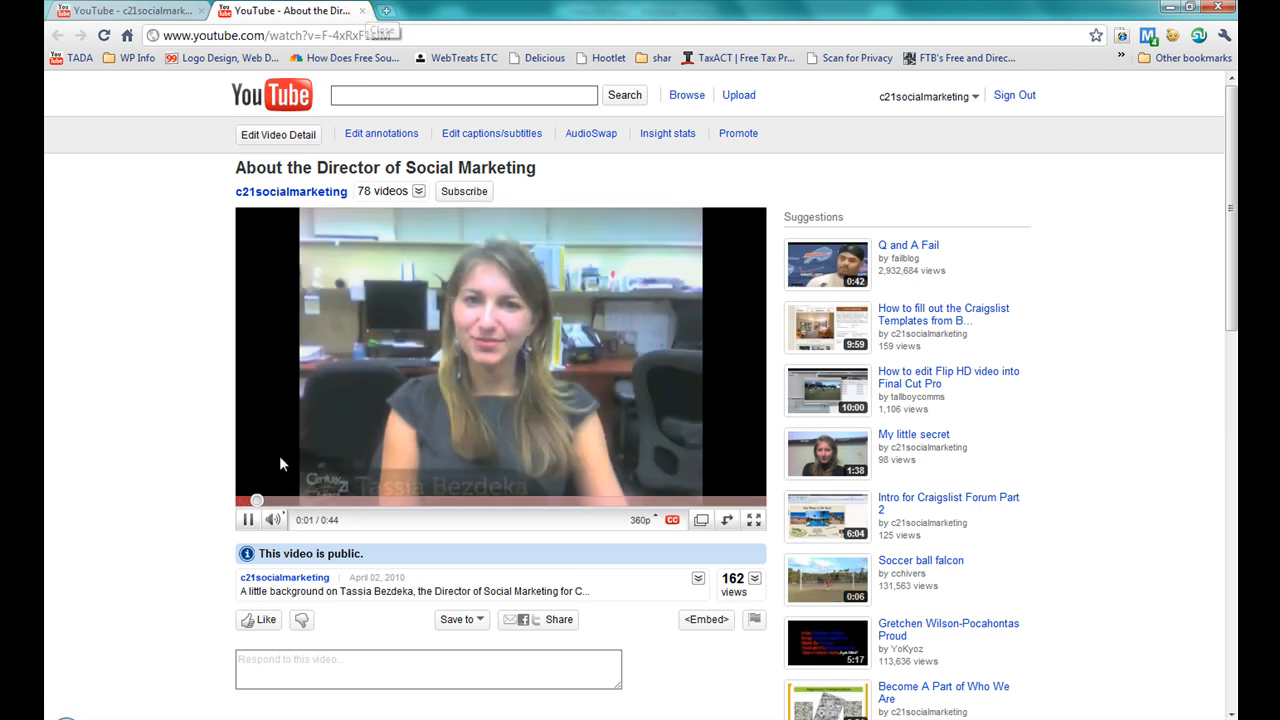